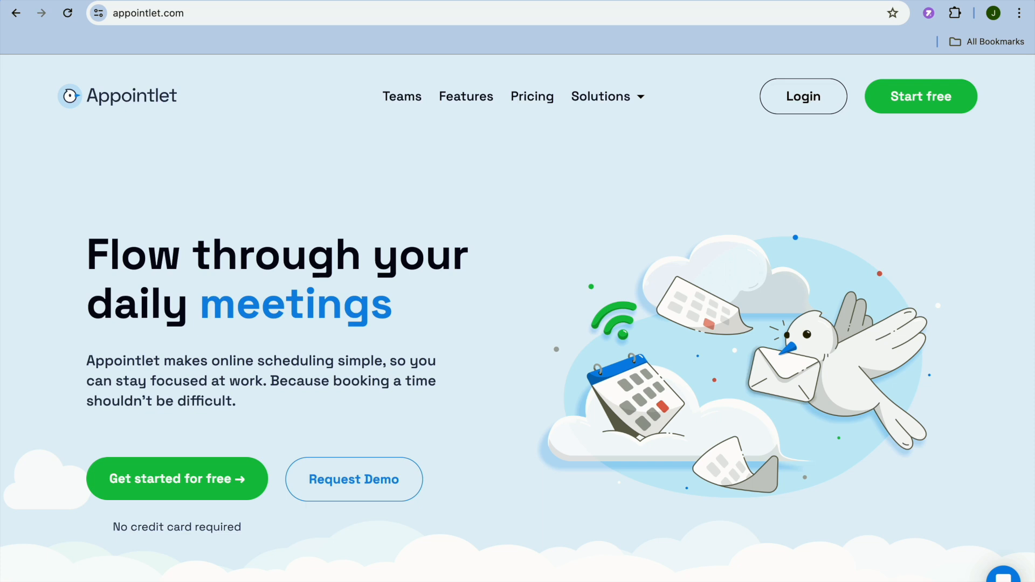
- Browse the Appointlet homepage and start signing up for a free account
scroll(down, 3)
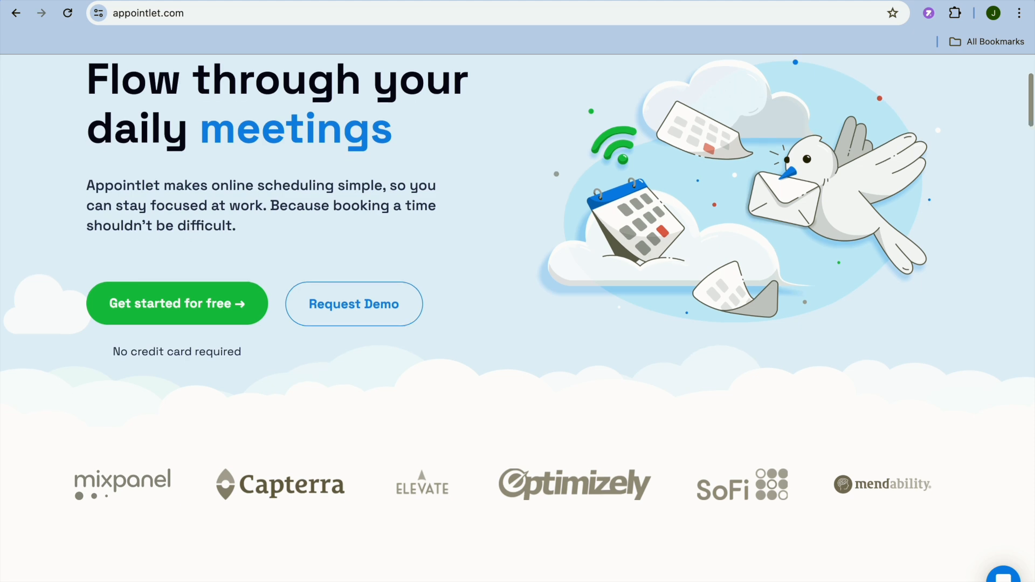
scroll(down, 3)
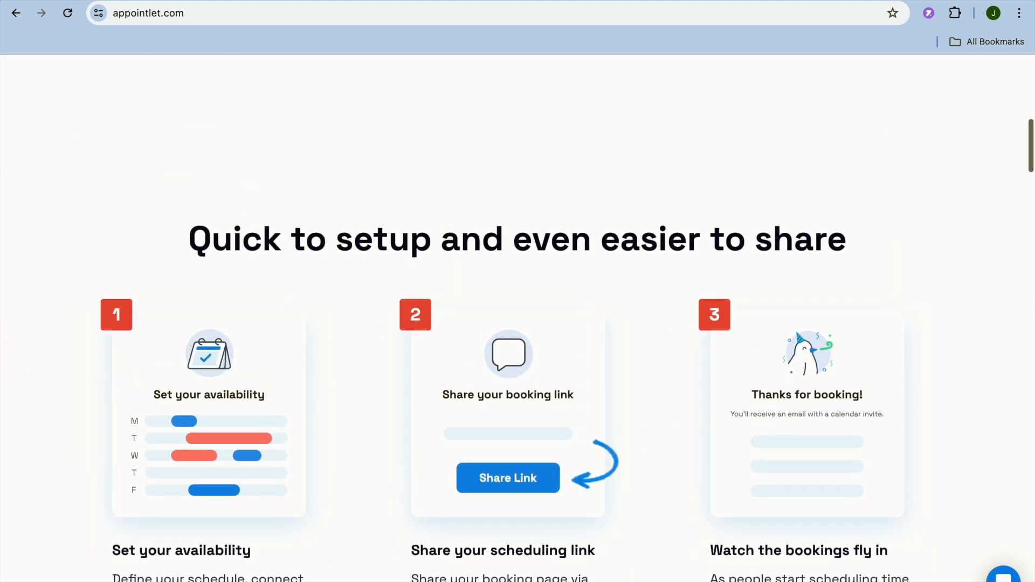
scroll(up, 3)
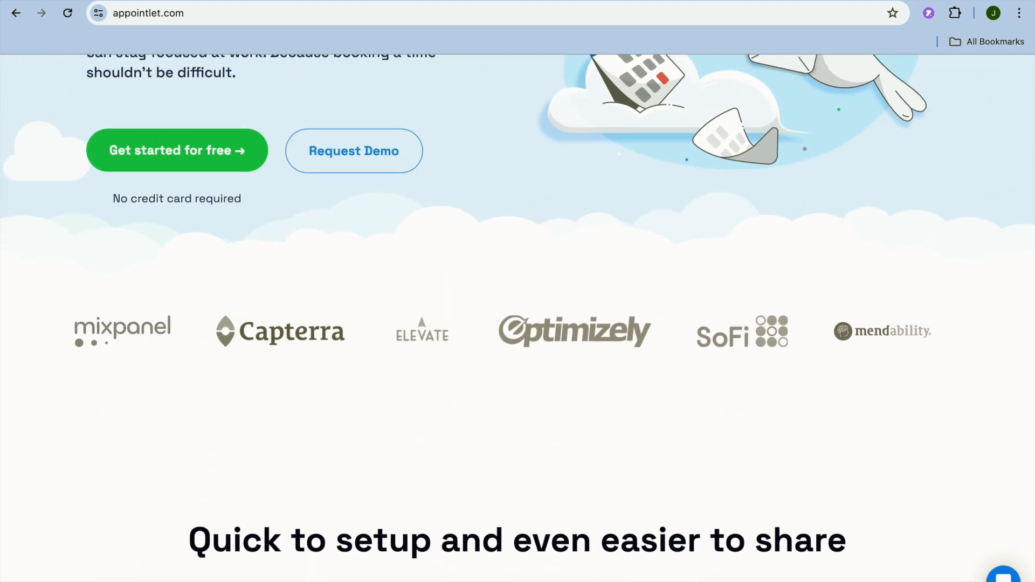
scroll(up, 3)
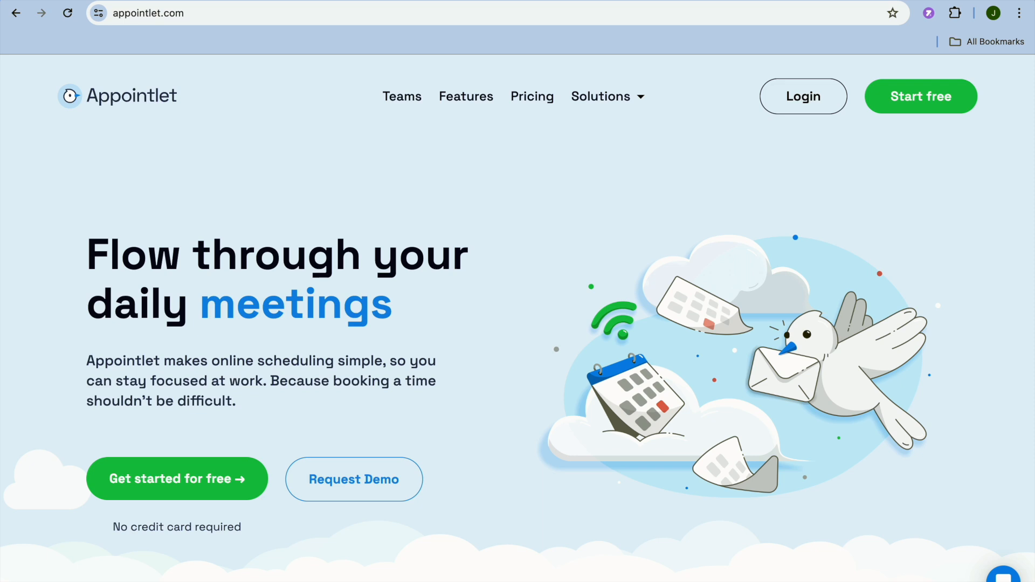
mouse_move(577, 470)
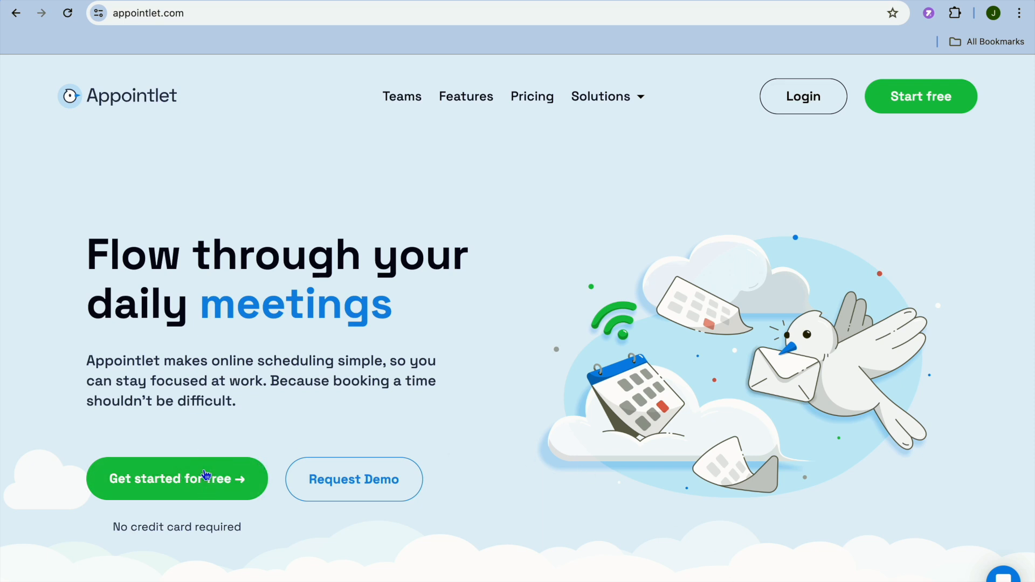
click(176, 479)
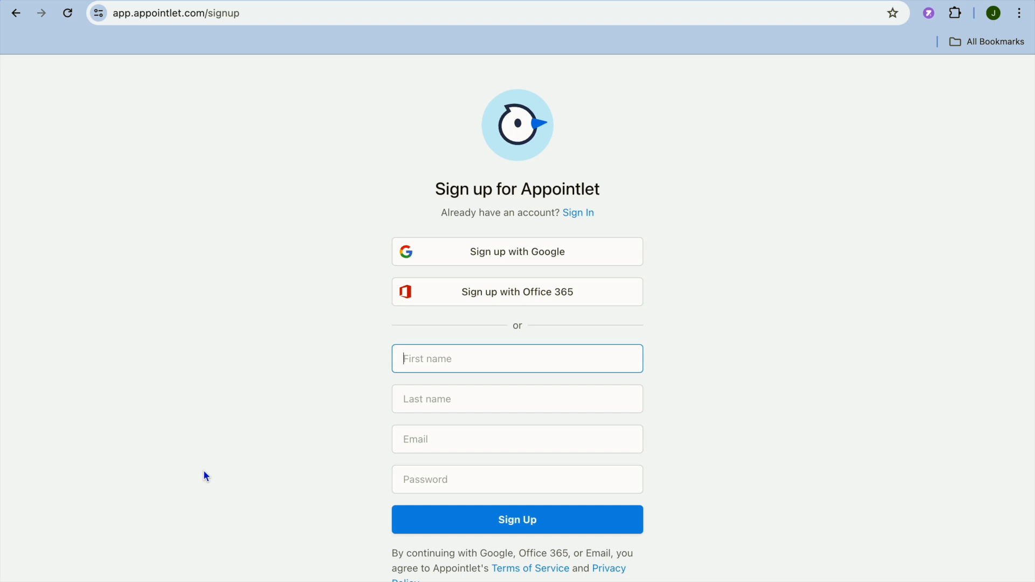
mouse_move(457, 268)
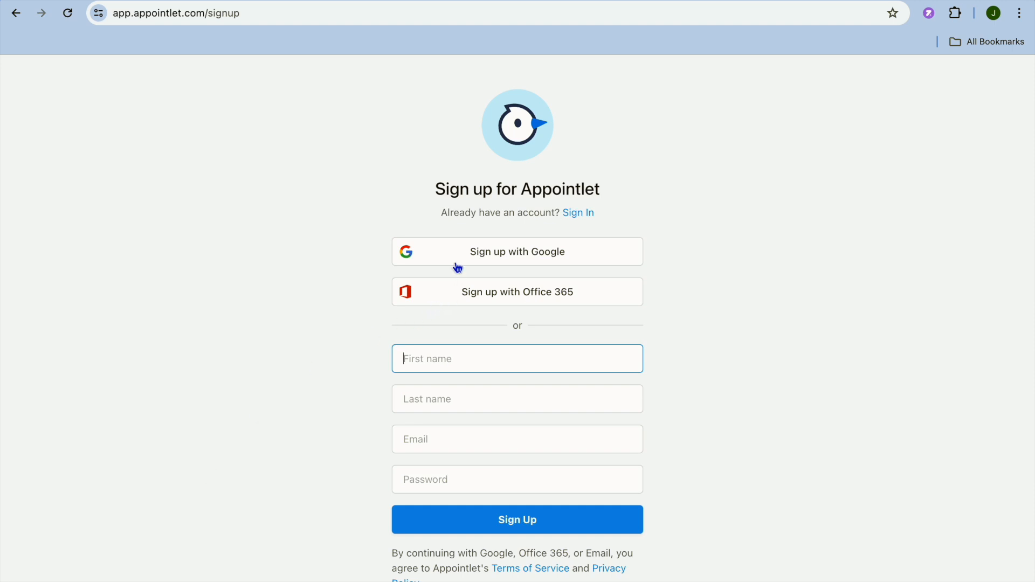
mouse_move(526, 294)
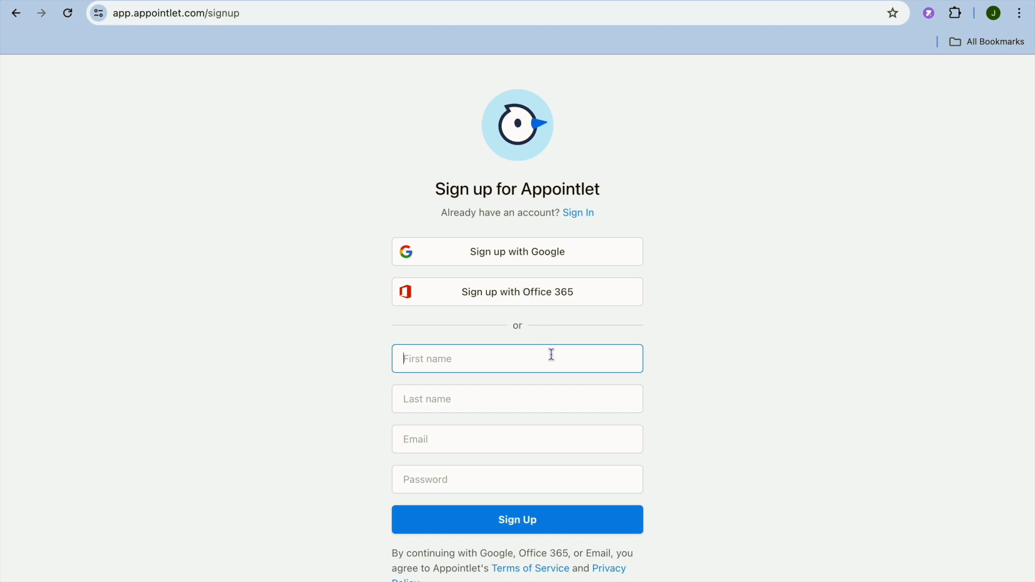
click(517, 519)
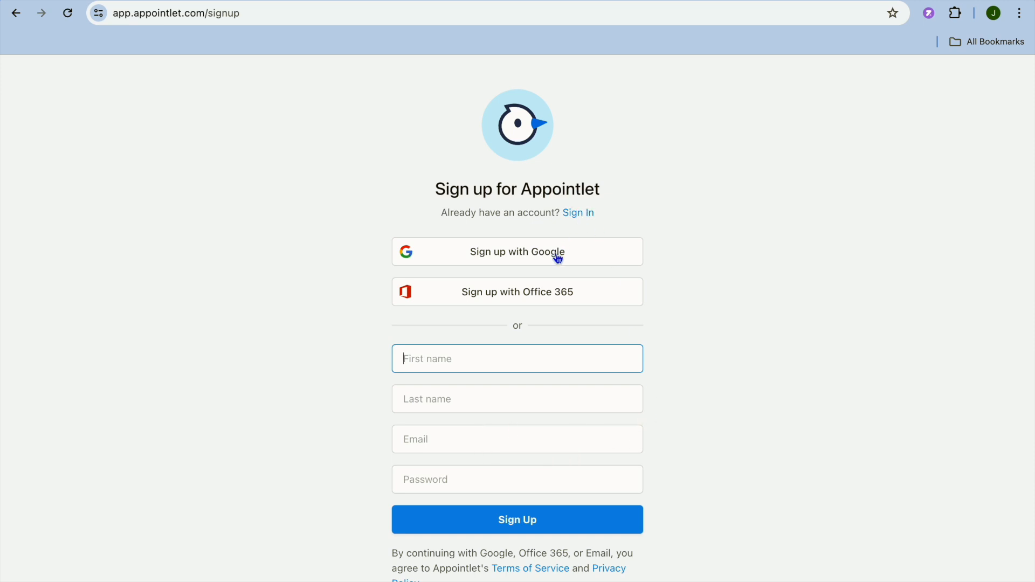
- Sign up with the existing Google account and grant all requested calendar permissions
click(517, 252)
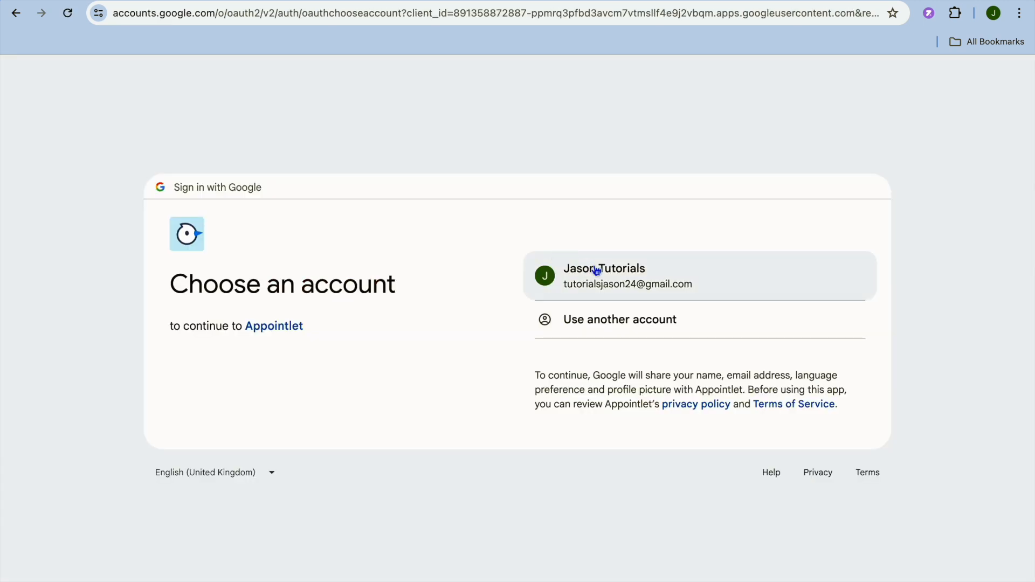
click(627, 276)
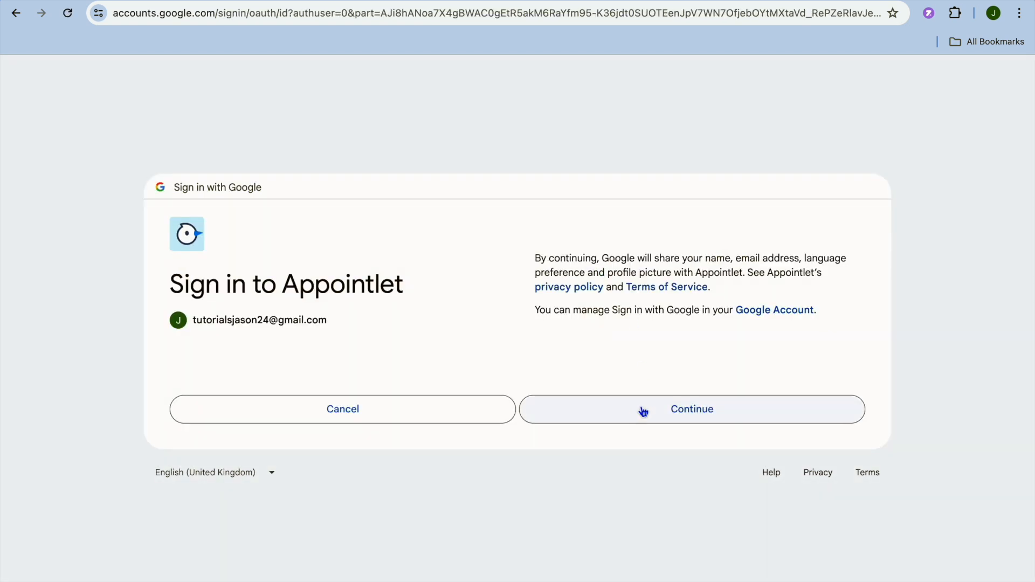
click(691, 409)
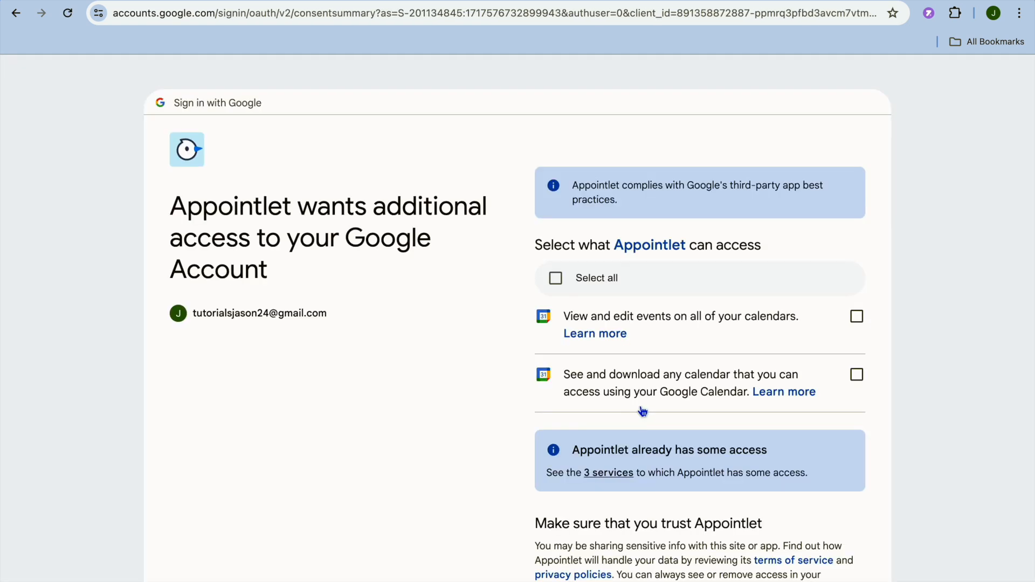
click(555, 277)
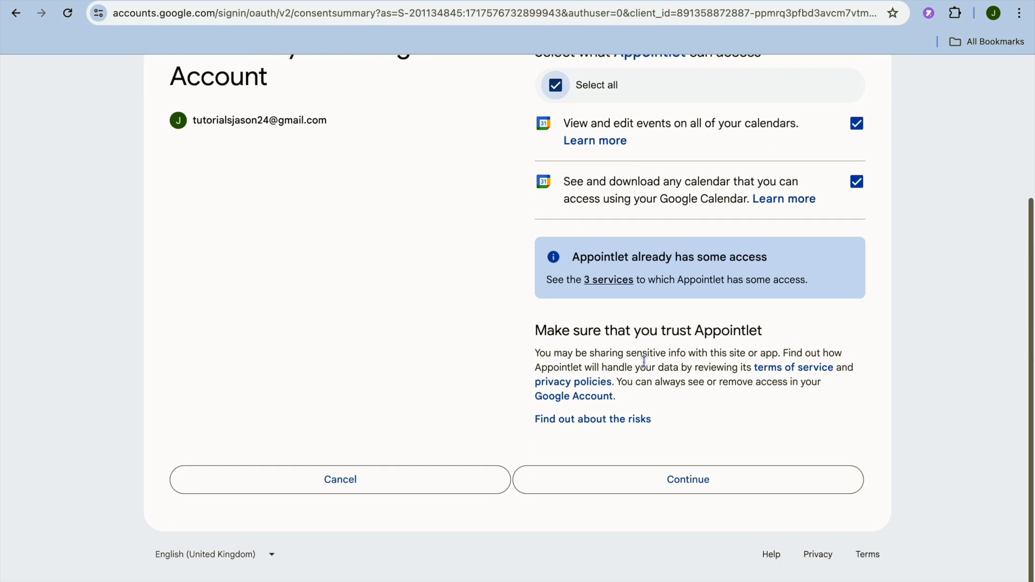
click(686, 479)
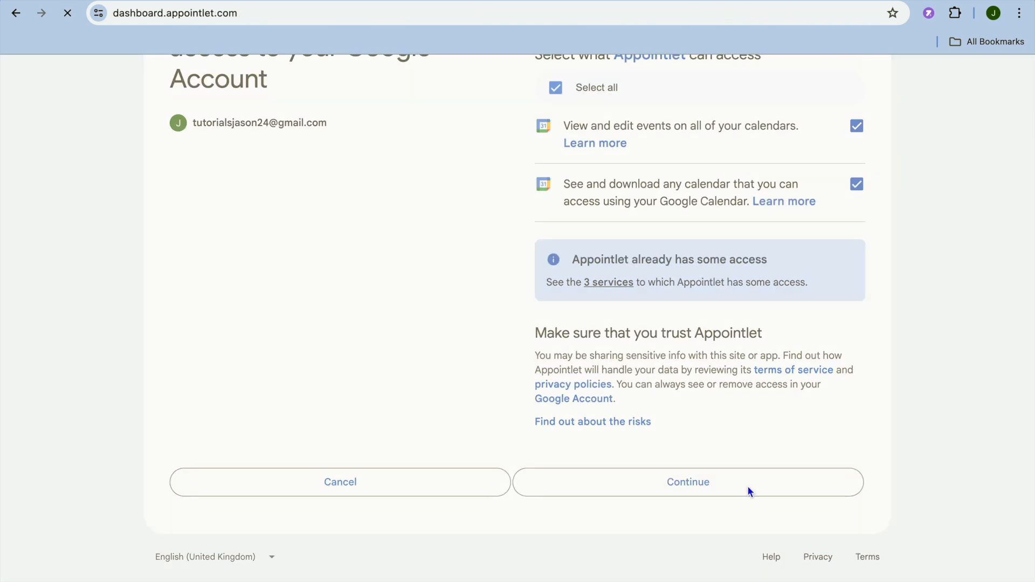
- Confirm Google consent so the empty Meetings dashboard loads
click(688, 482)
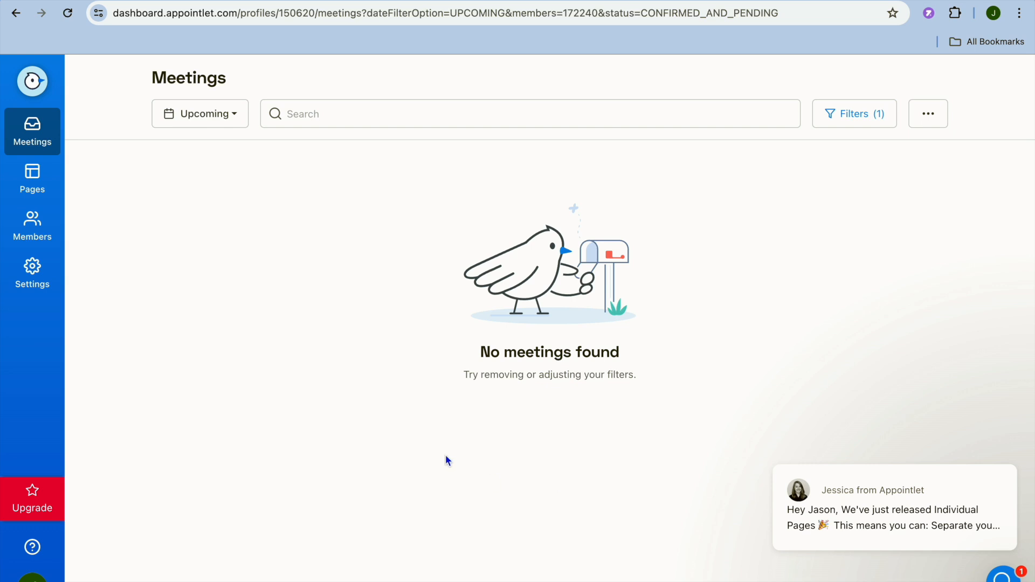
mouse_move(563, 376)
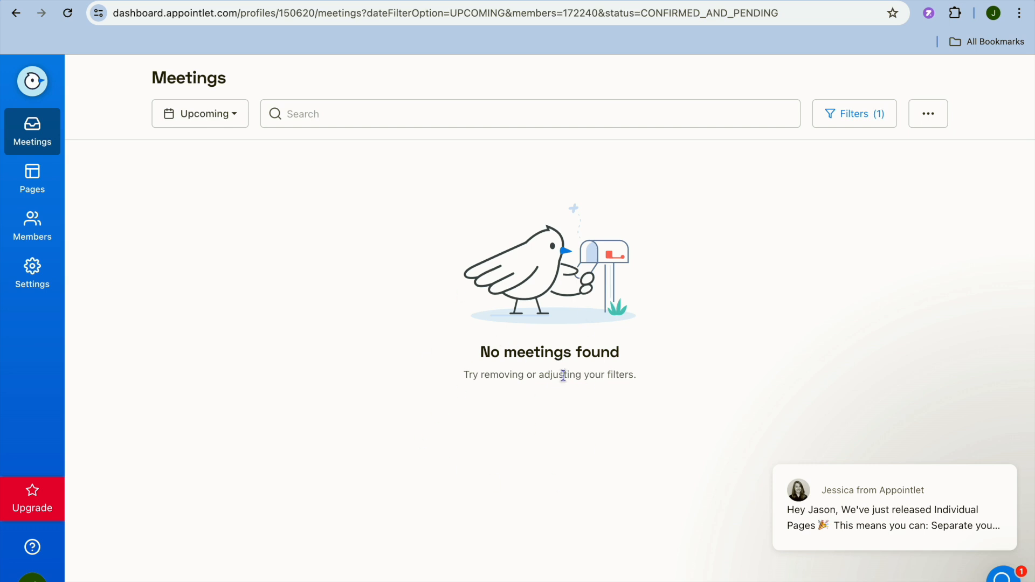
mouse_move(32, 180)
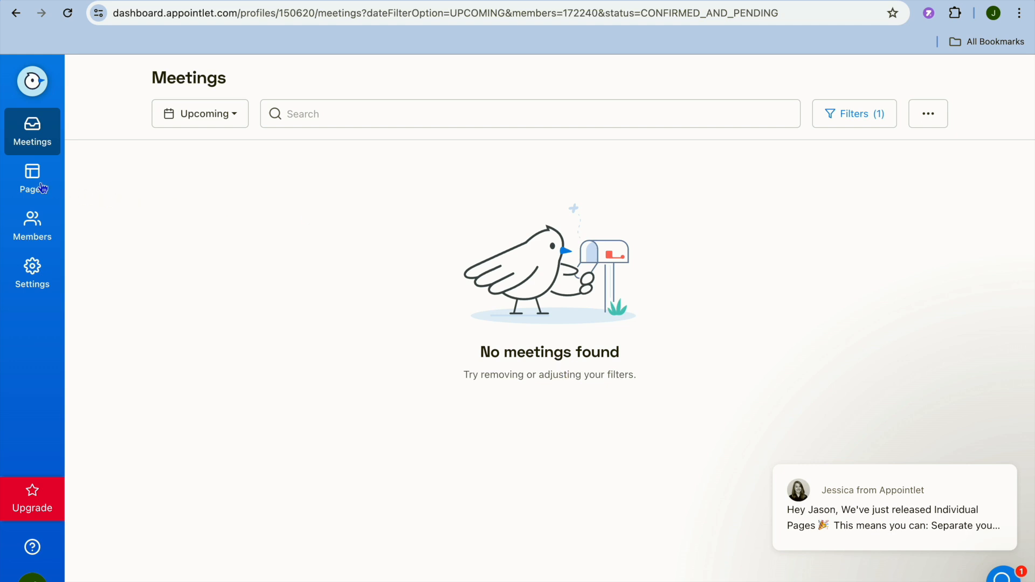
- Go to Pages to see the personal scheduling page with no meeting types
click(32, 178)
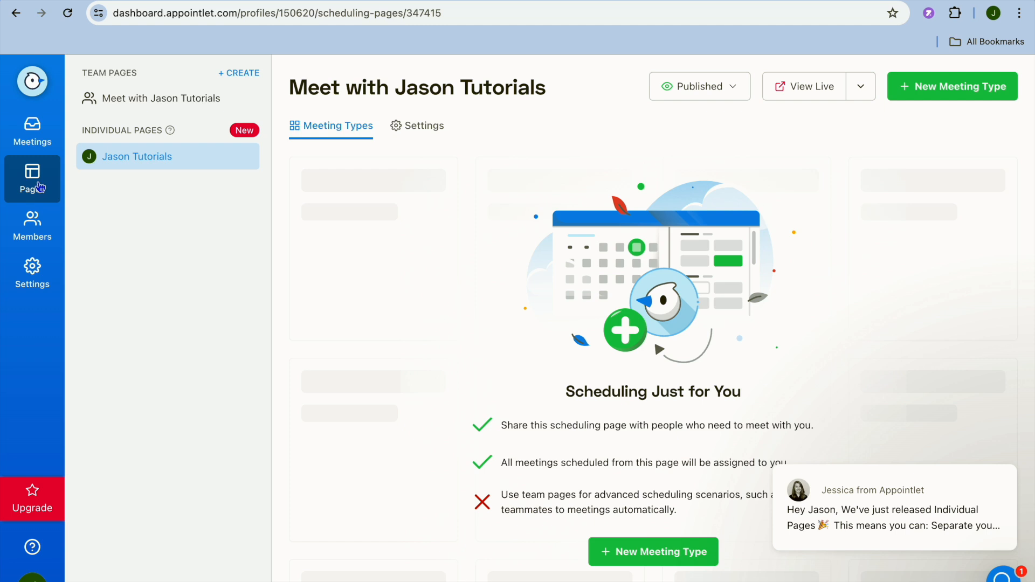
mouse_move(285, 245)
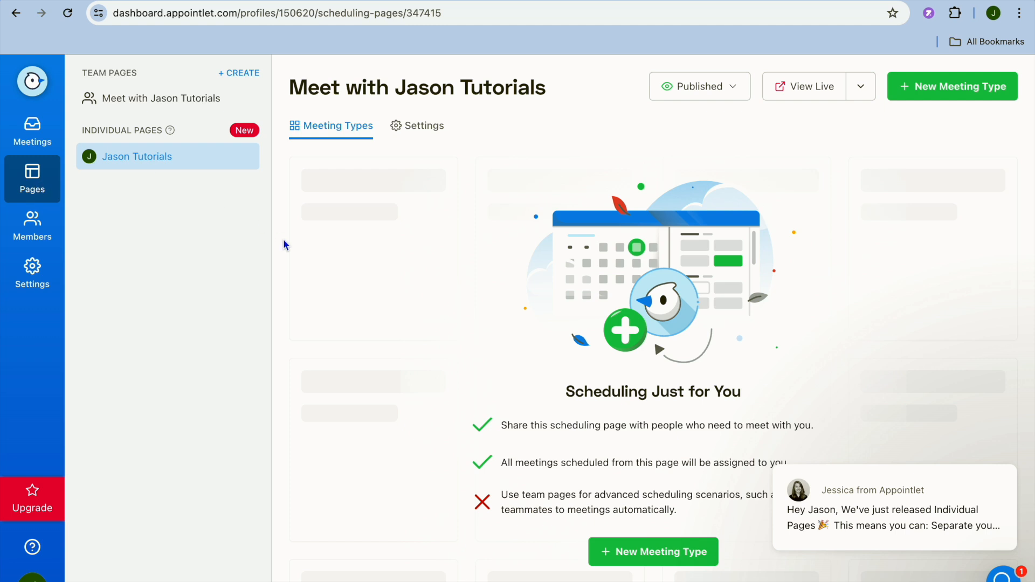
mouse_move(597, 349)
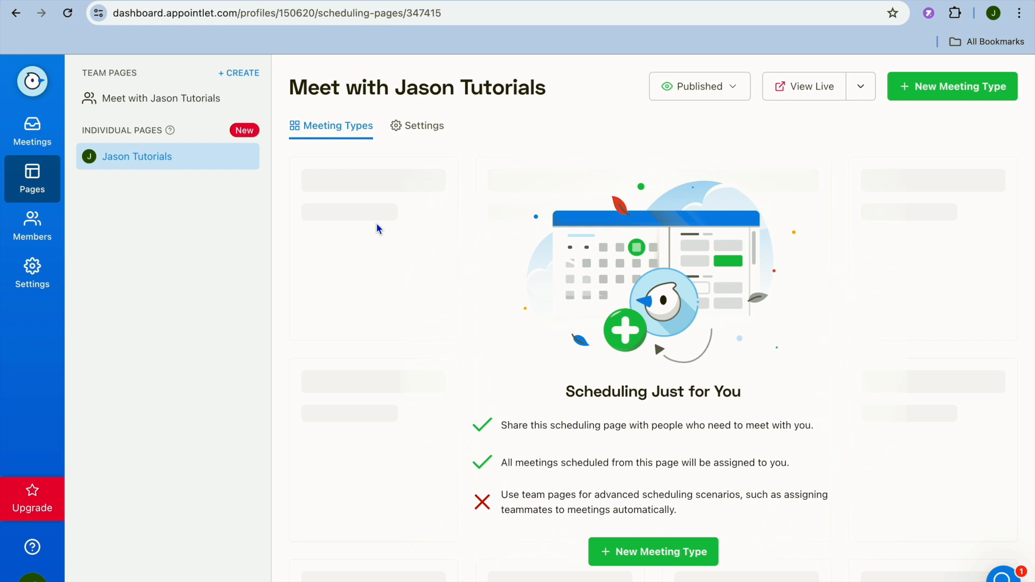
mouse_move(905, 149)
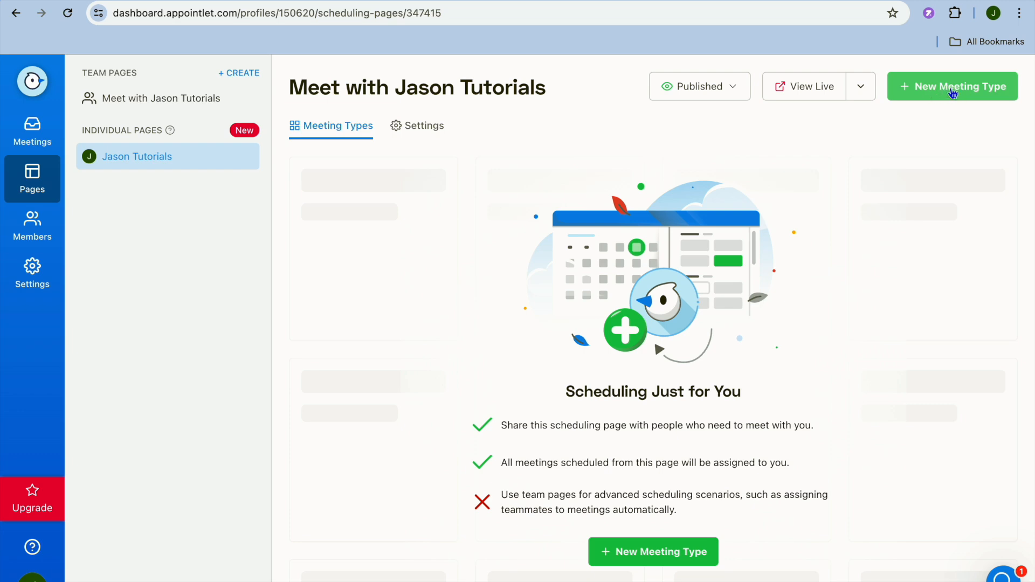
- Add a 30-minute one-on-one meeting type named 'test'
click(951, 86)
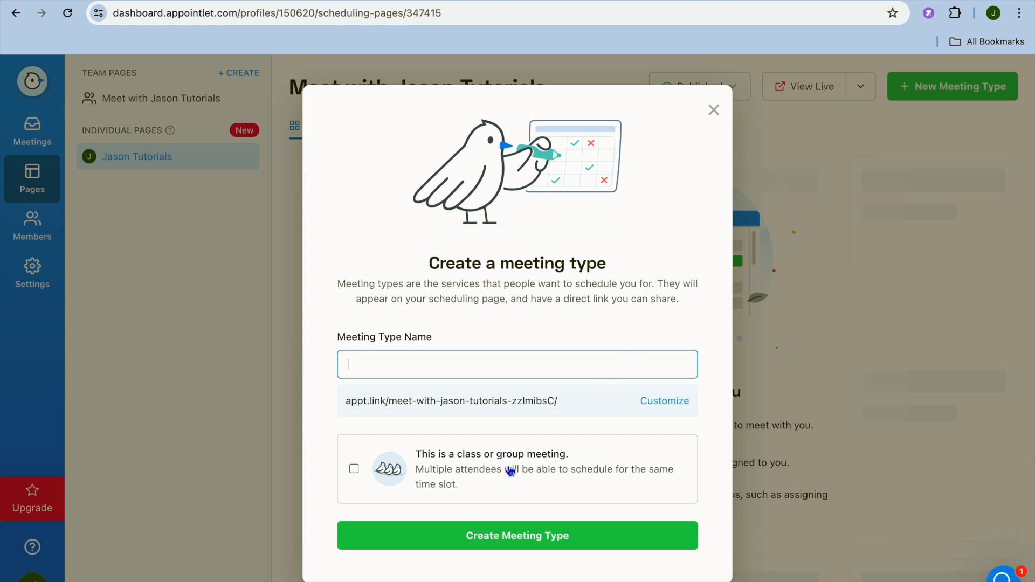
click(517, 365)
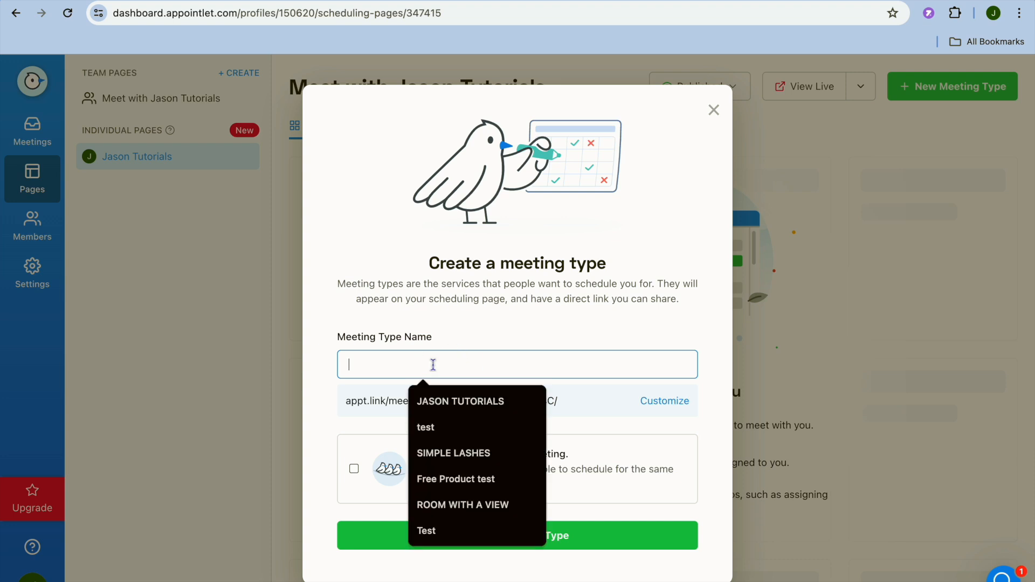
text(test)
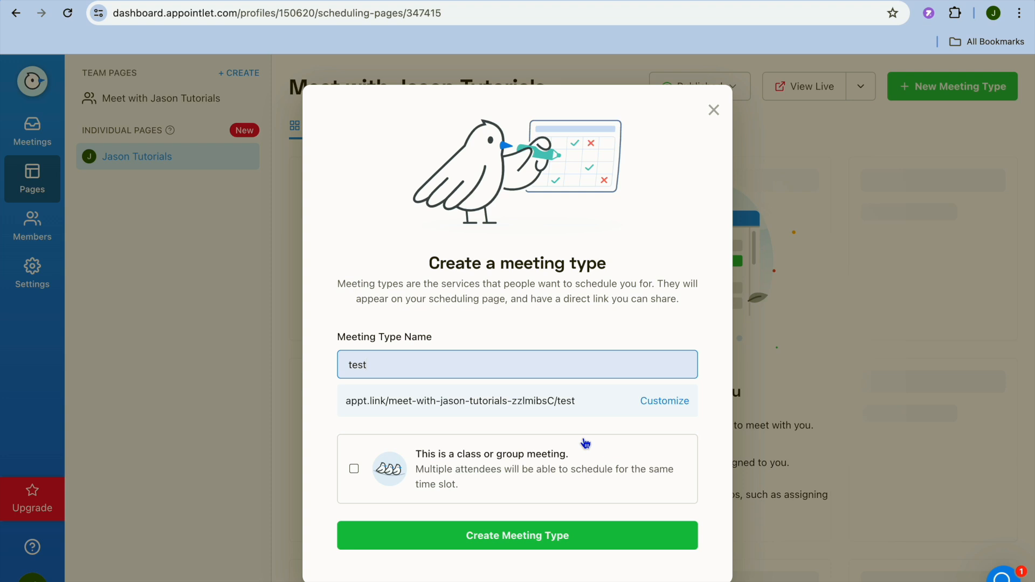
mouse_move(628, 405)
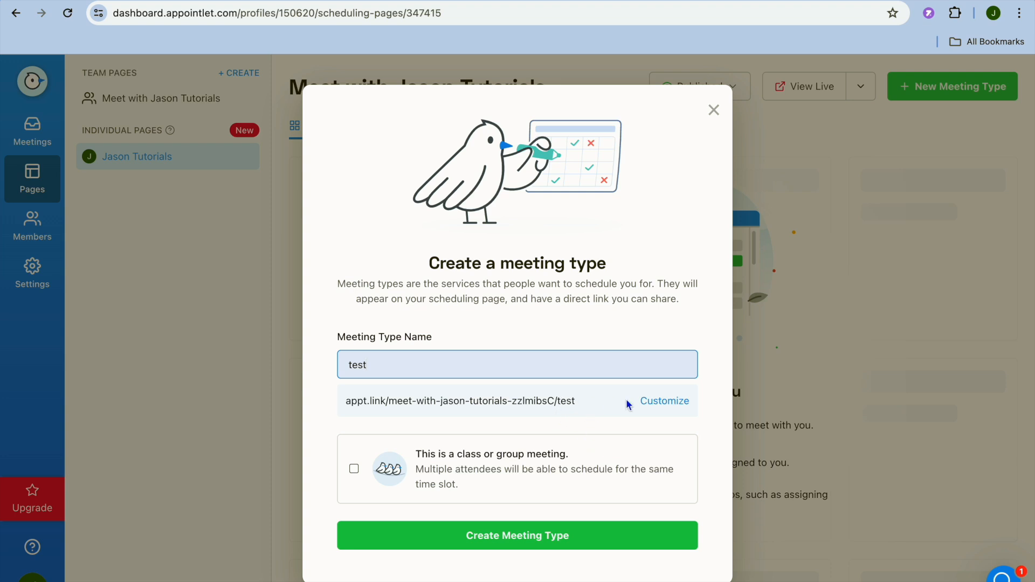
mouse_move(603, 486)
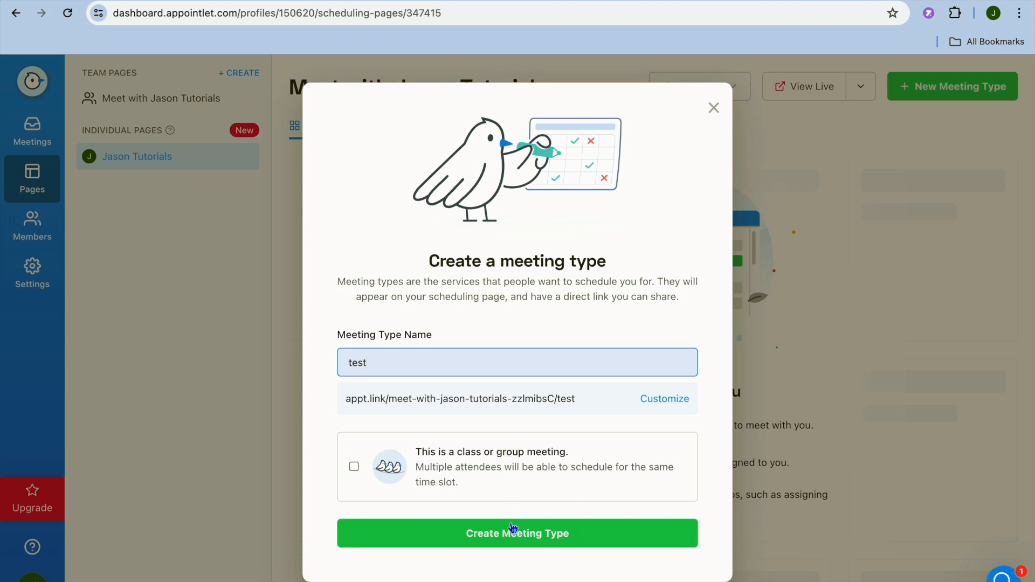
click(517, 533)
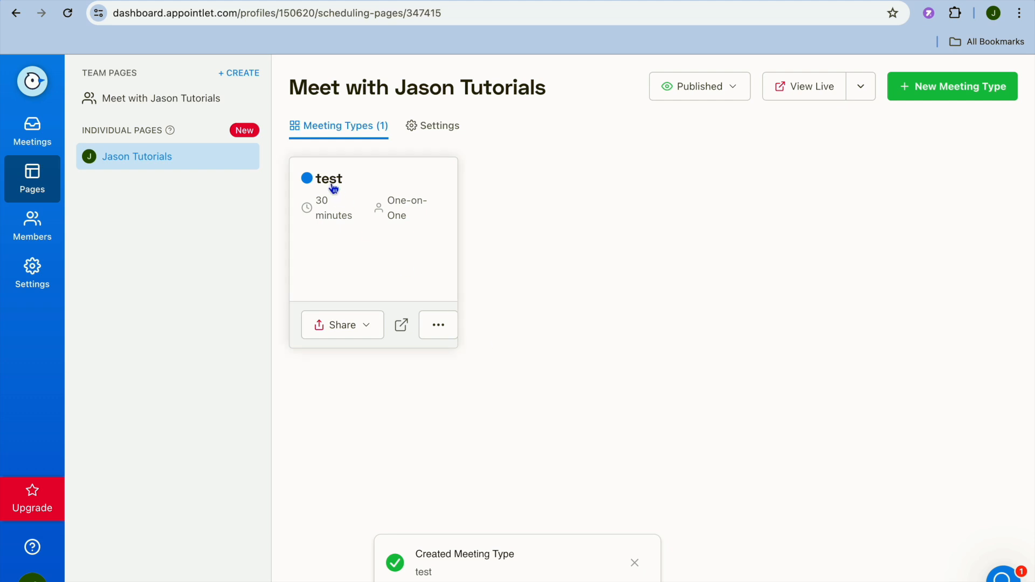
mouse_move(438, 325)
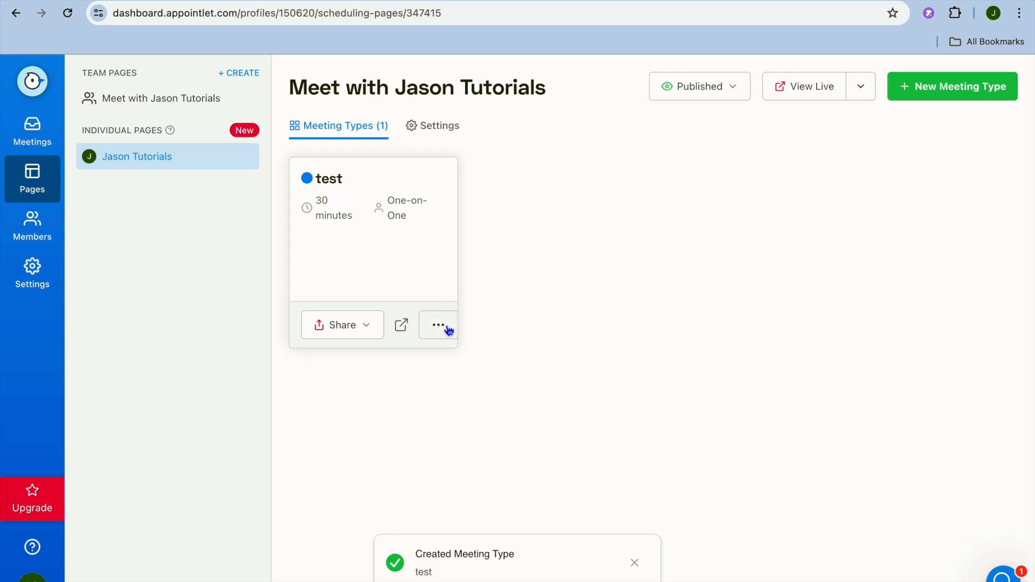
- Edit the 'test' meeting type and set its length to 45 minutes
click(438, 325)
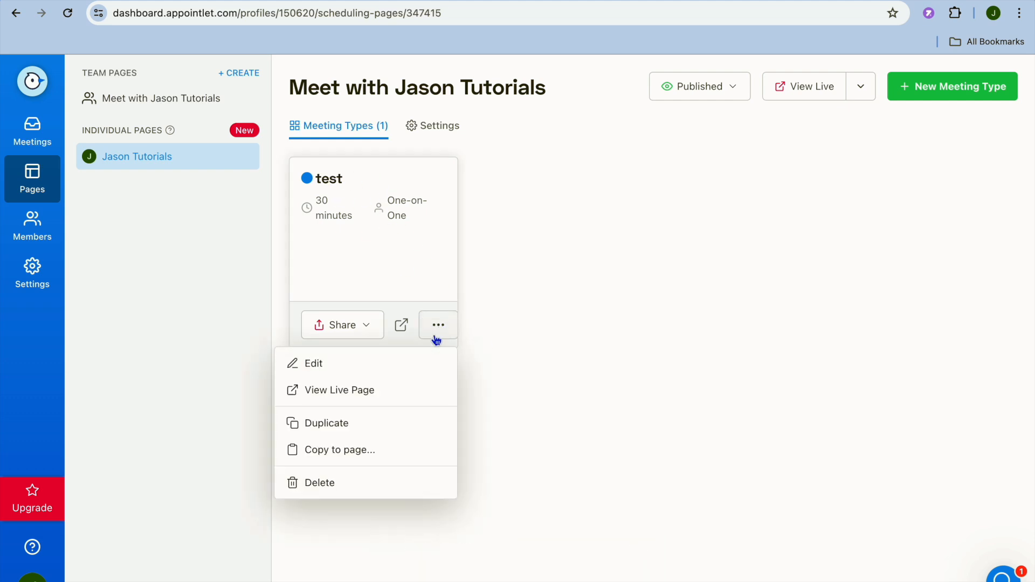
click(312, 363)
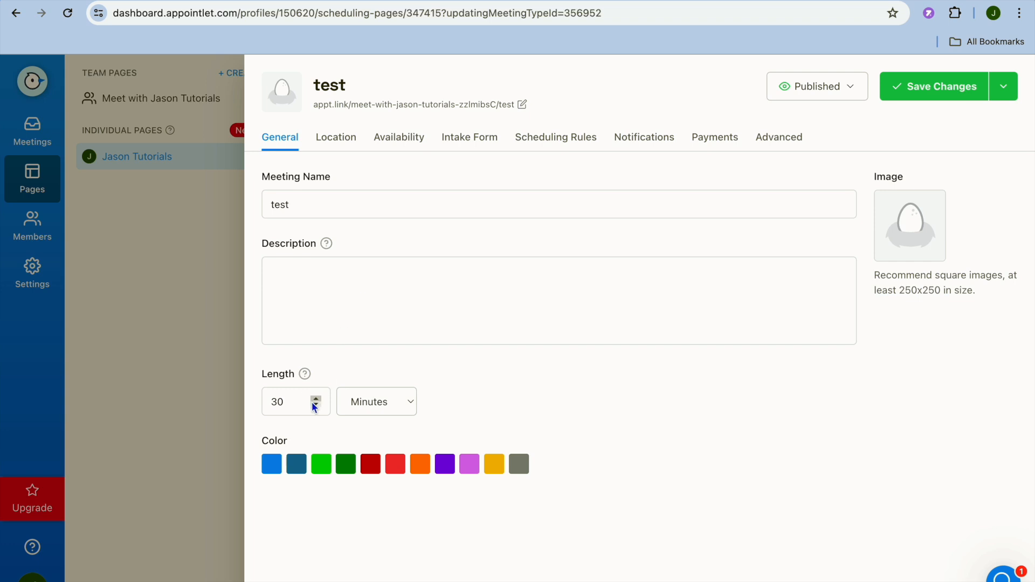
click(296, 401)
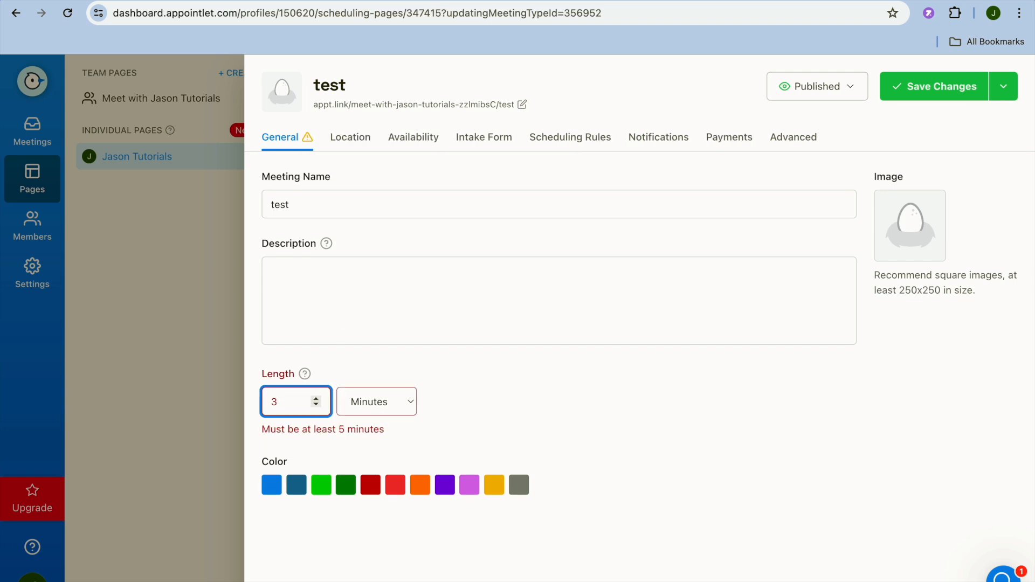
text(45)
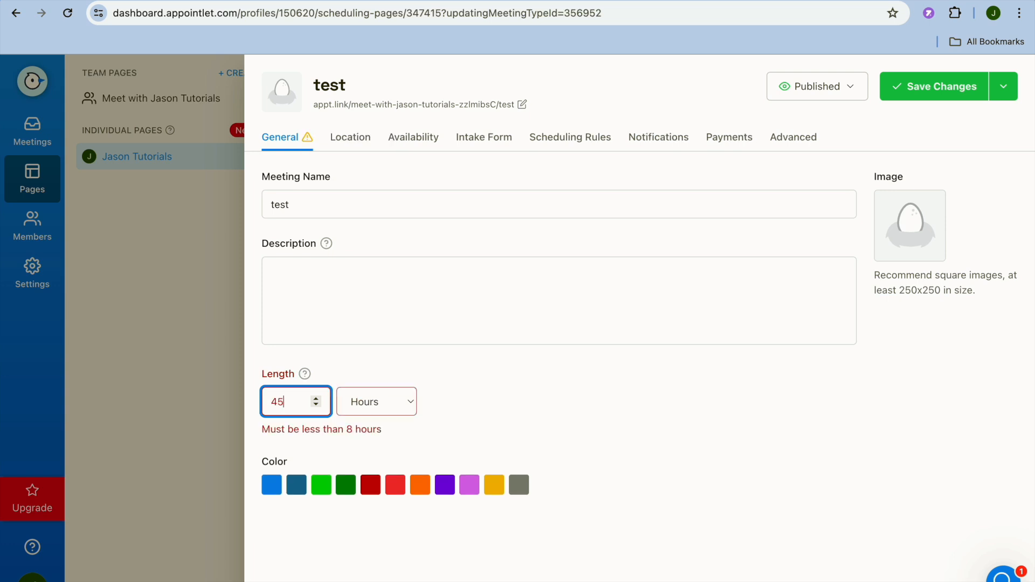
click(376, 401)
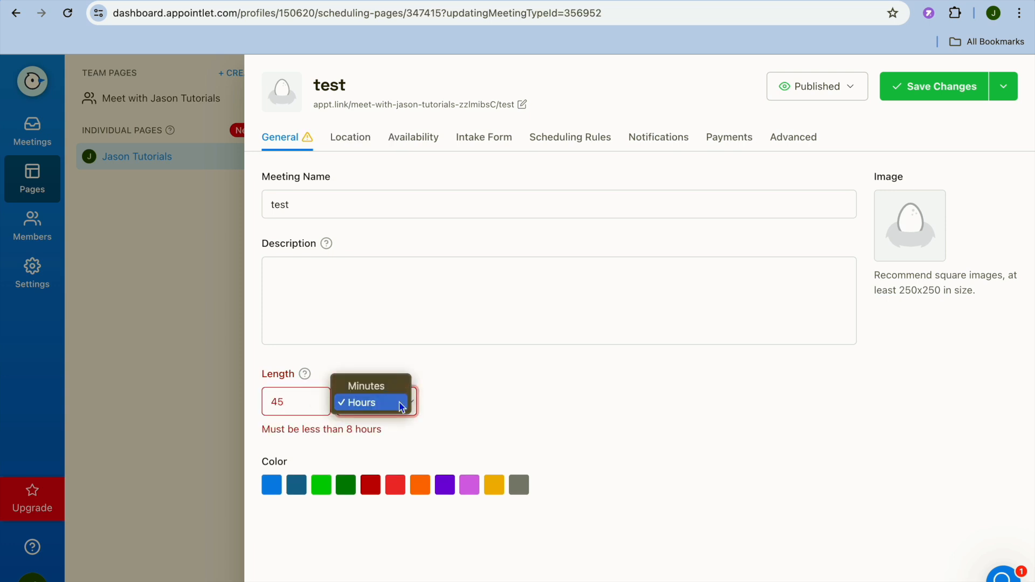
click(365, 386)
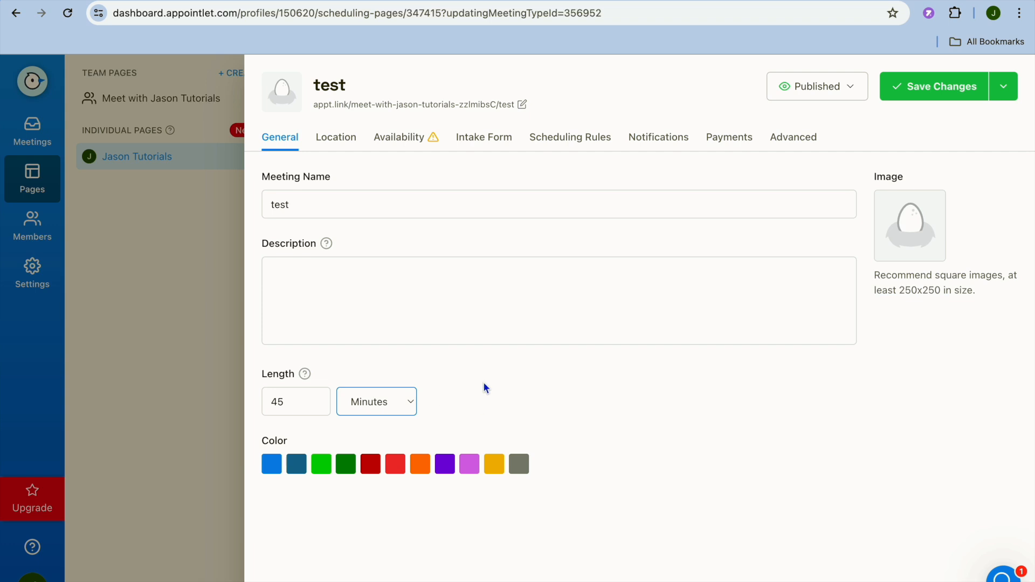
mouse_move(376, 175)
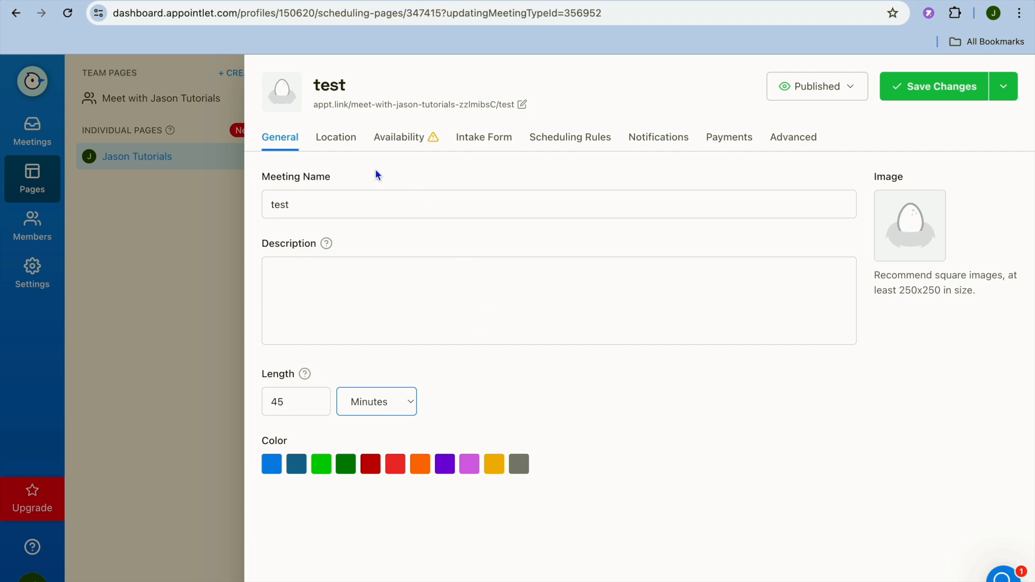
- Try place, phone call and web conference location options for 'test'
click(336, 137)
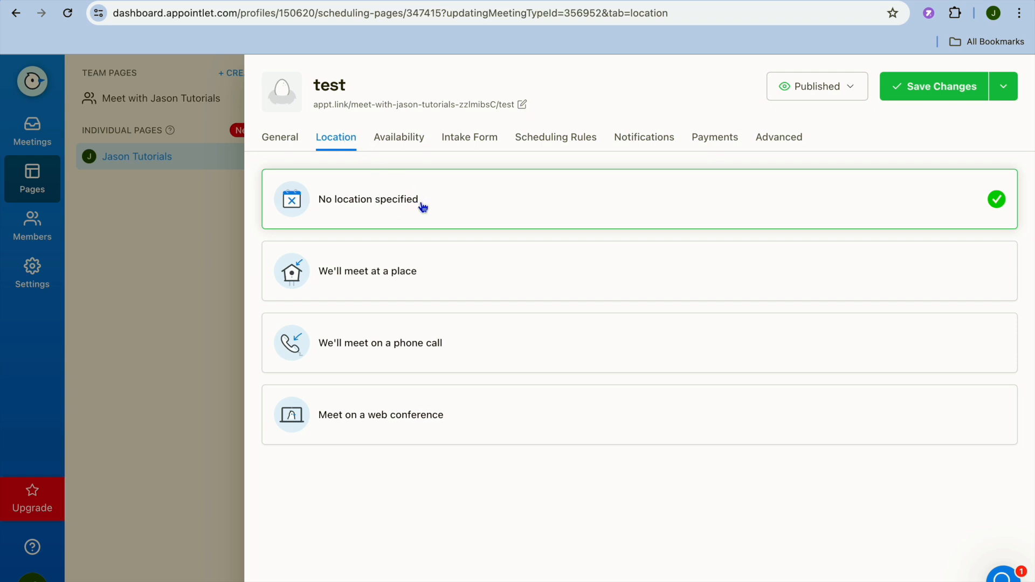
mouse_move(405, 279)
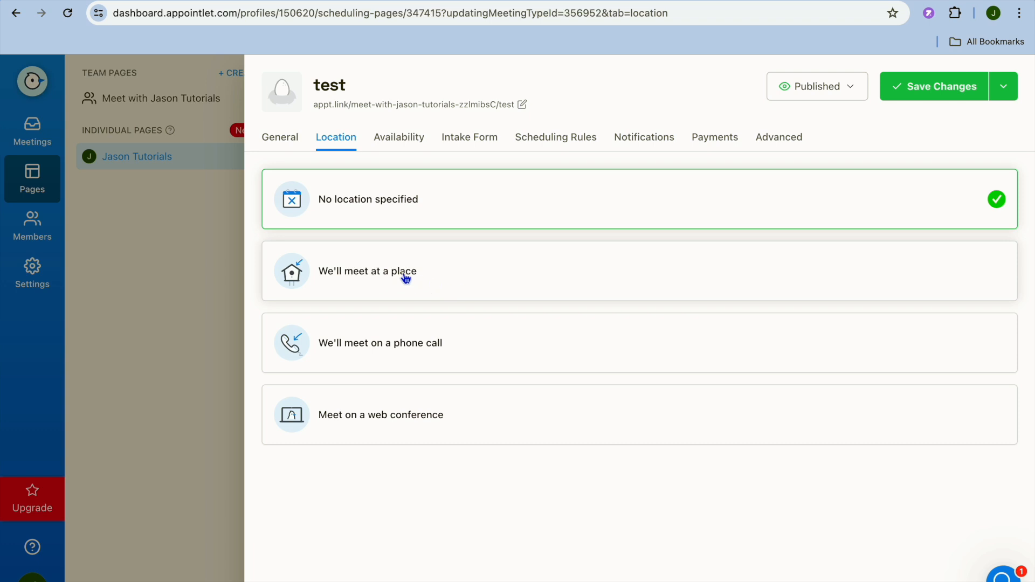
click(367, 271)
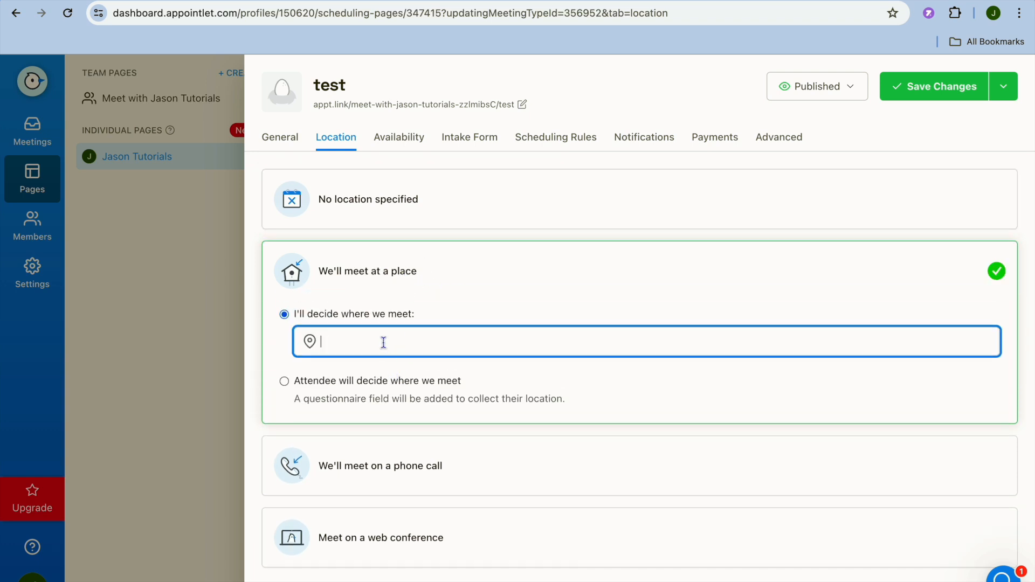
mouse_move(386, 472)
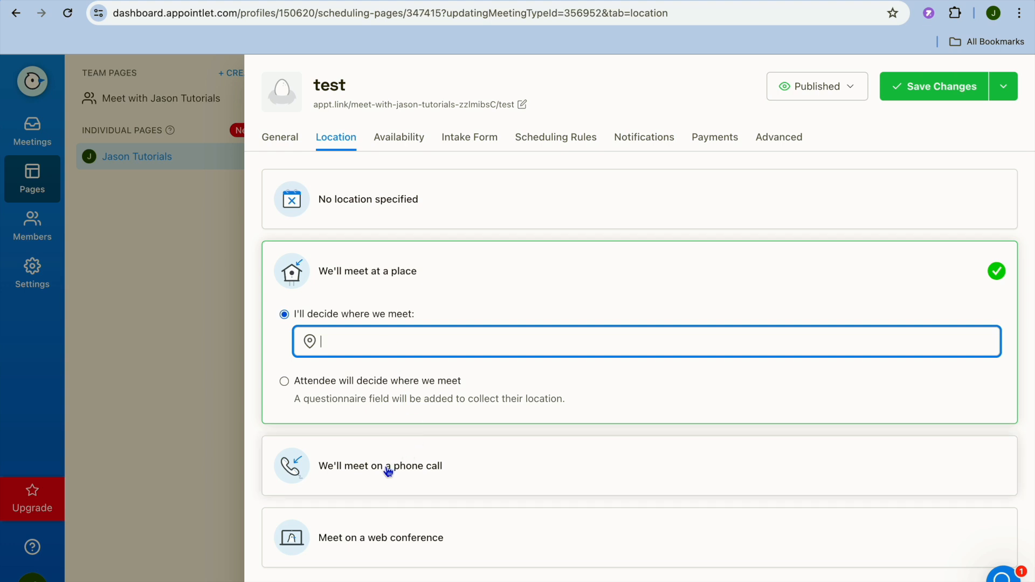
click(379, 466)
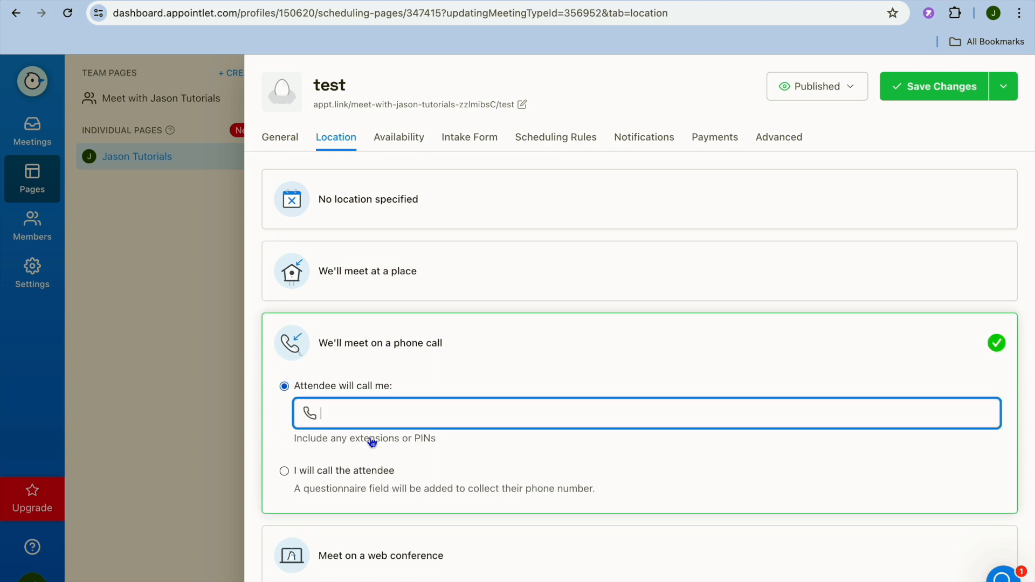
scroll(down, 3)
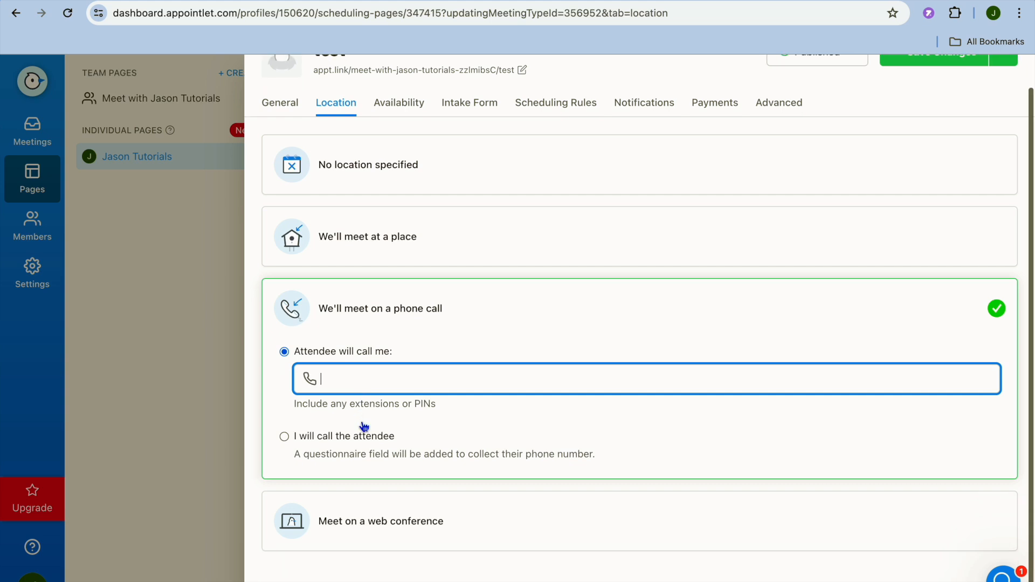
mouse_move(382, 526)
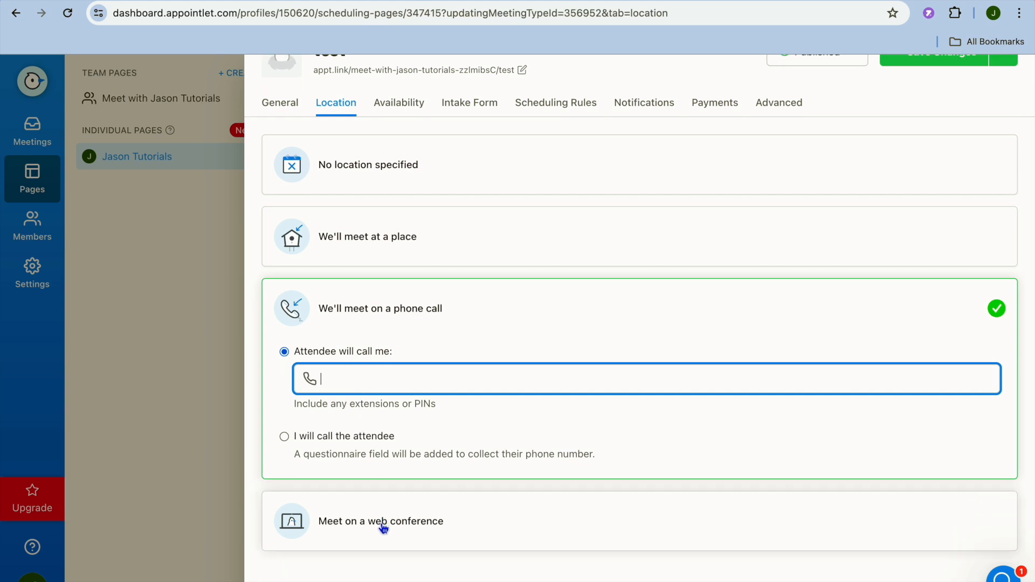
click(380, 521)
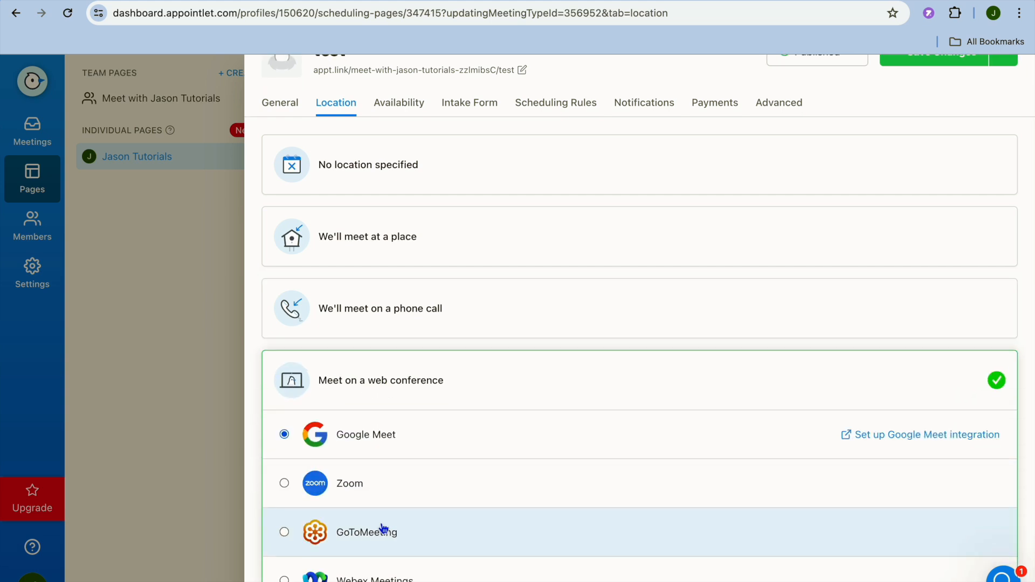
scroll(down, 3)
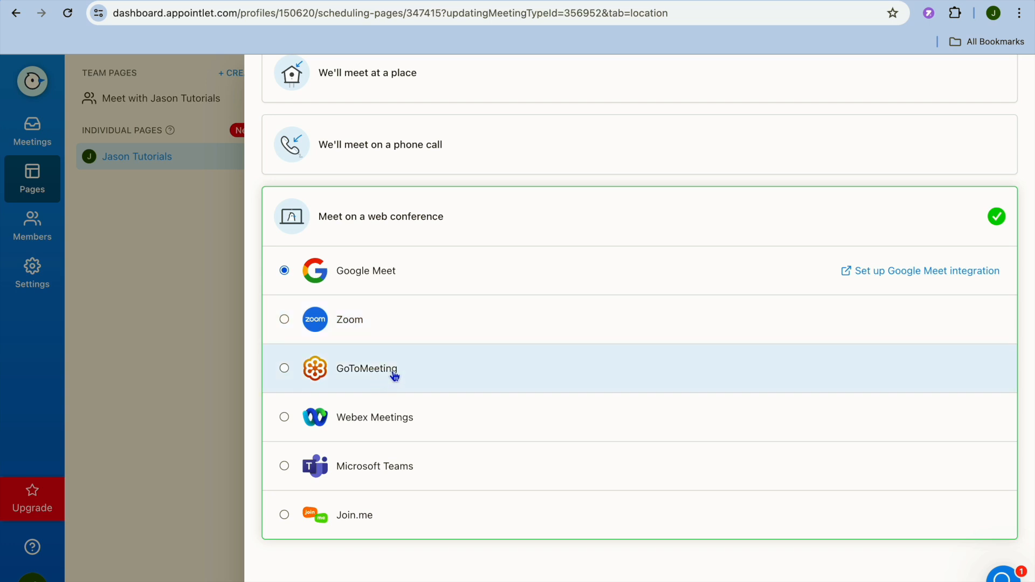
mouse_move(401, 374)
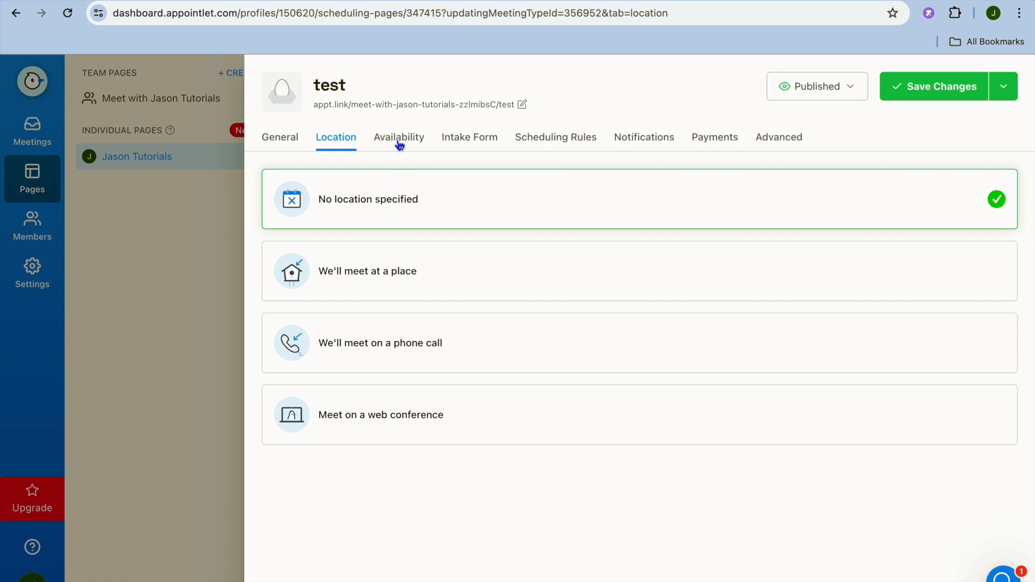
- Disable Thursday and Friday and end Monday–Wednesday availability at 3:00 PM
click(398, 136)
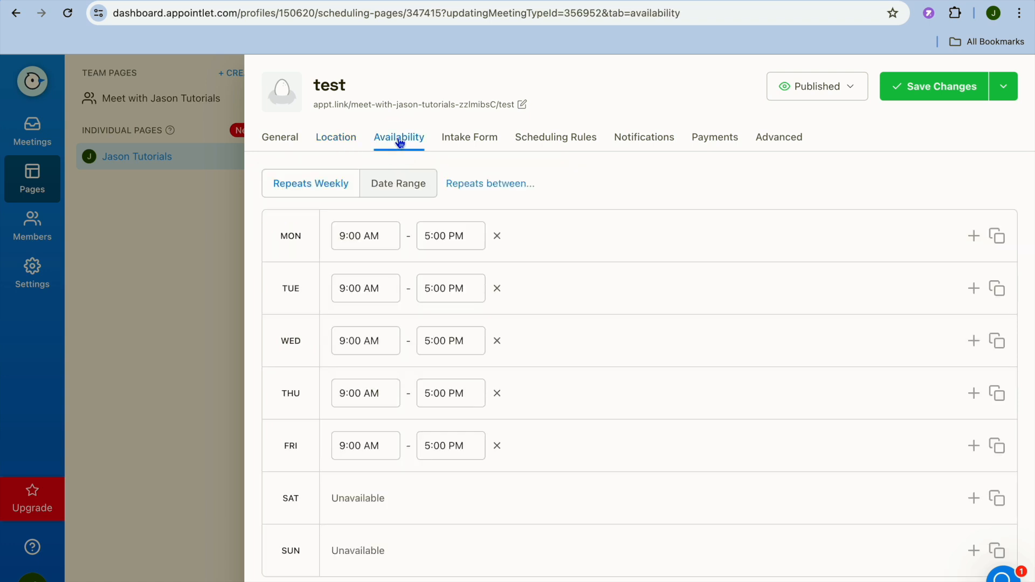
mouse_move(402, 250)
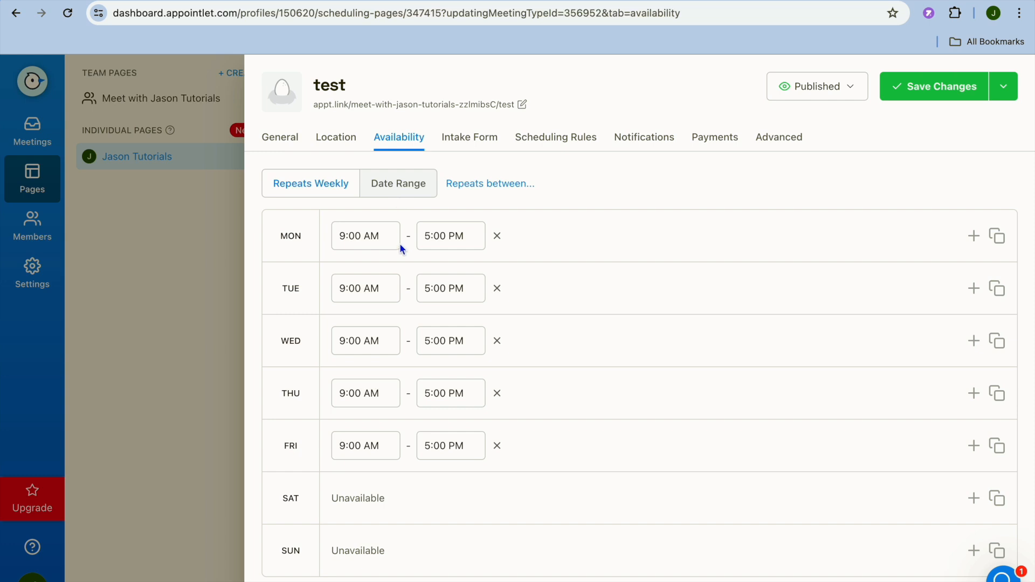
mouse_move(412, 482)
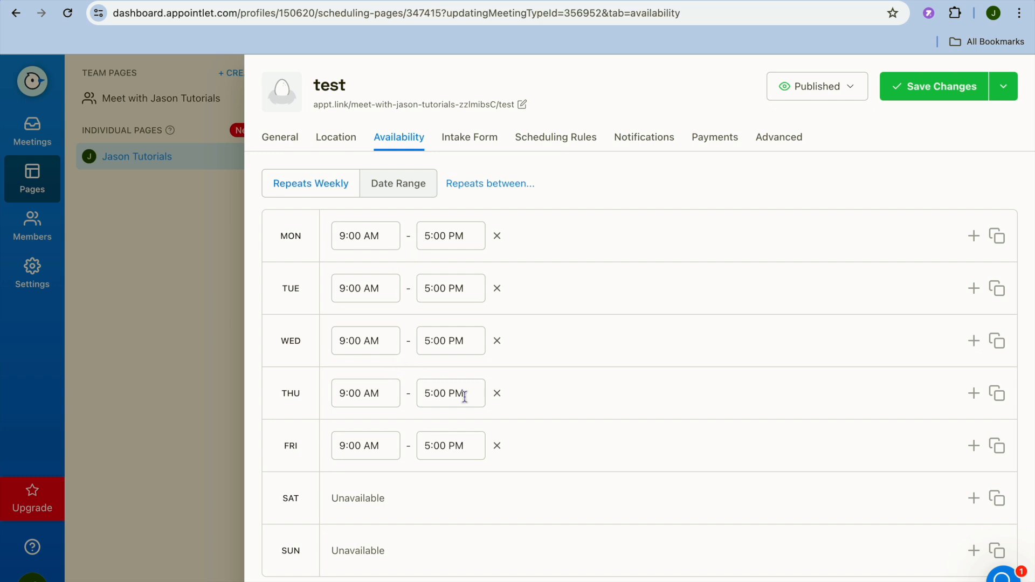
click(497, 394)
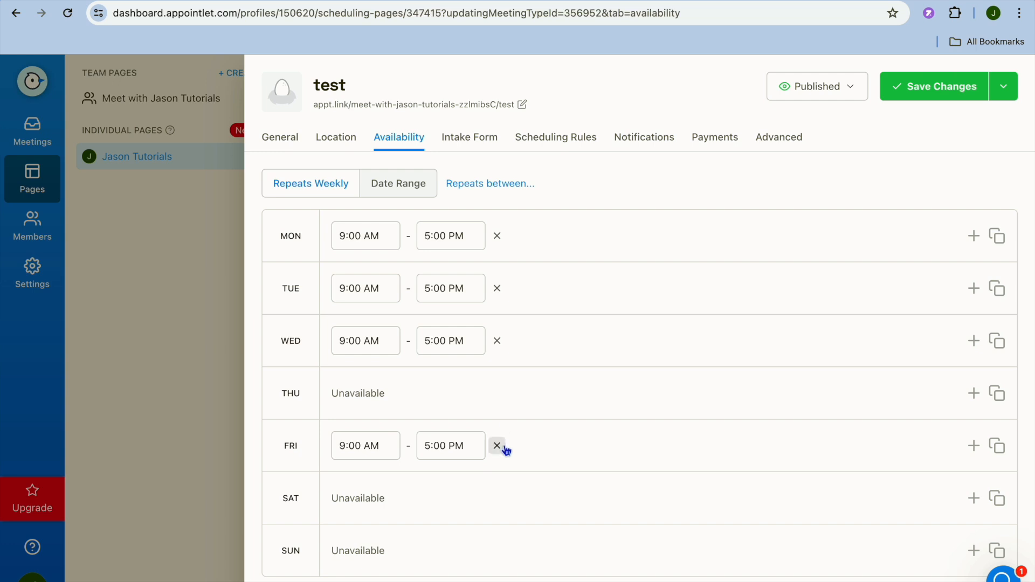
click(497, 446)
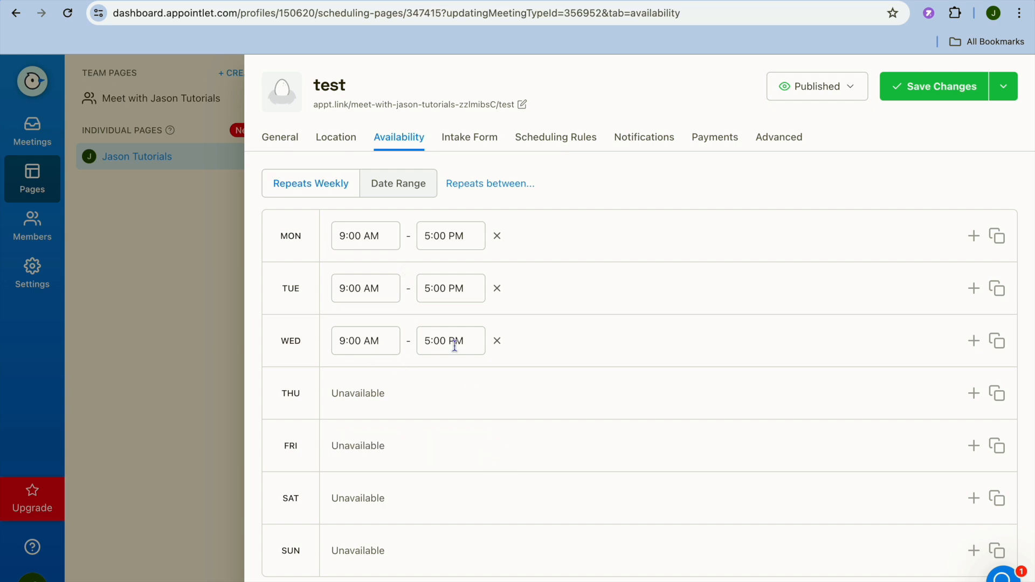
click(450, 341)
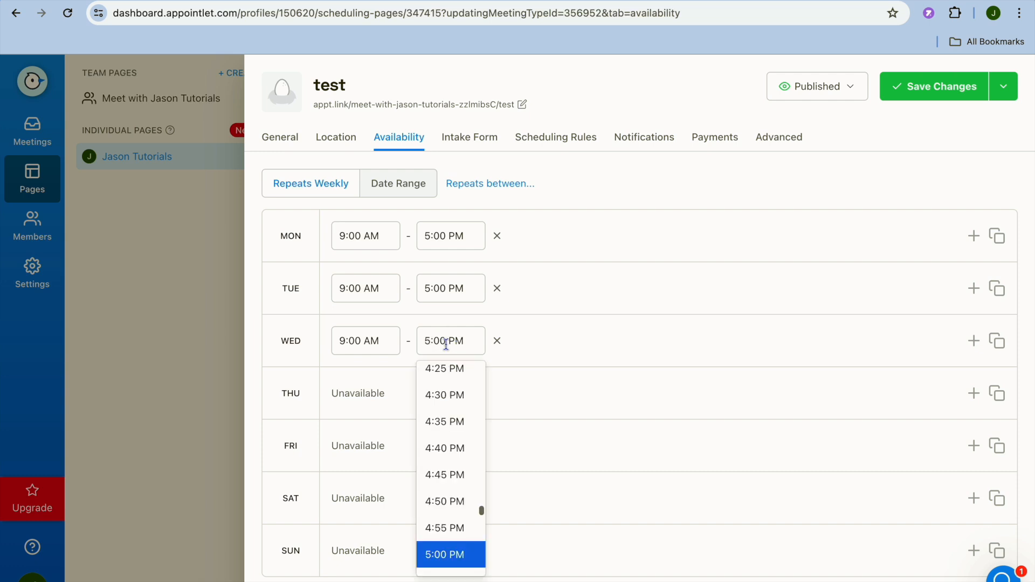
mouse_move(445, 395)
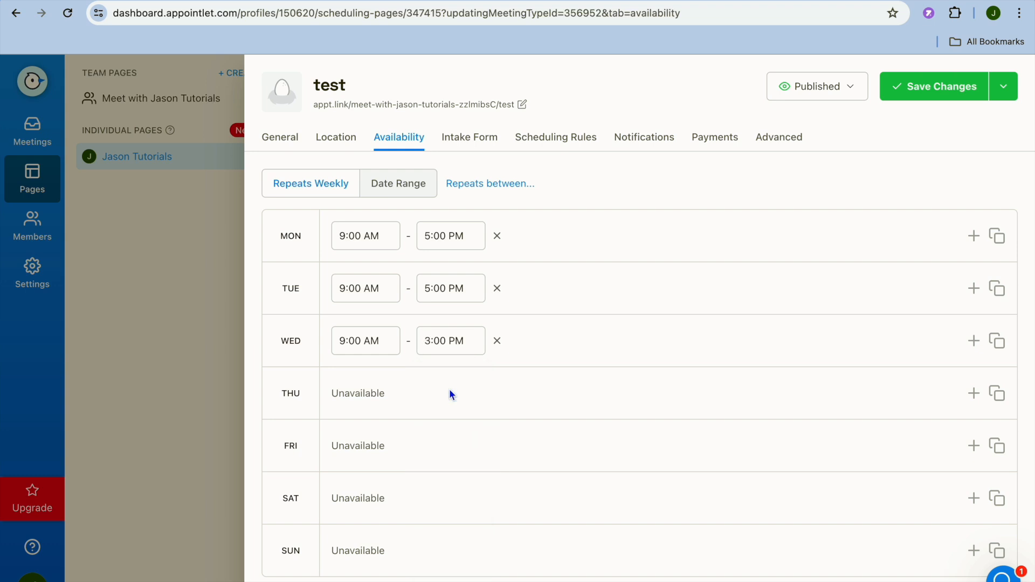
click(451, 288)
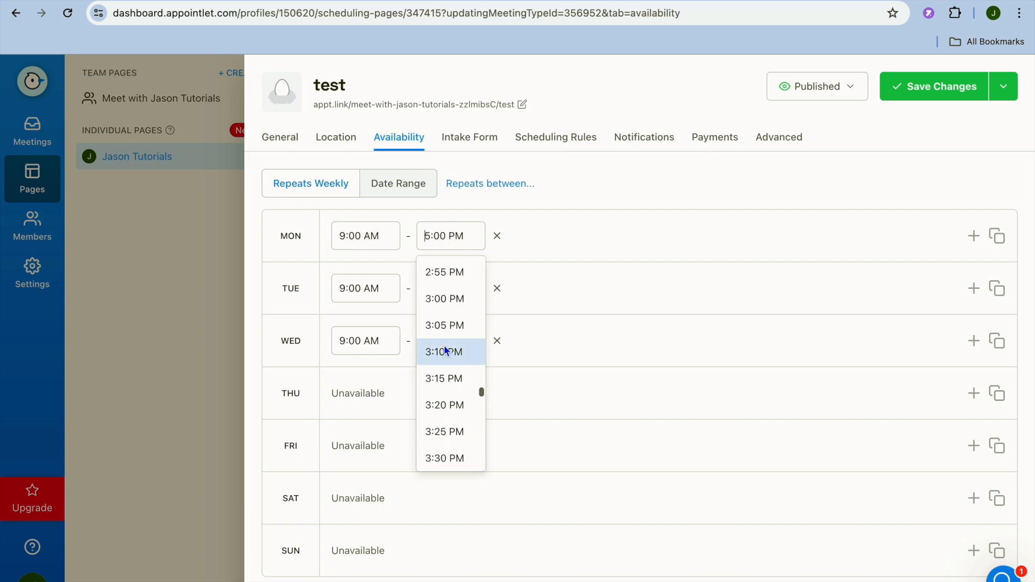
click(444, 298)
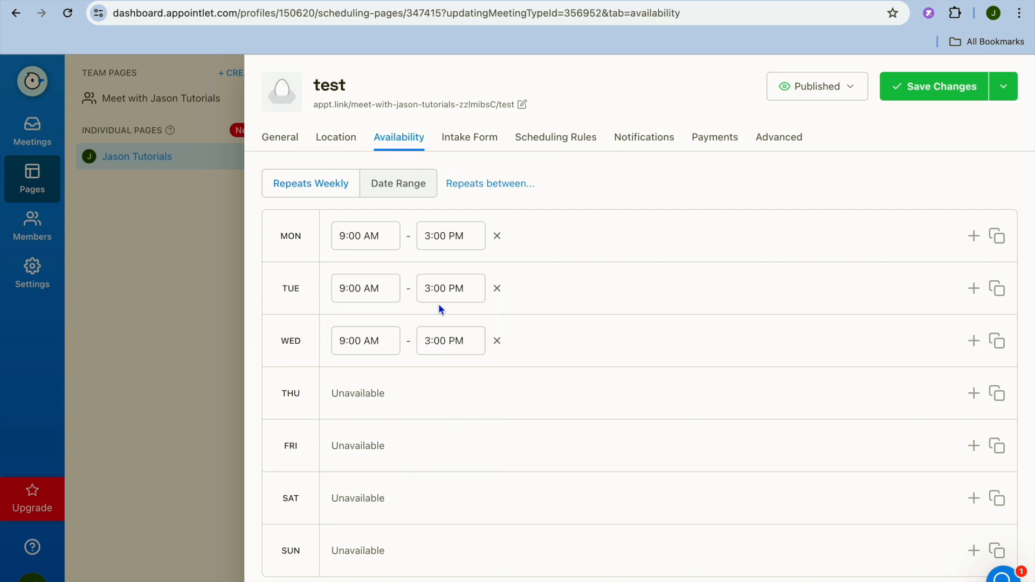
- View the Intake Form, start a new question, then dismiss it unsaved
click(470, 136)
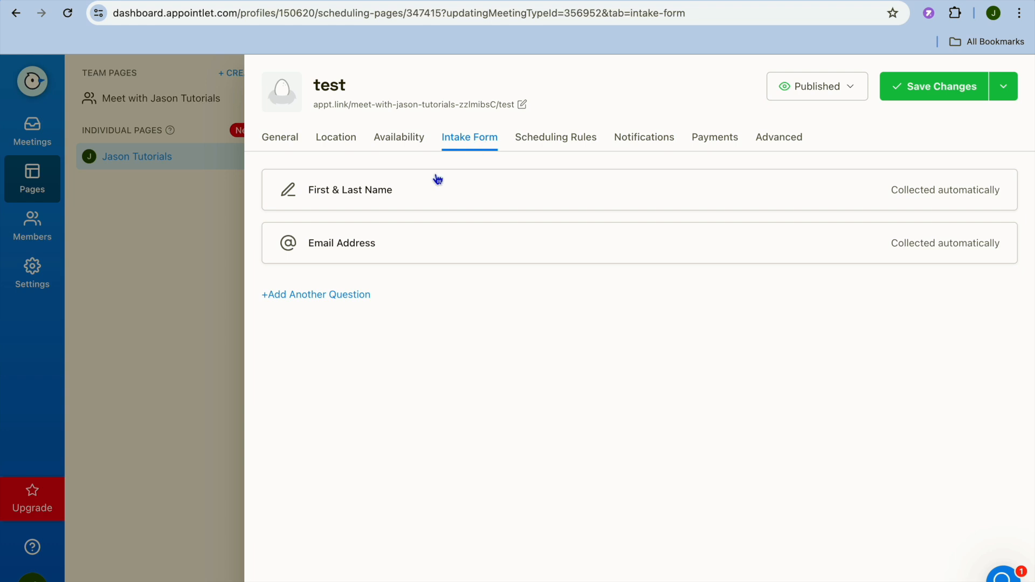
mouse_move(411, 194)
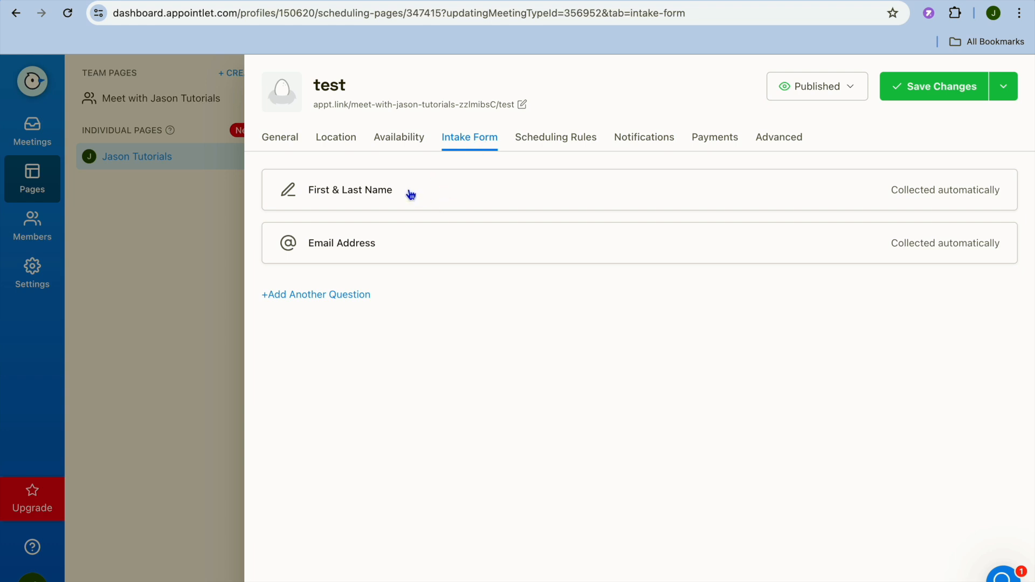
mouse_move(403, 273)
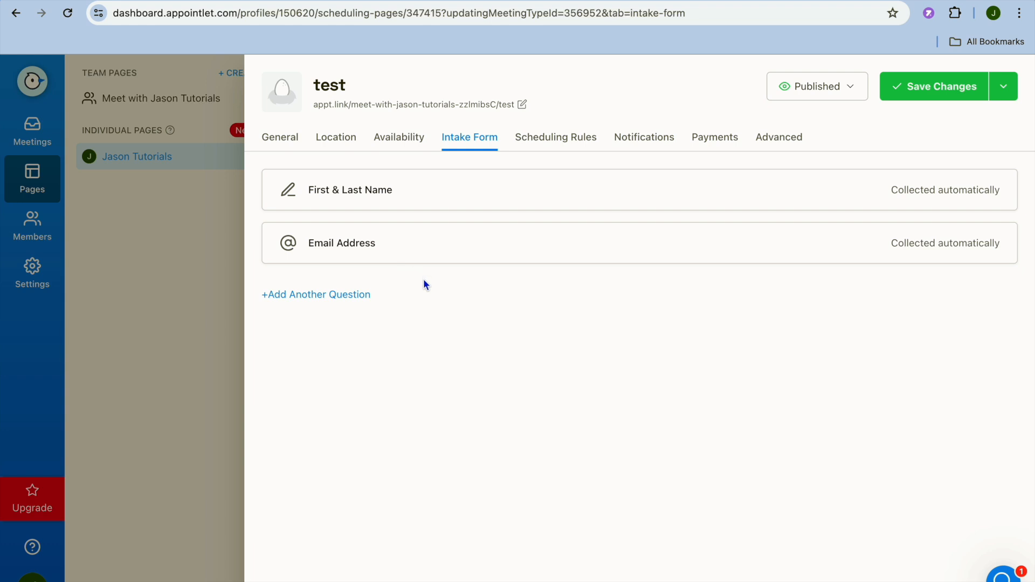
mouse_move(362, 301)
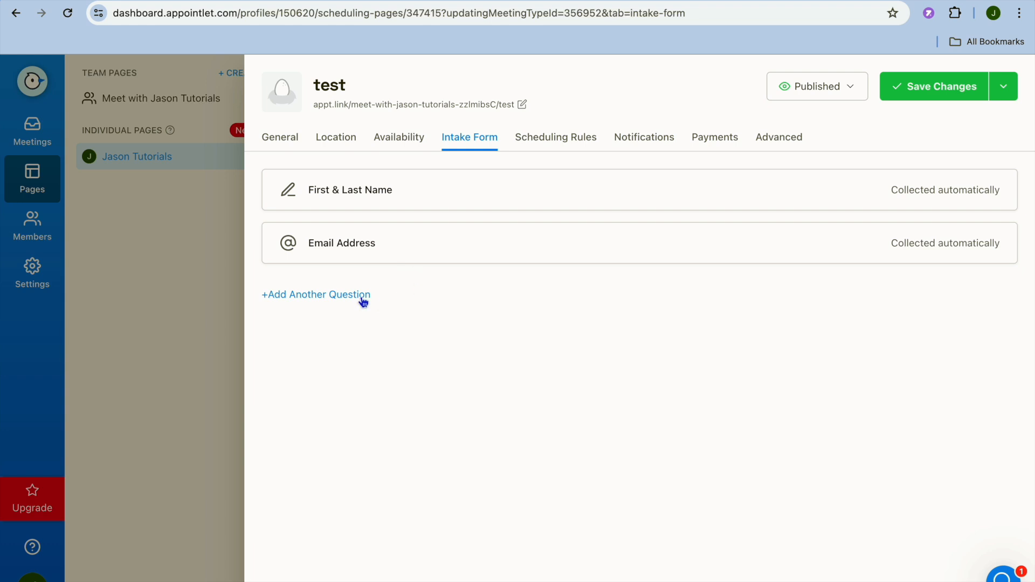
click(316, 294)
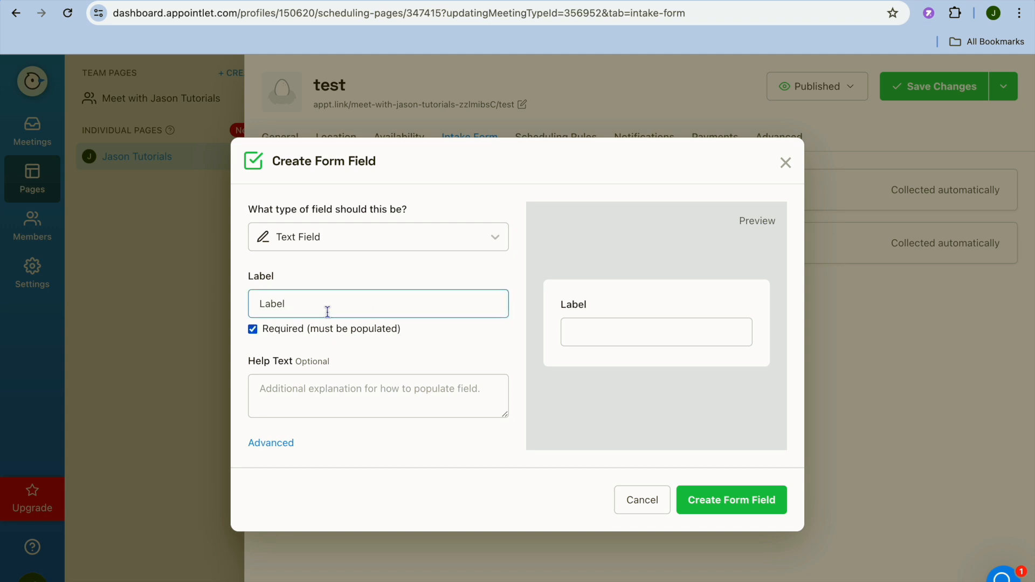
mouse_move(699, 244)
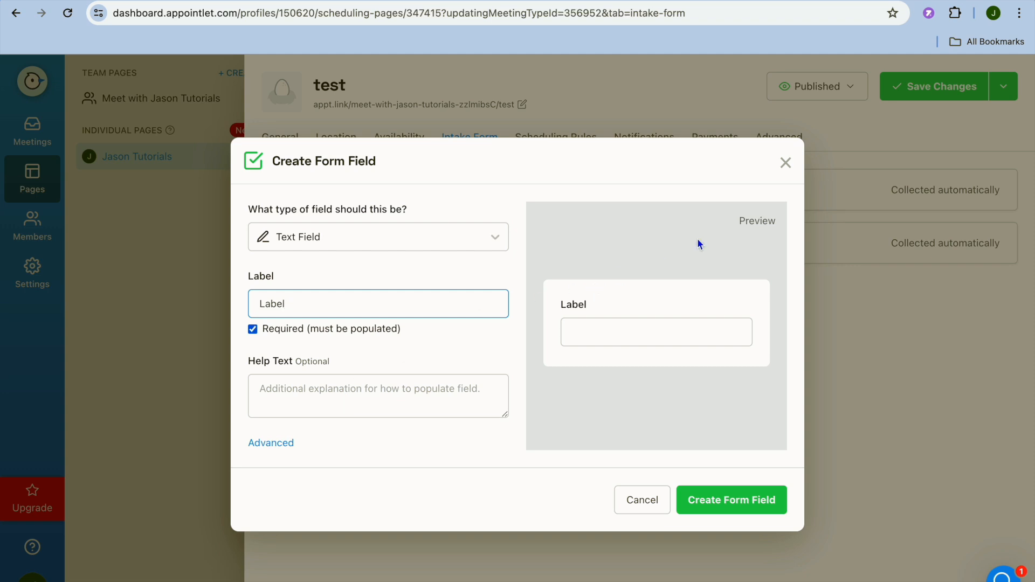
click(641, 500)
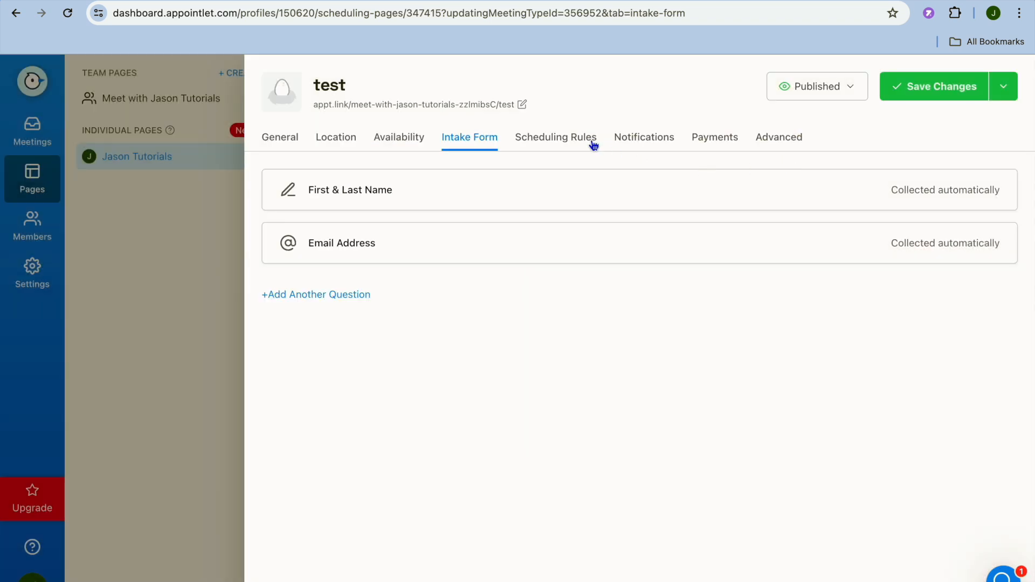
- Review Scheduling Rules and Notifications, then view the pricing plans page
click(555, 136)
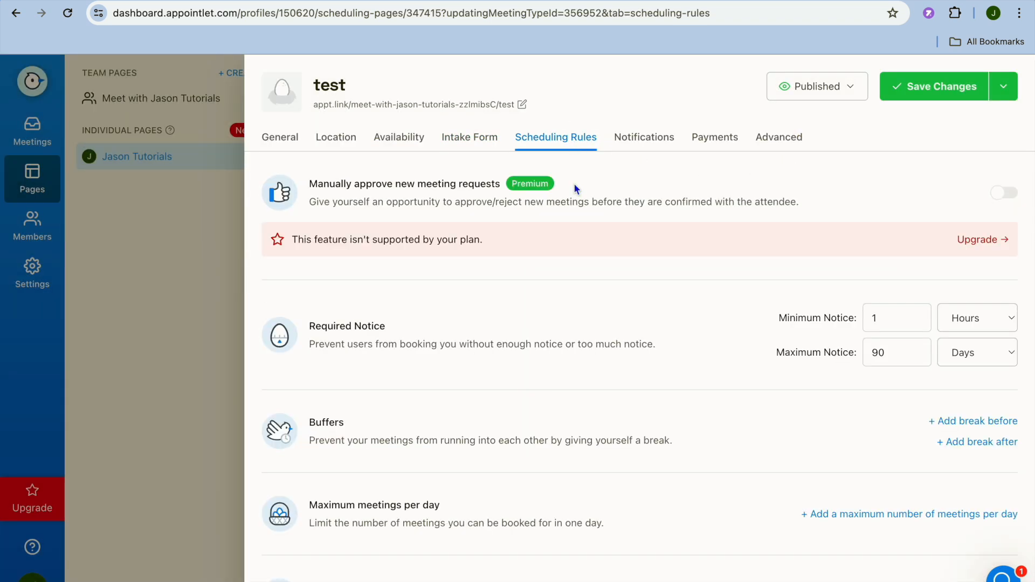
scroll(down, 3)
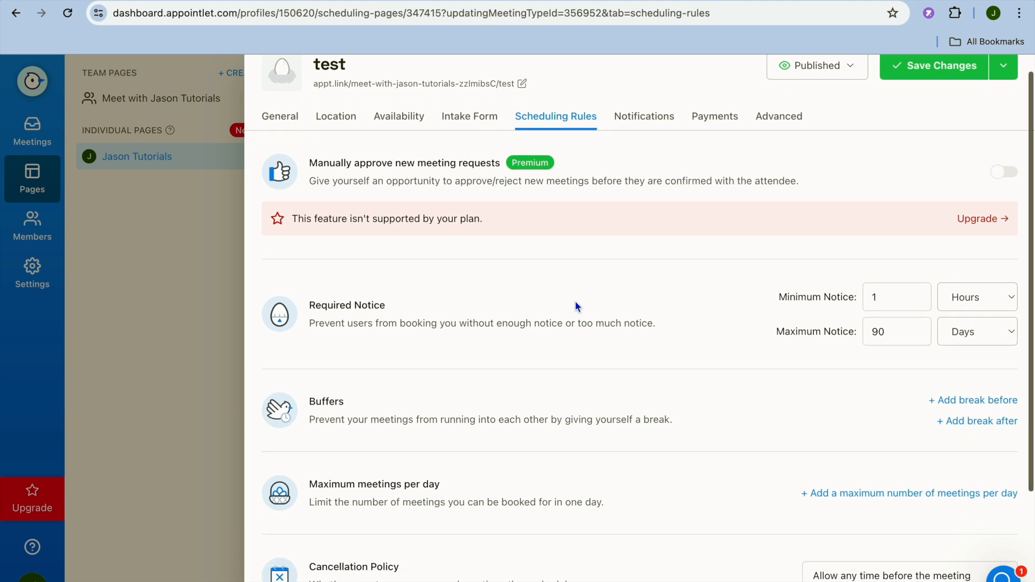
scroll(down, 3)
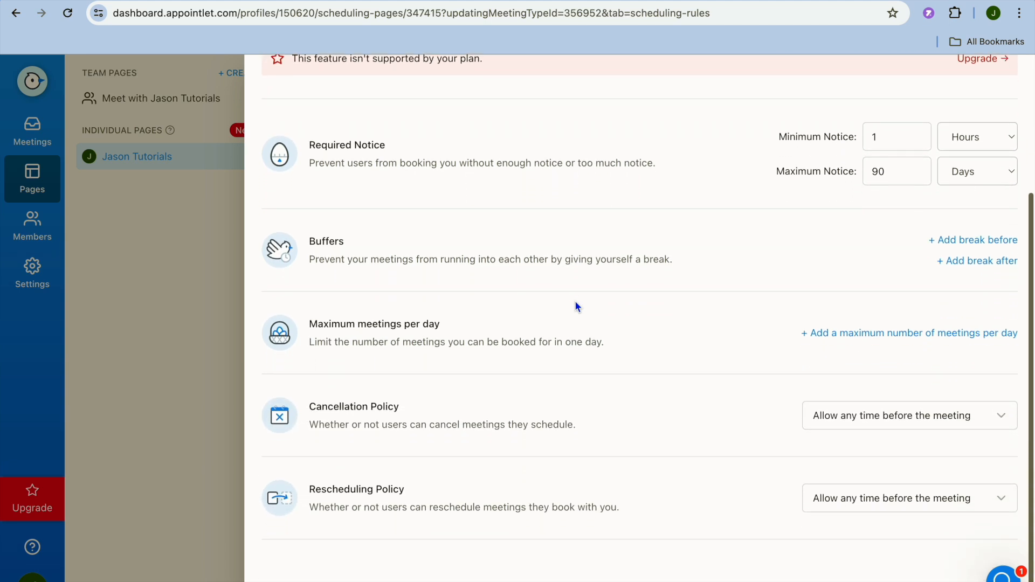
mouse_move(496, 167)
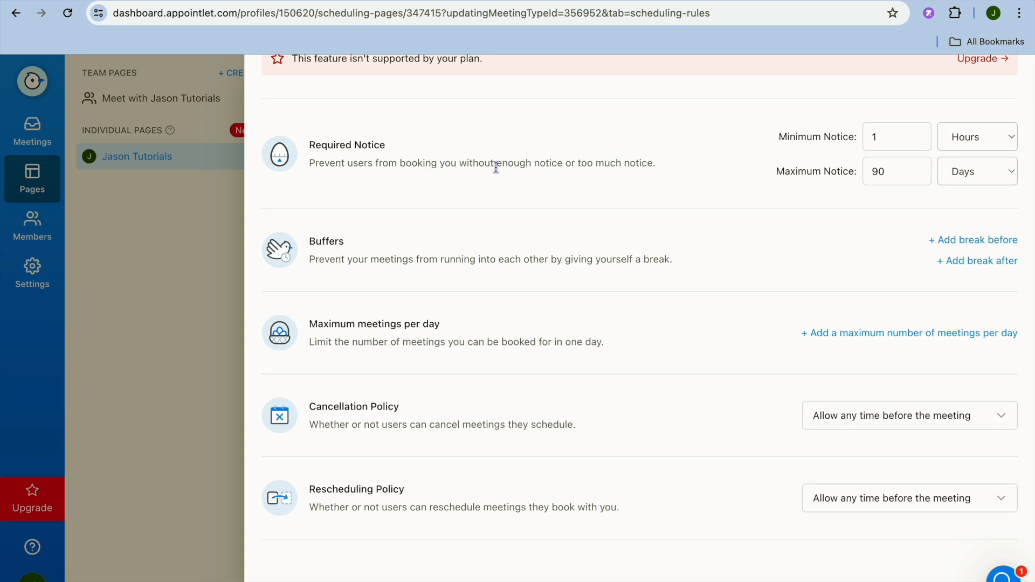
mouse_move(638, 179)
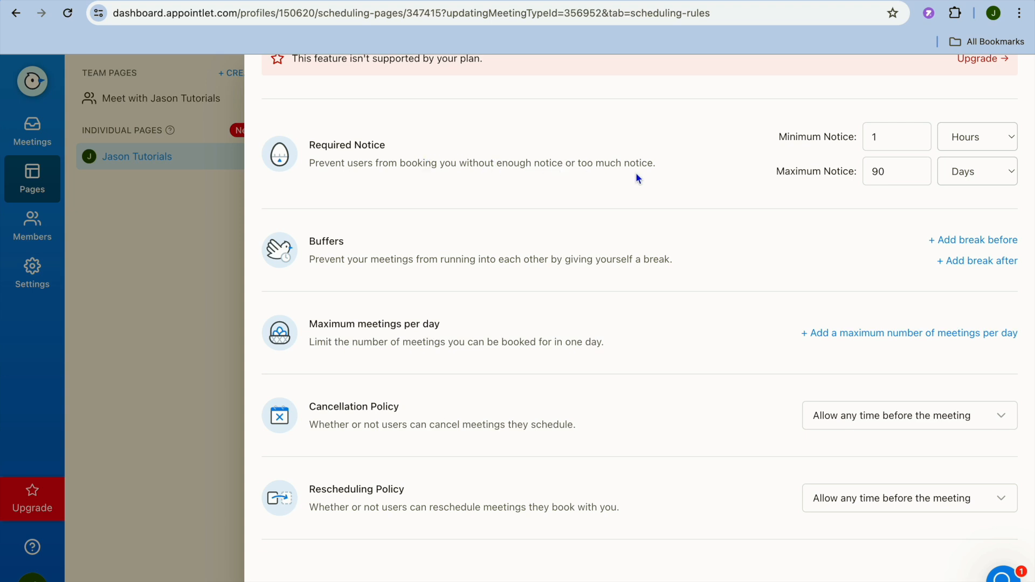
mouse_move(666, 173)
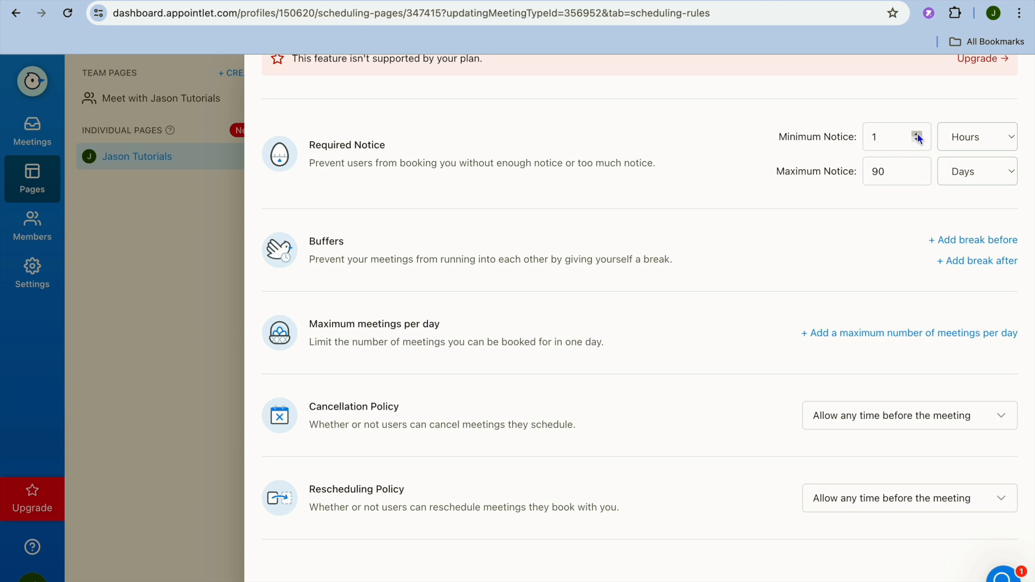
mouse_move(936, 143)
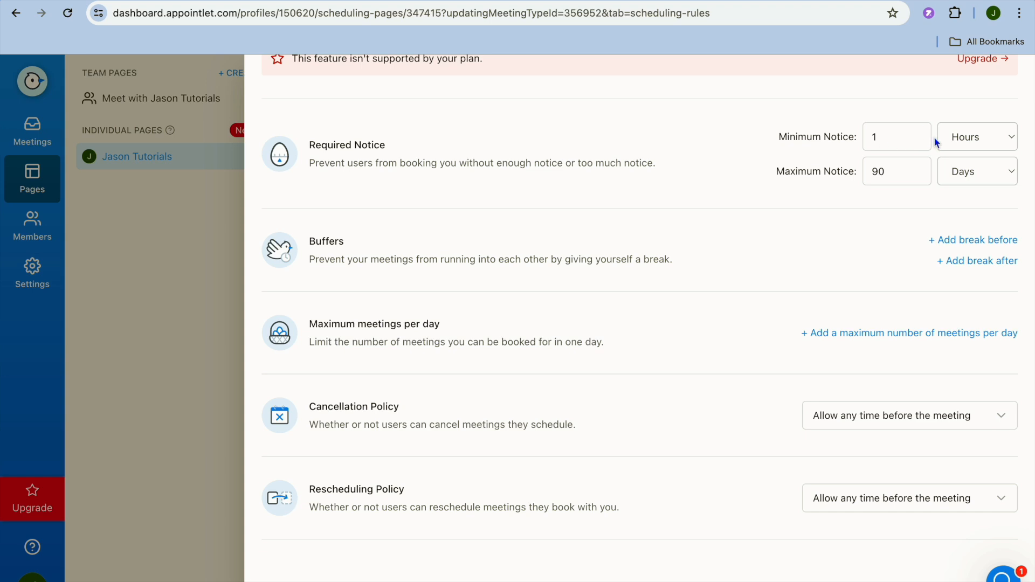
mouse_move(924, 192)
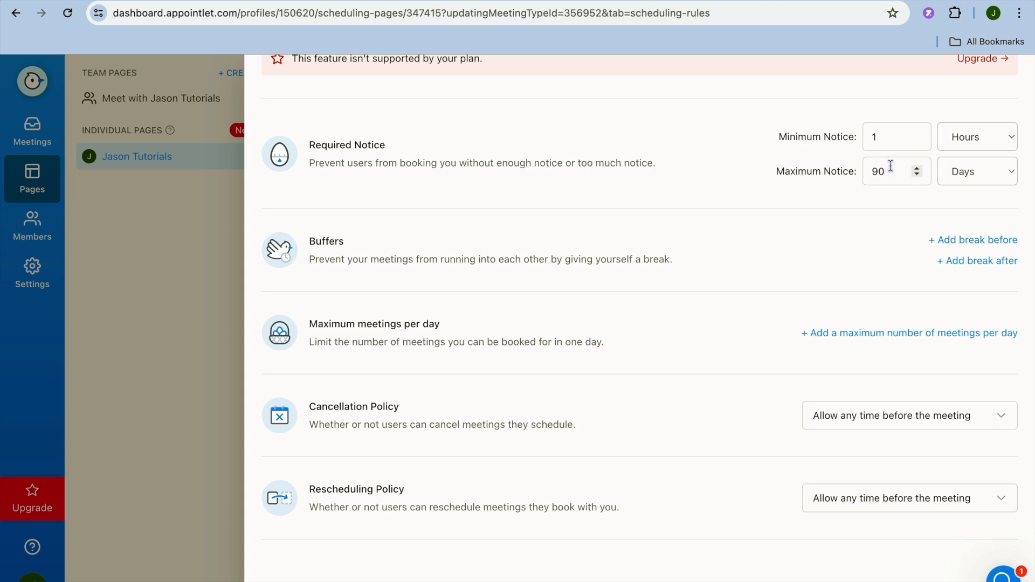
mouse_move(886, 176)
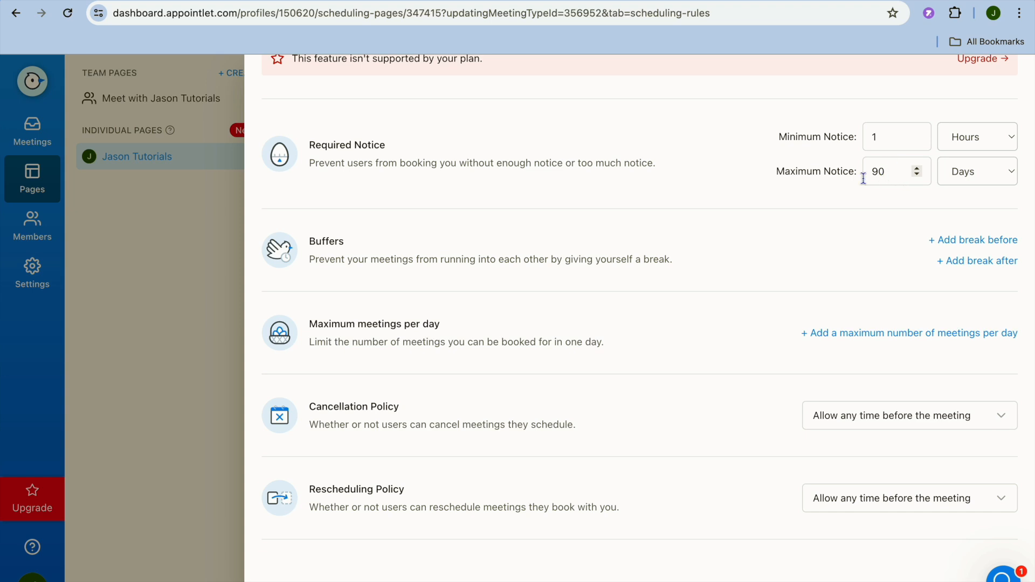
mouse_move(714, 251)
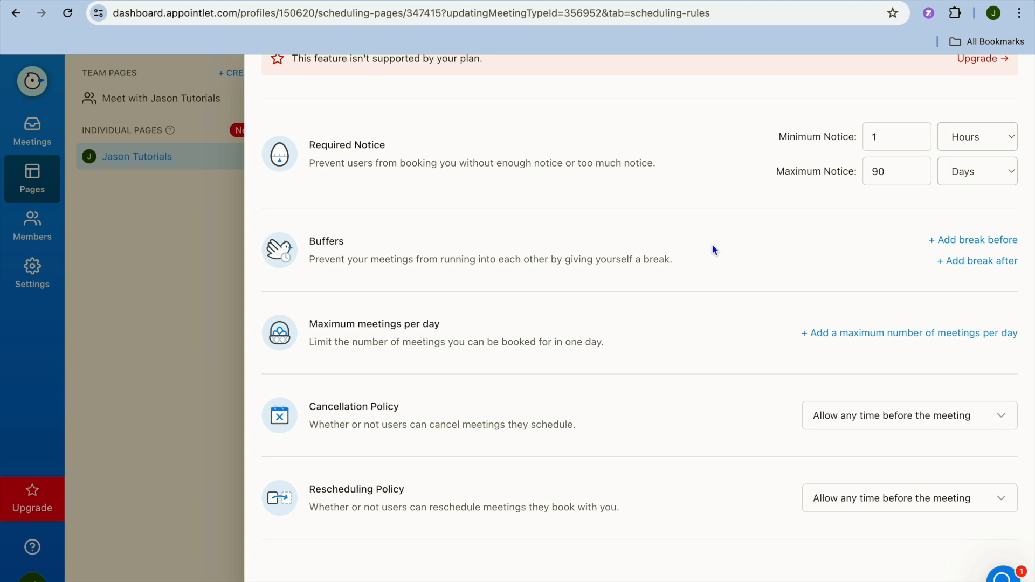
mouse_move(847, 245)
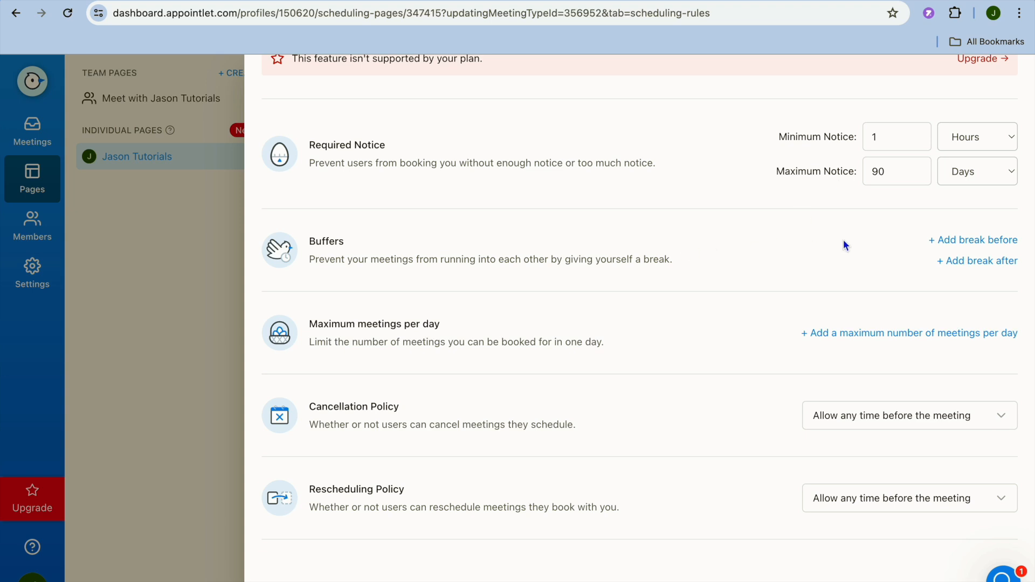
mouse_move(800, 350)
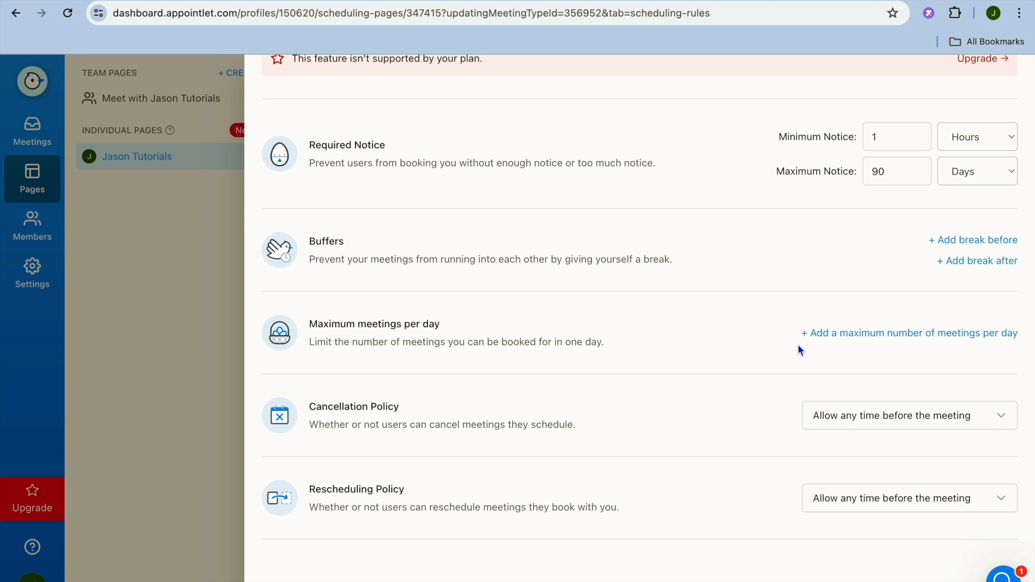
mouse_move(511, 420)
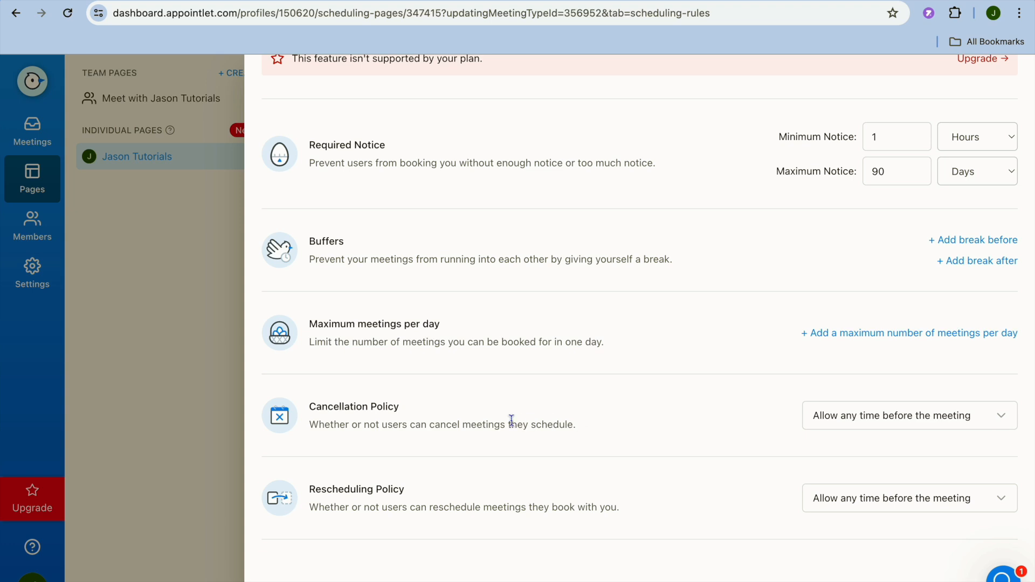
mouse_move(854, 458)
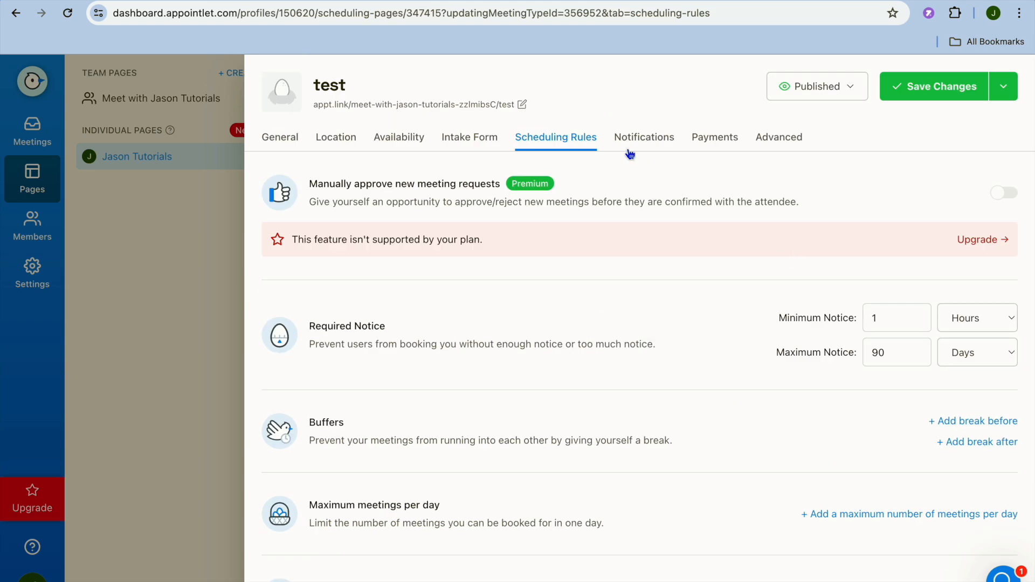
click(644, 137)
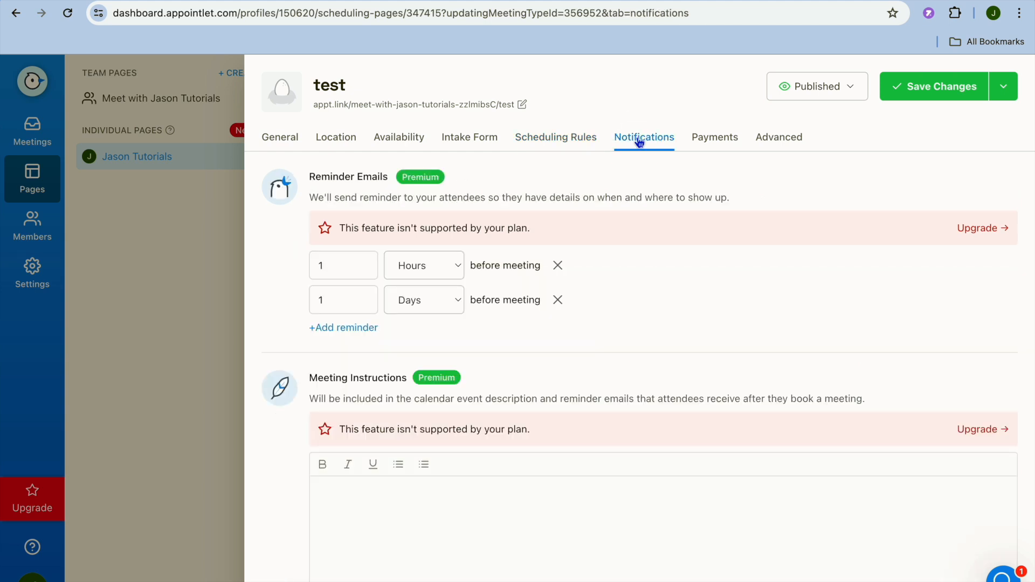
mouse_move(671, 239)
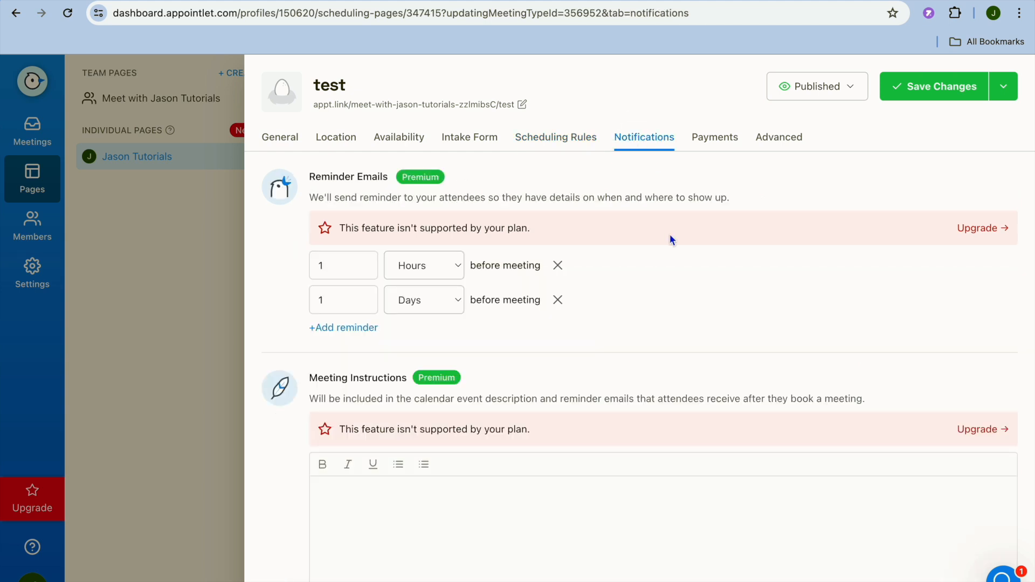
click(982, 227)
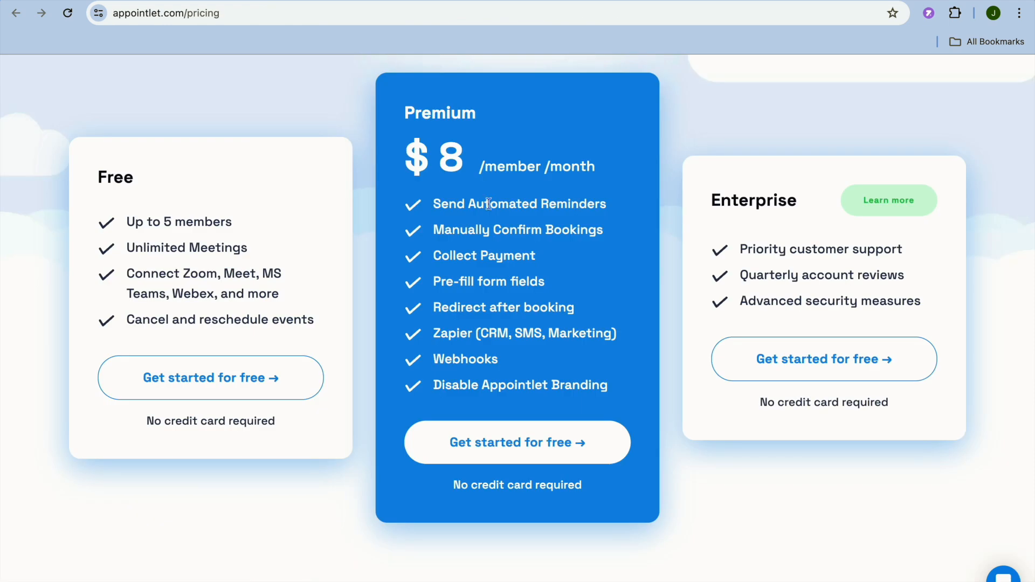
scroll(down, 3)
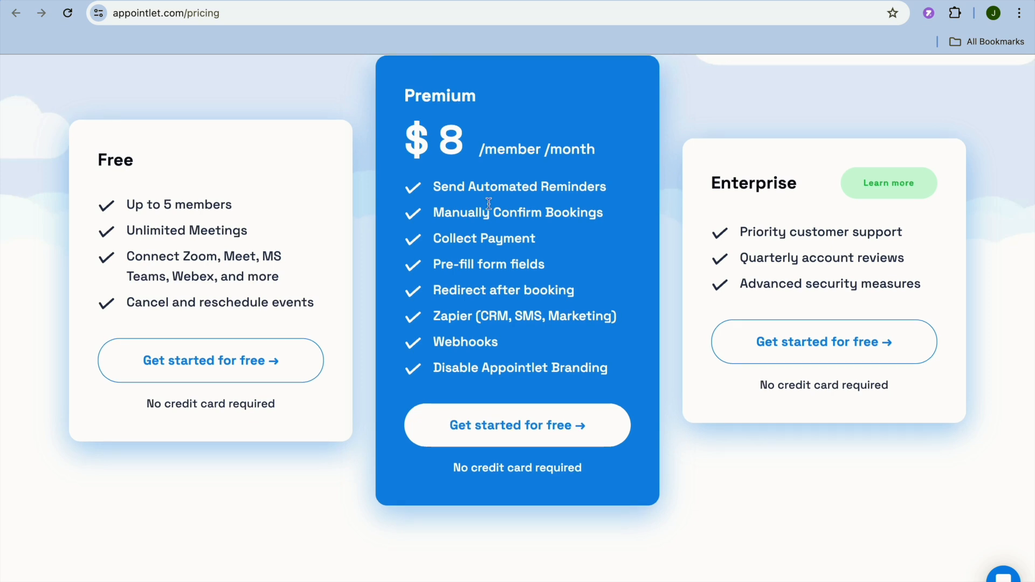
mouse_move(538, 188)
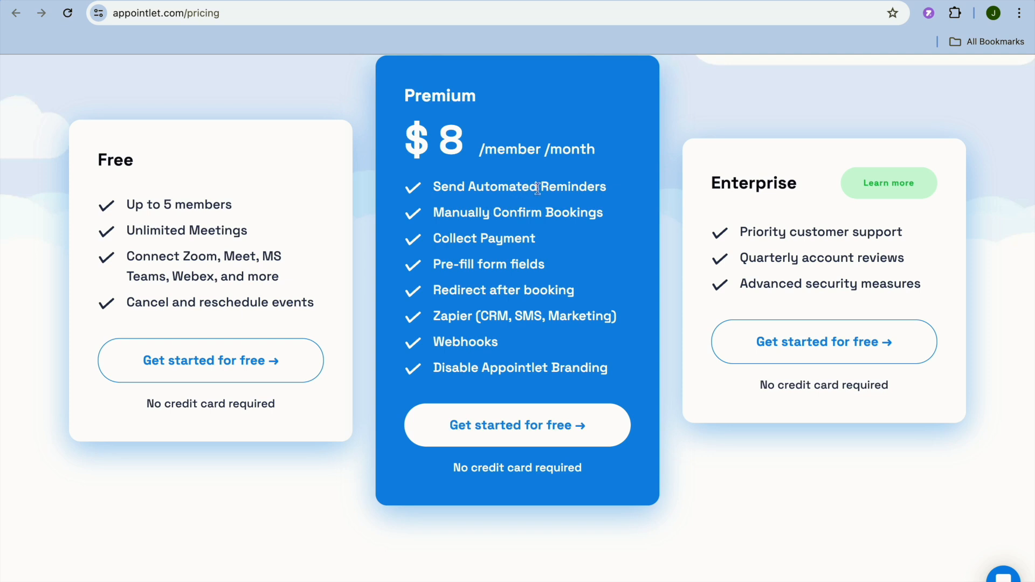
mouse_move(528, 218)
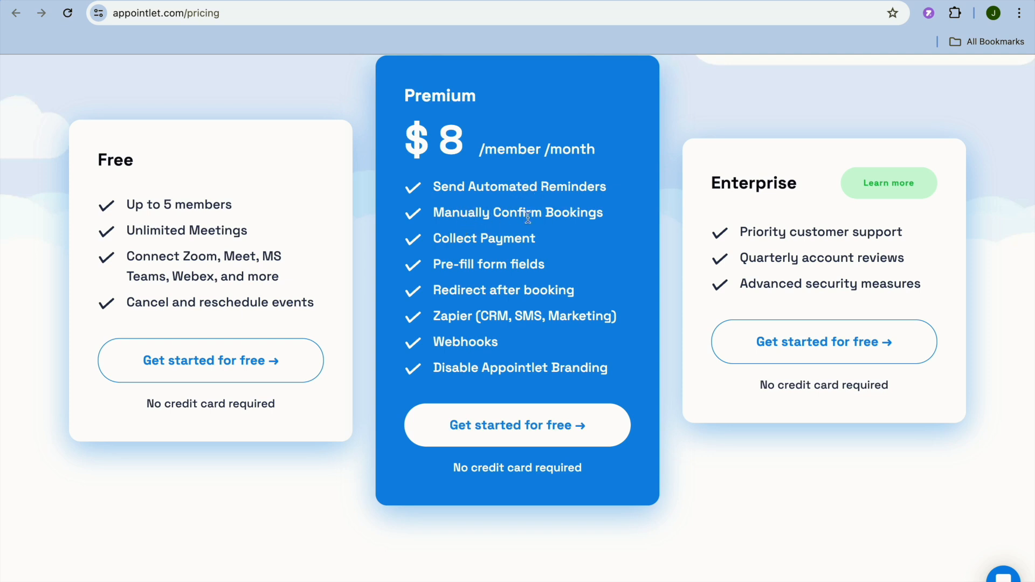
mouse_move(500, 239)
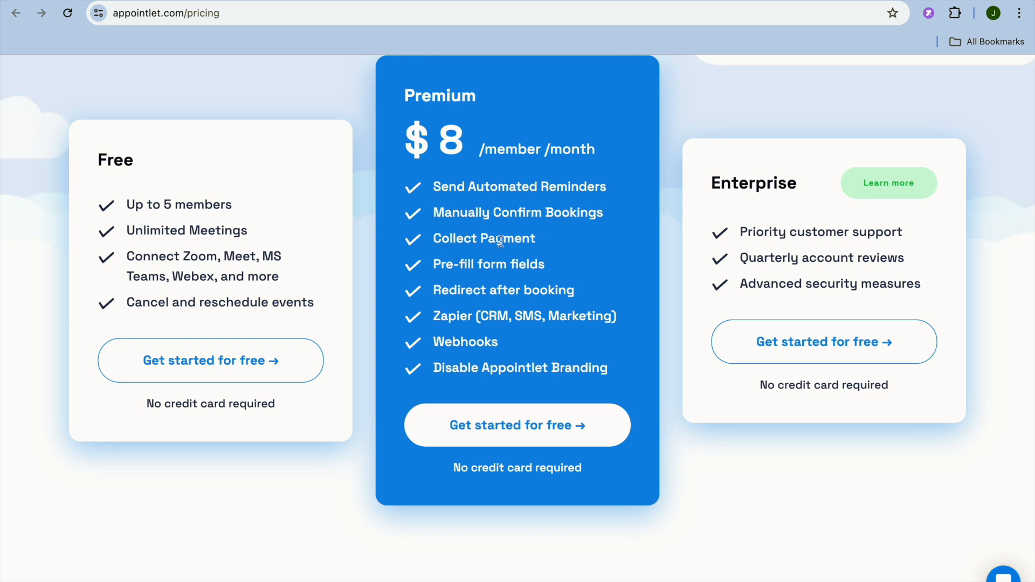
mouse_move(544, 272)
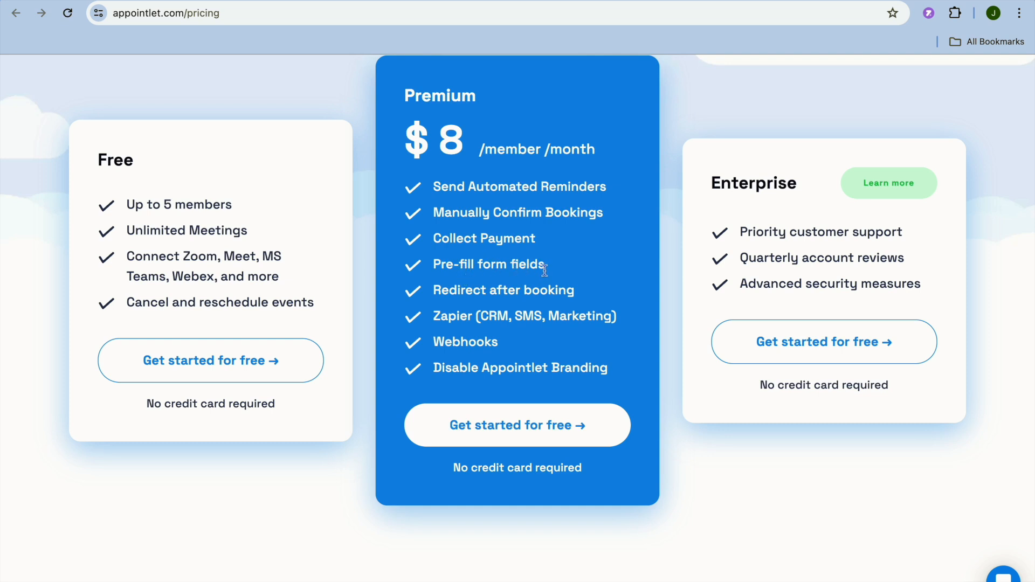
mouse_move(529, 297)
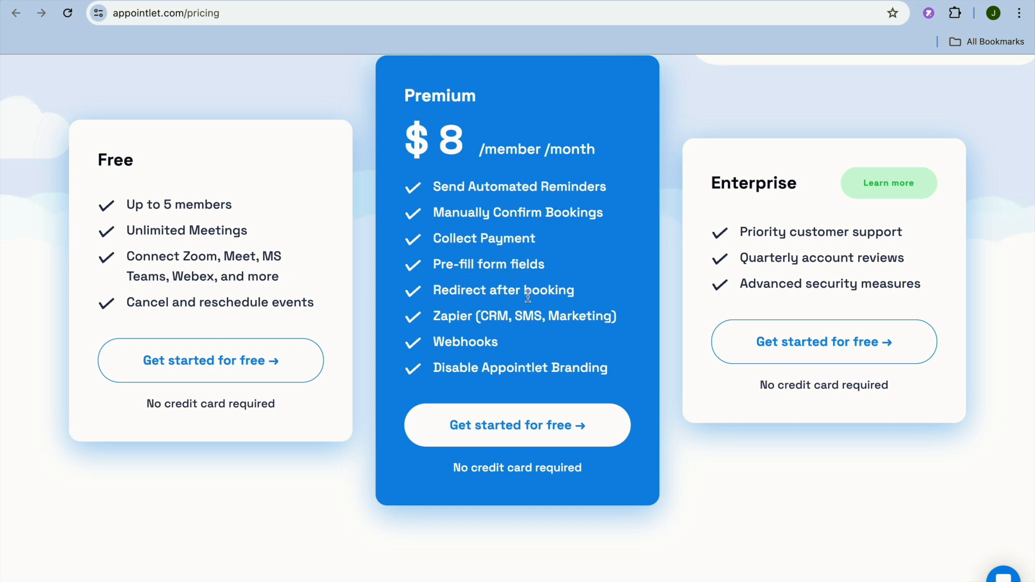
mouse_move(449, 331)
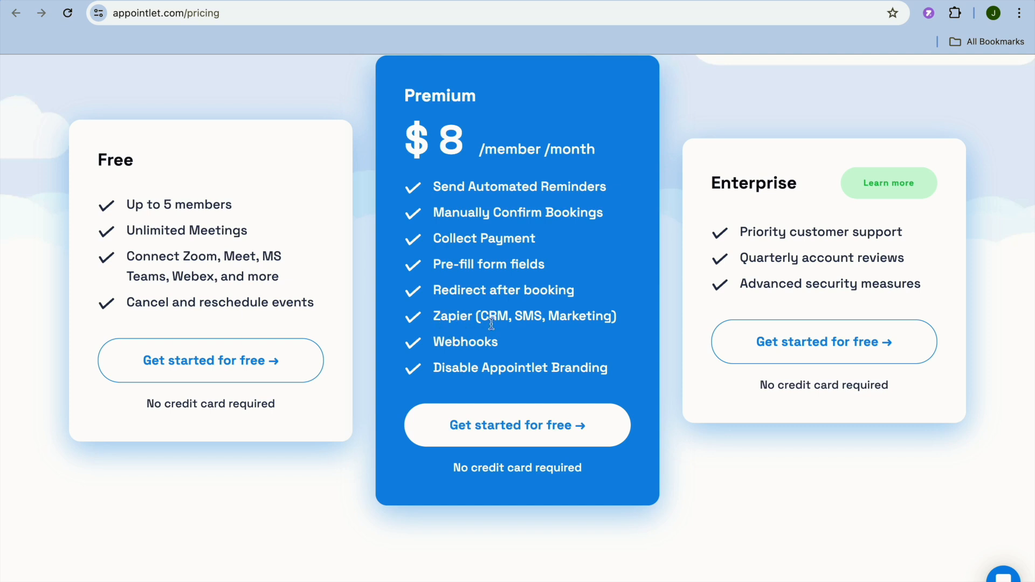
mouse_move(449, 333)
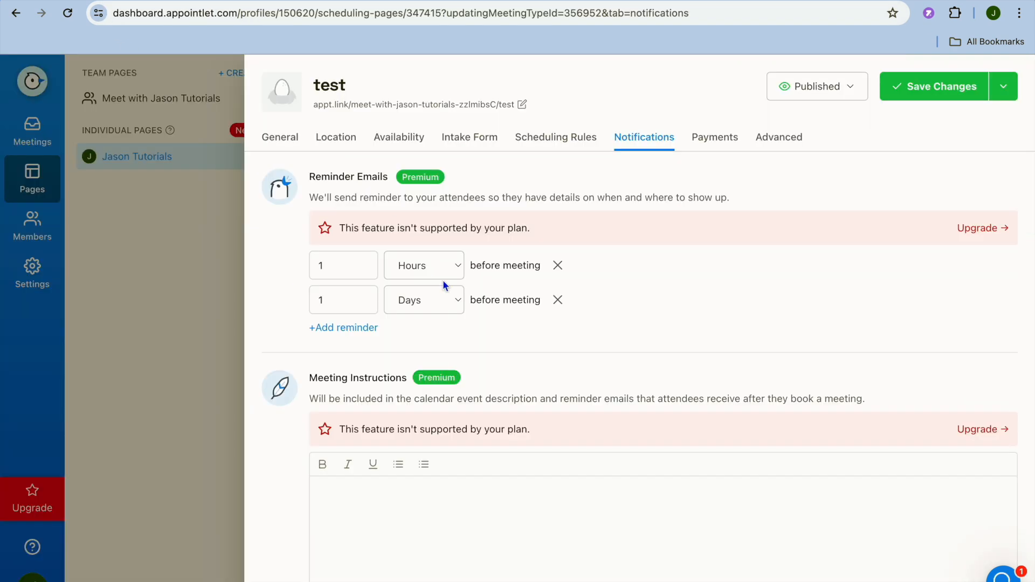
mouse_move(381, 283)
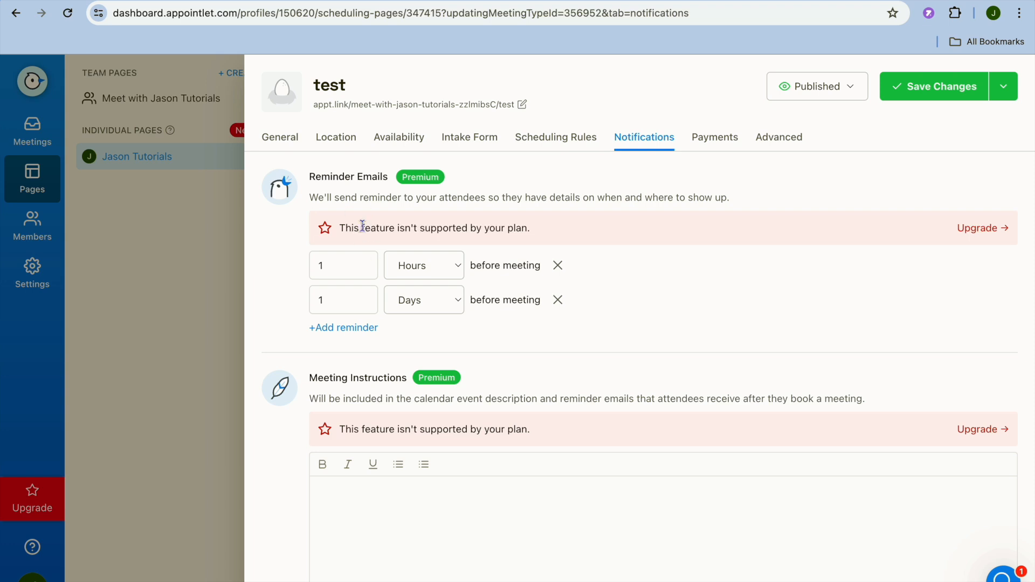
mouse_move(695, 246)
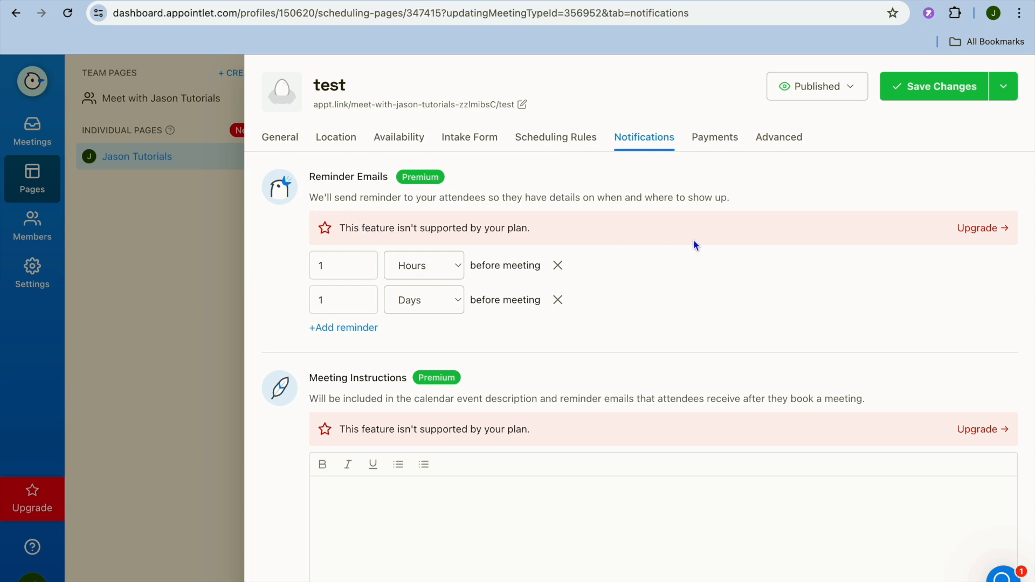
- Return to the test meeting type's Payments settings, where payment collection is Premium-only
click(714, 136)
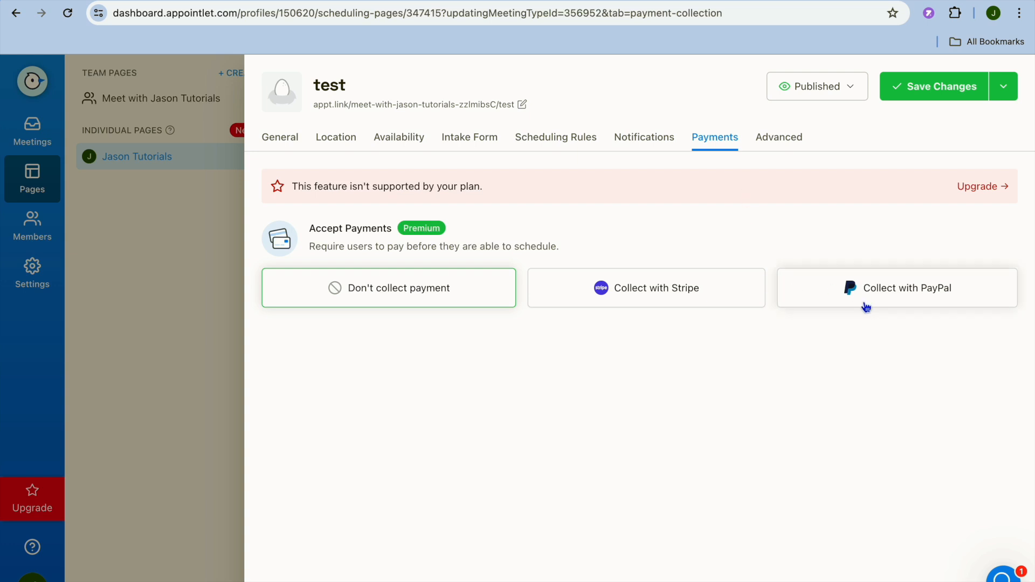
mouse_move(758, 316)
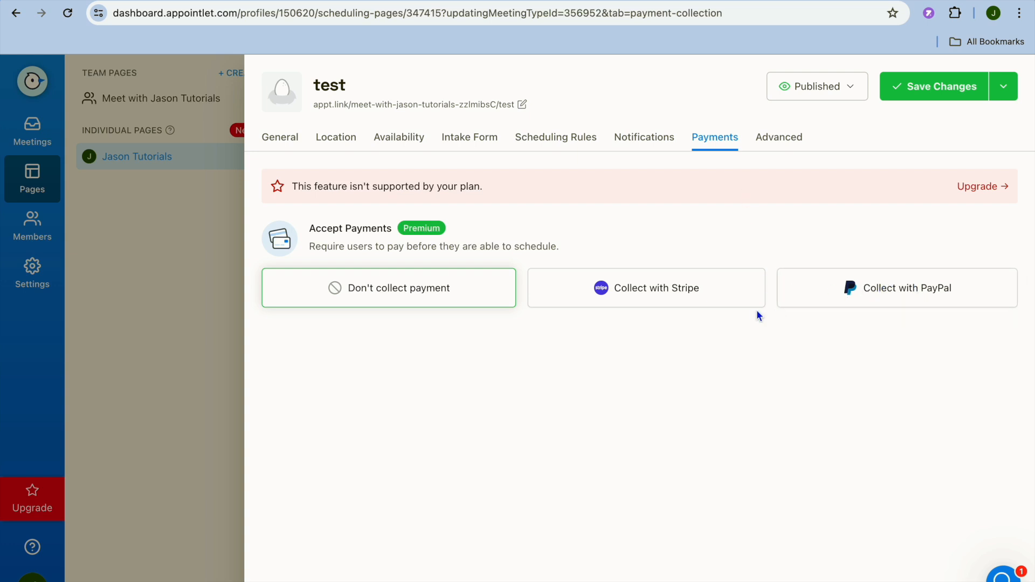
mouse_move(696, 286)
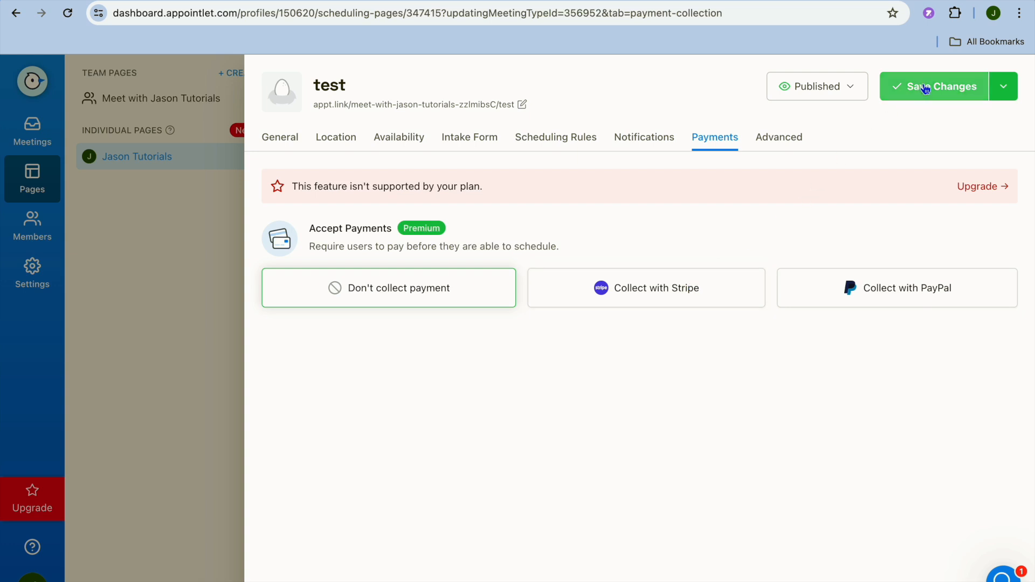
mouse_move(835, 92)
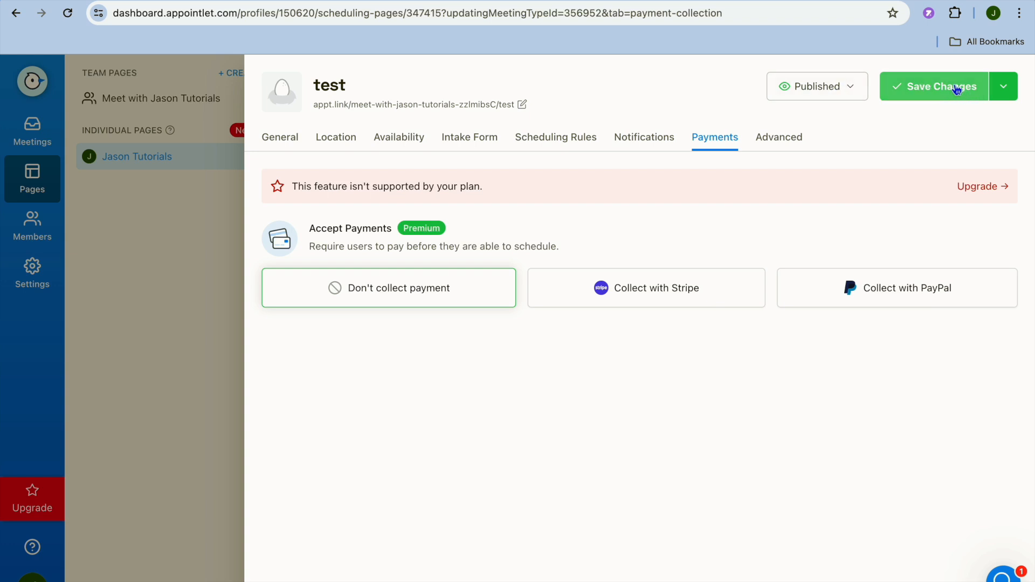
- Save the test meeting type's changes
click(933, 86)
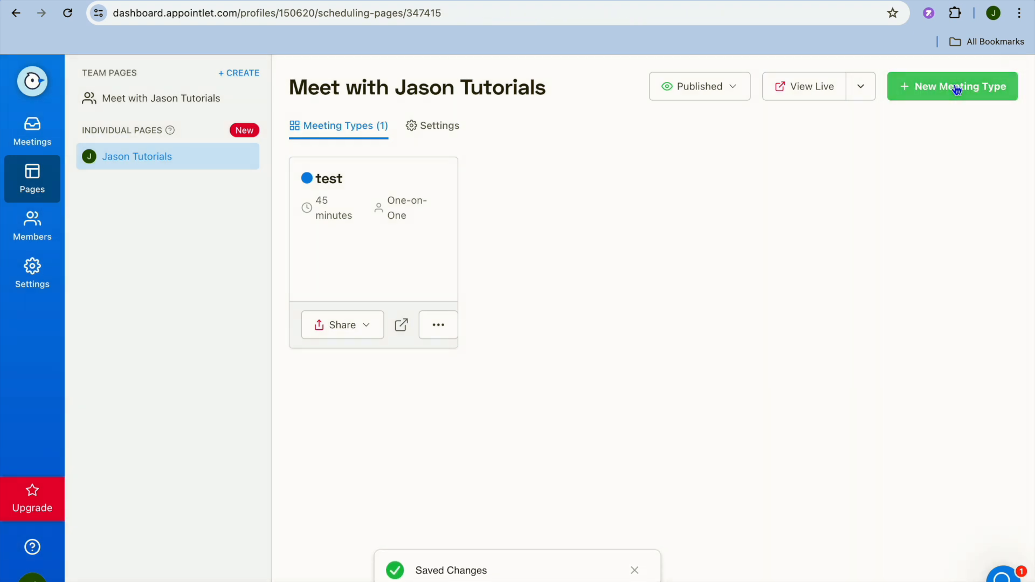
mouse_move(546, 280)
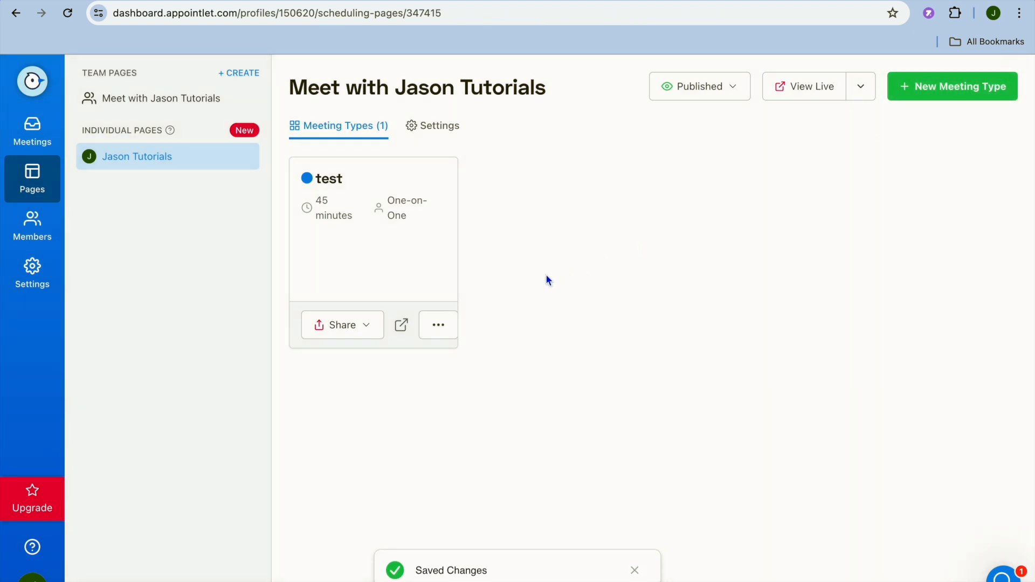
mouse_move(538, 308)
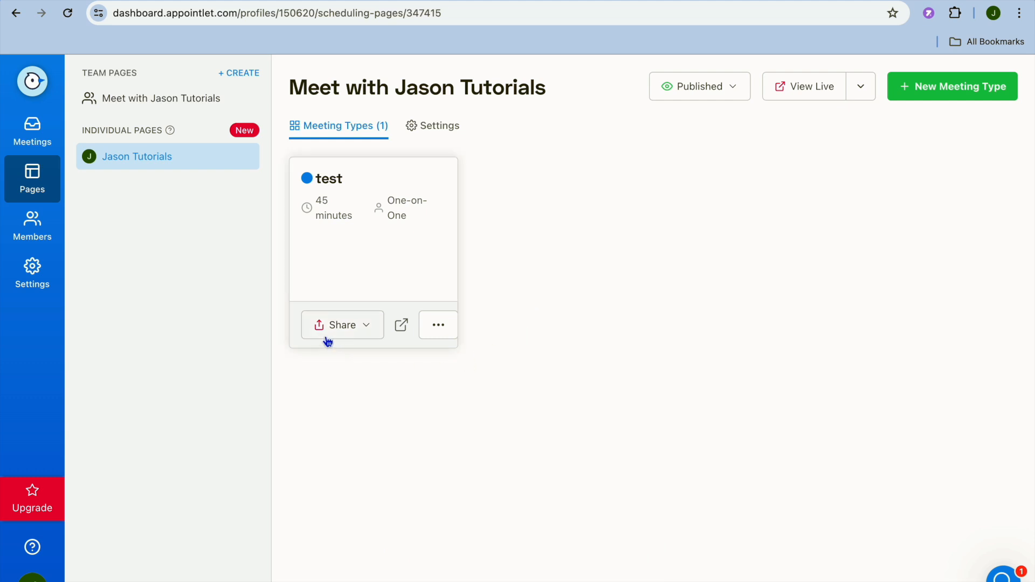
click(336, 325)
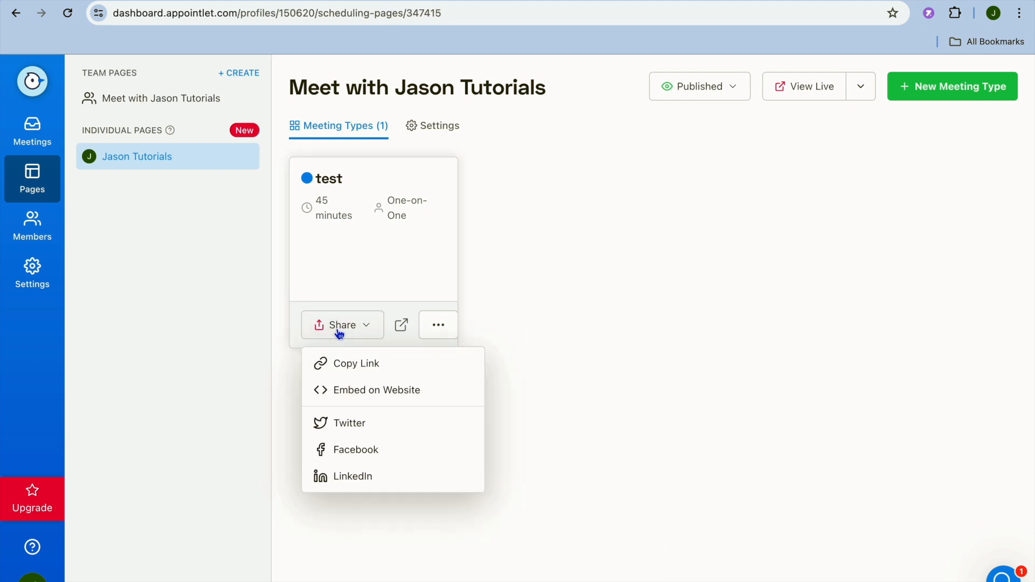
mouse_move(355, 363)
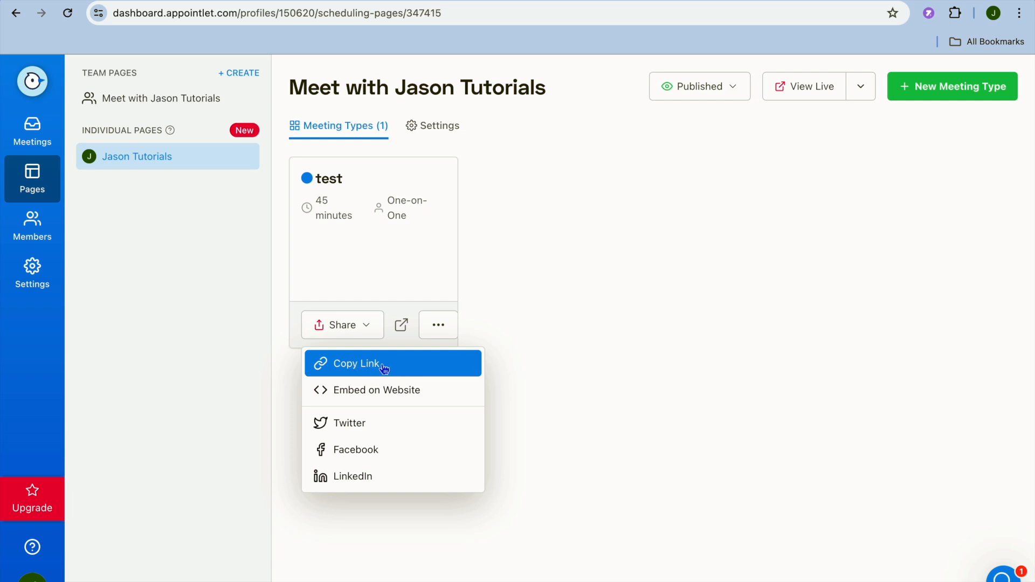
mouse_move(406, 370)
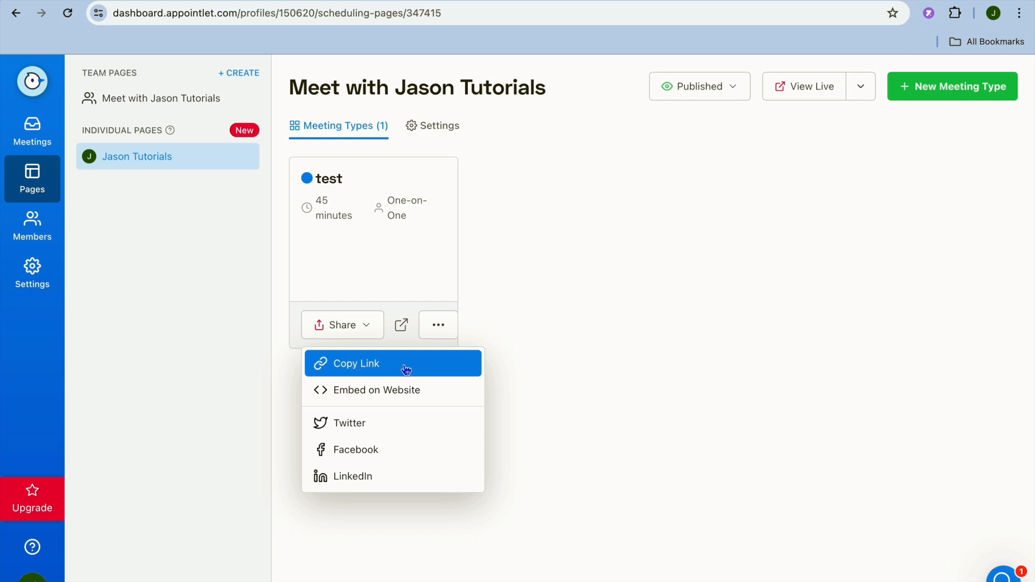
mouse_move(428, 395)
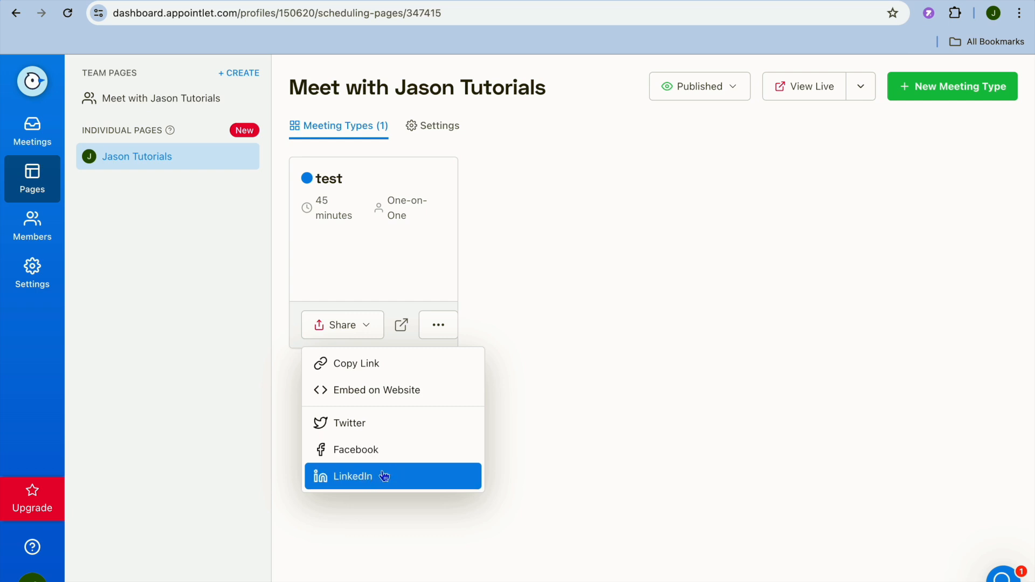
mouse_move(519, 374)
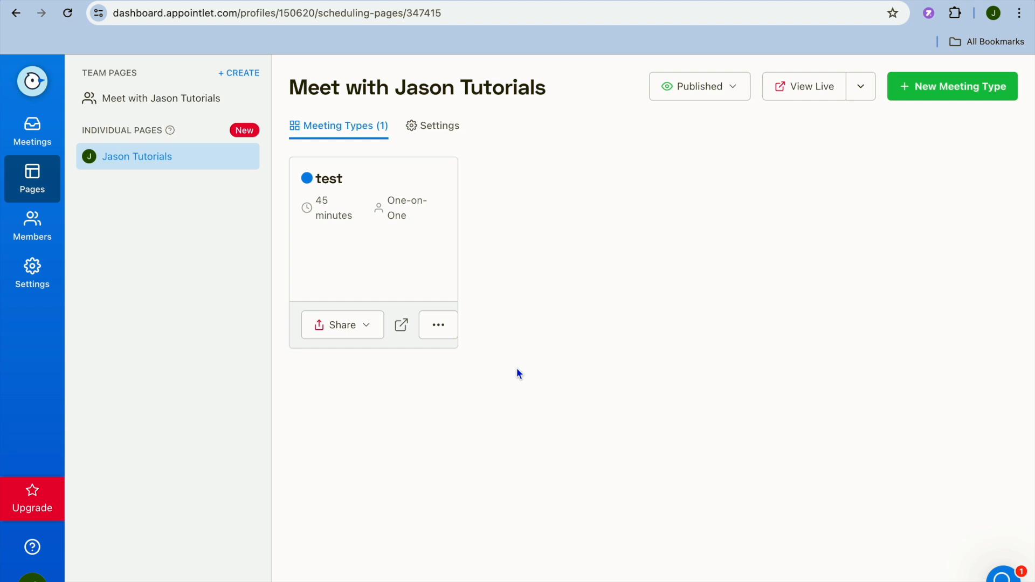
mouse_move(103, 209)
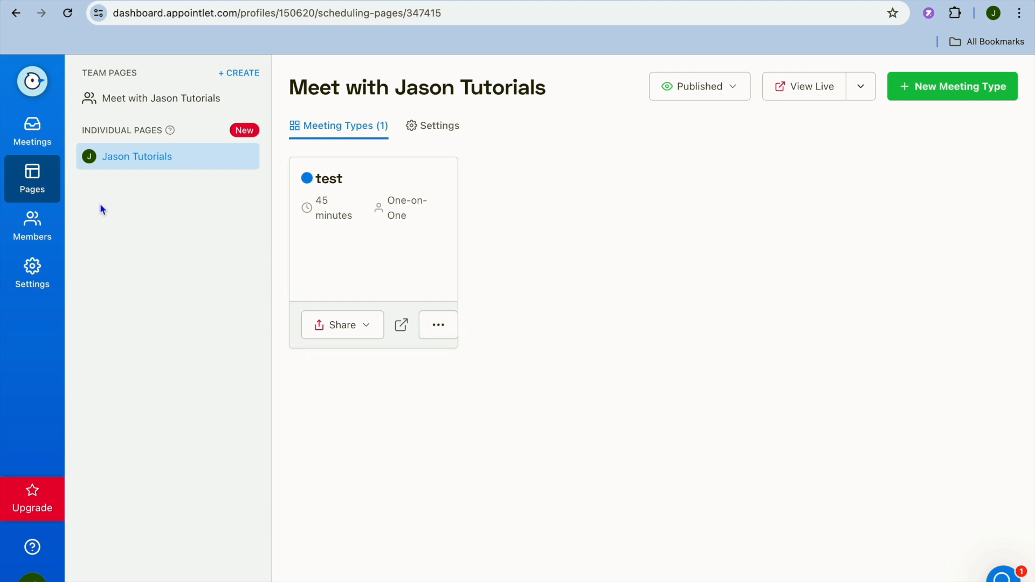
- View the Members list and its invite dialog, then close it and open Settings
click(31, 226)
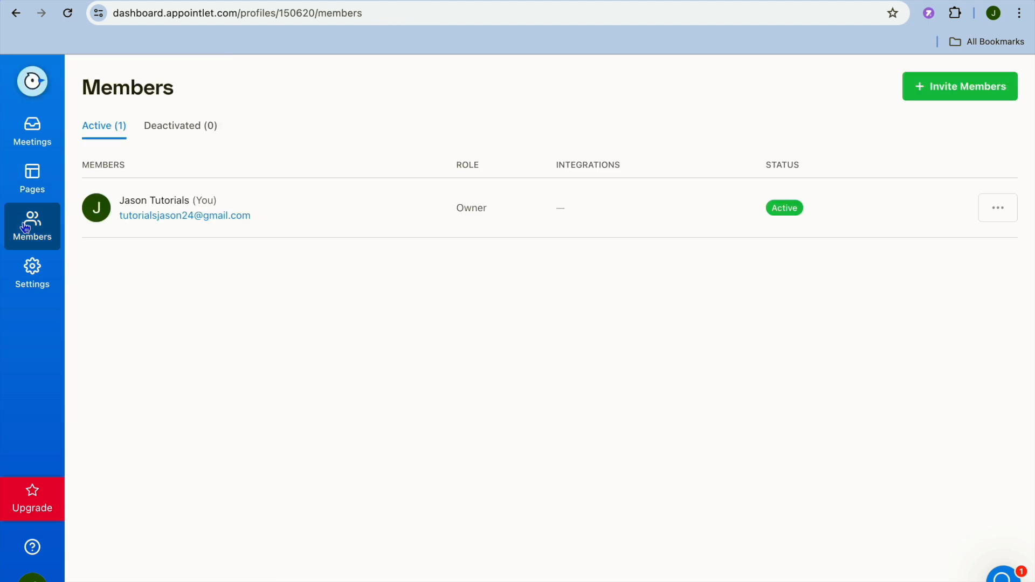
mouse_move(390, 211)
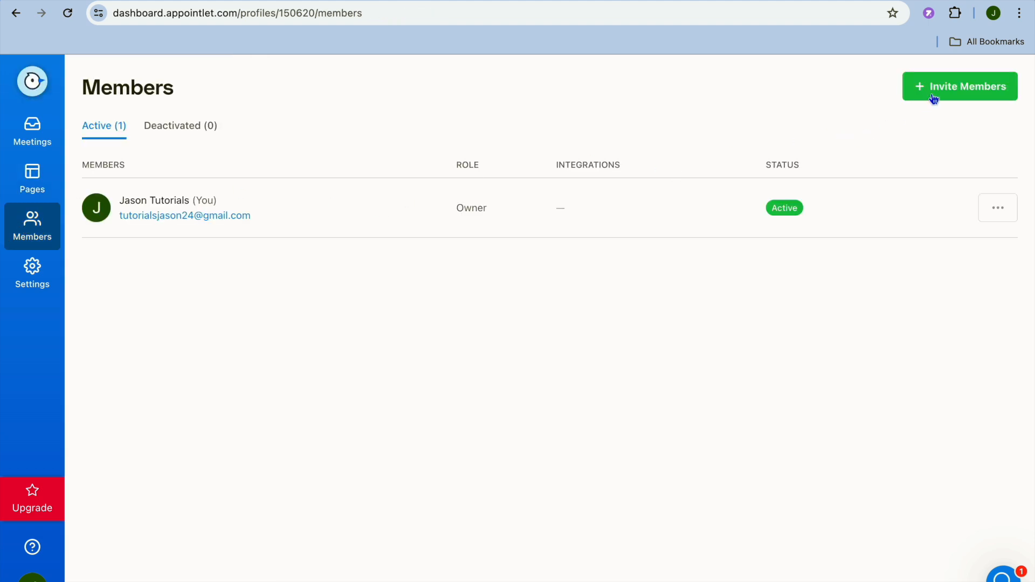
click(960, 87)
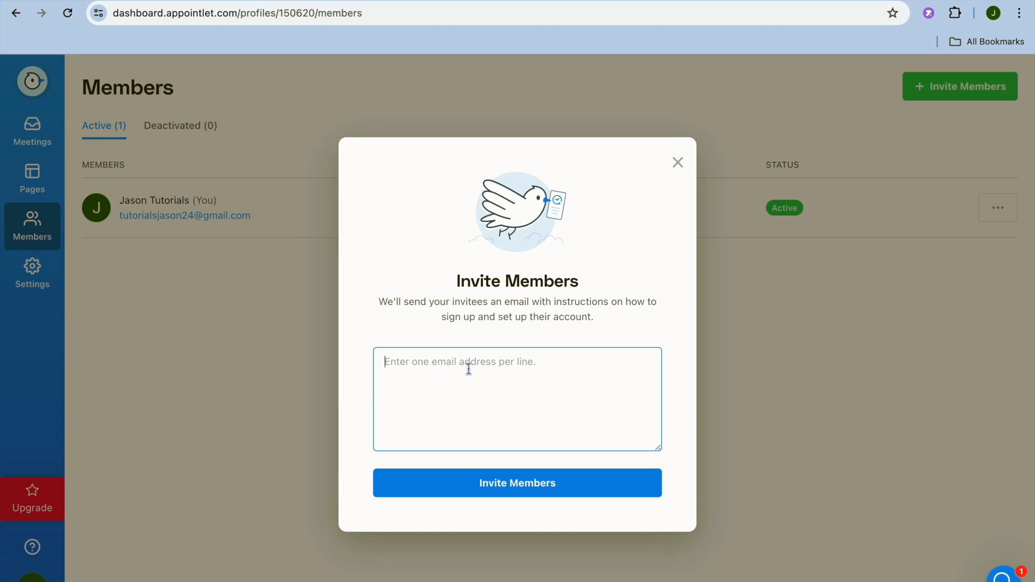
mouse_move(678, 161)
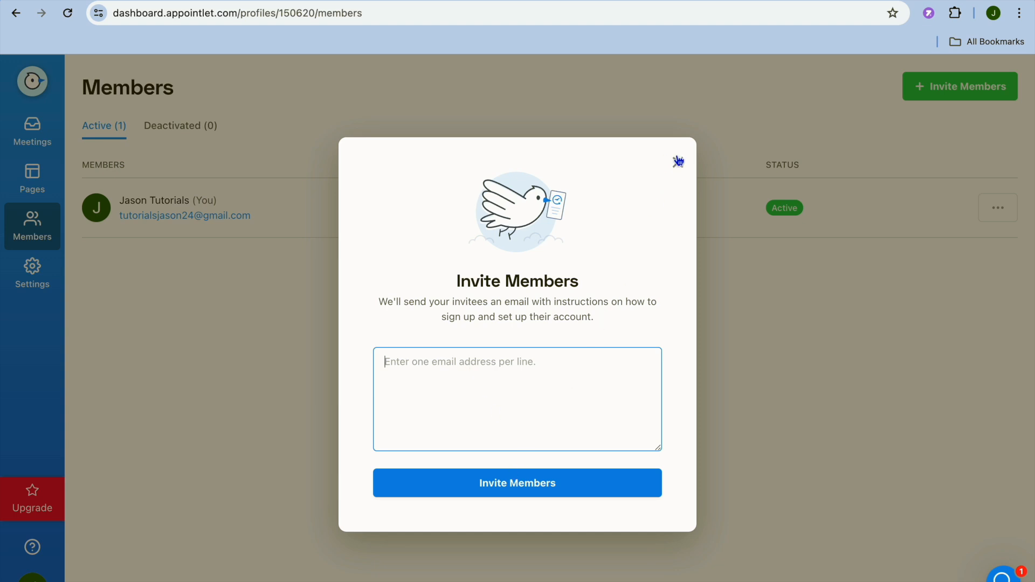
click(32, 273)
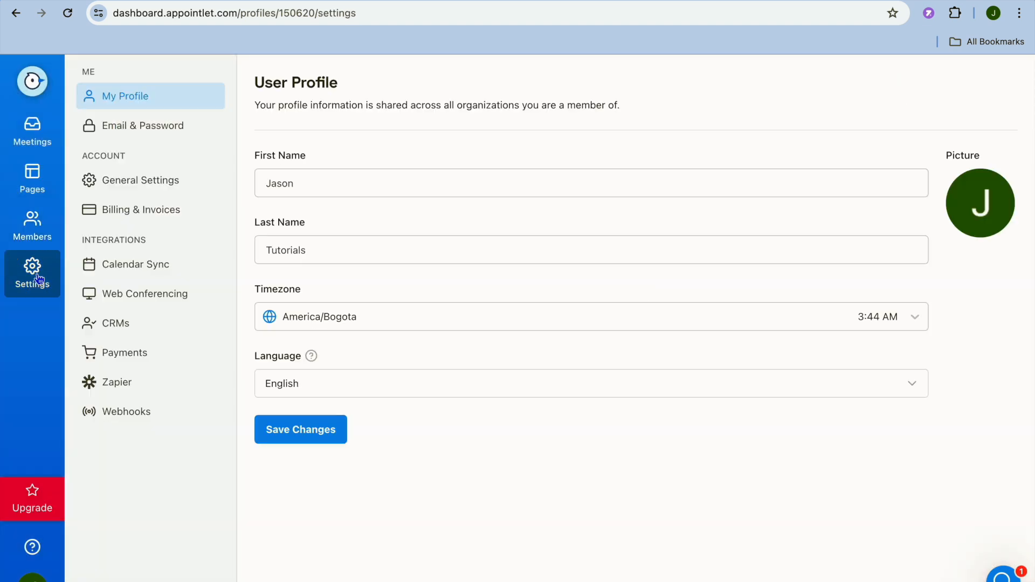
mouse_move(31, 274)
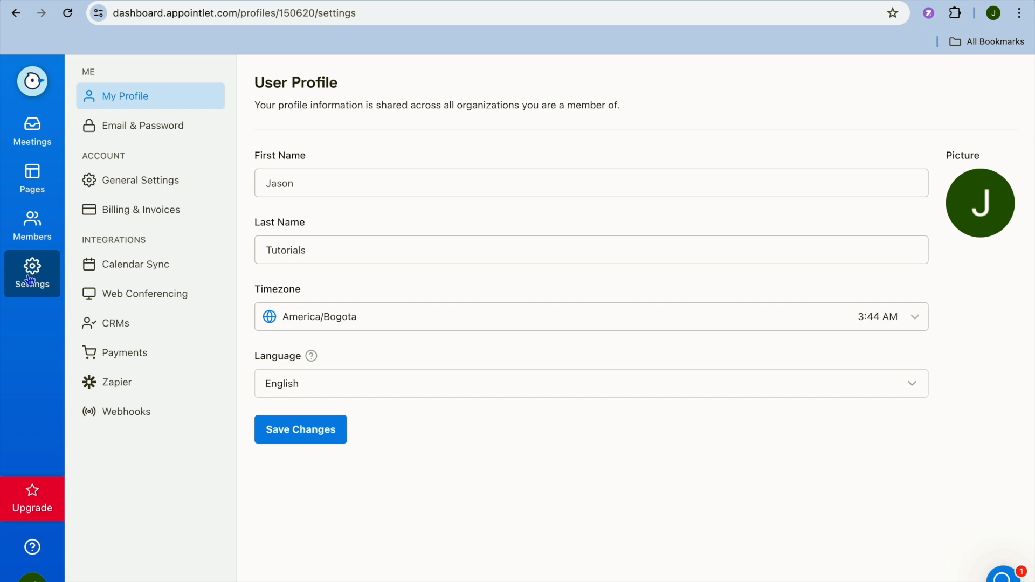
mouse_move(134, 265)
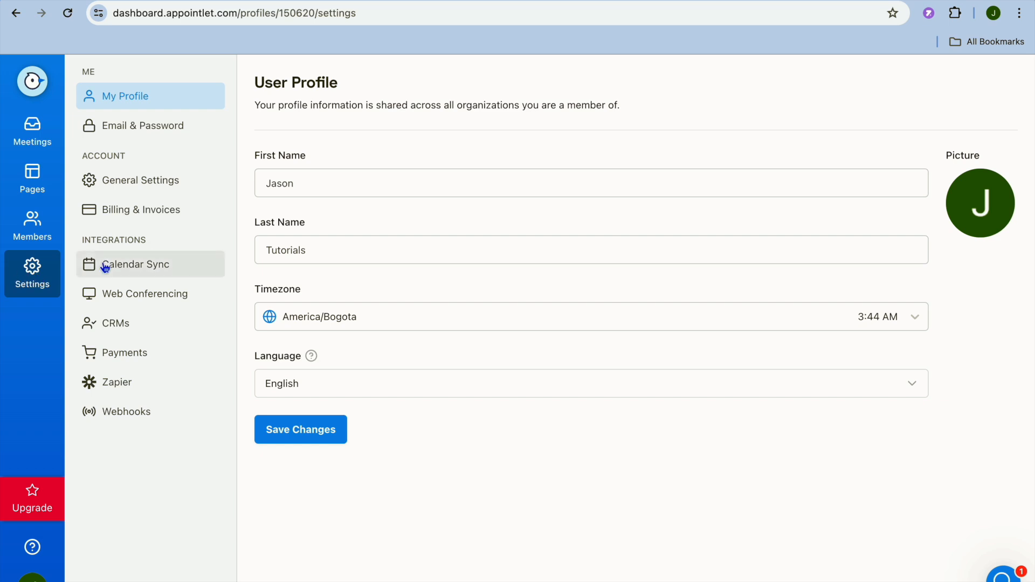
mouse_move(159, 232)
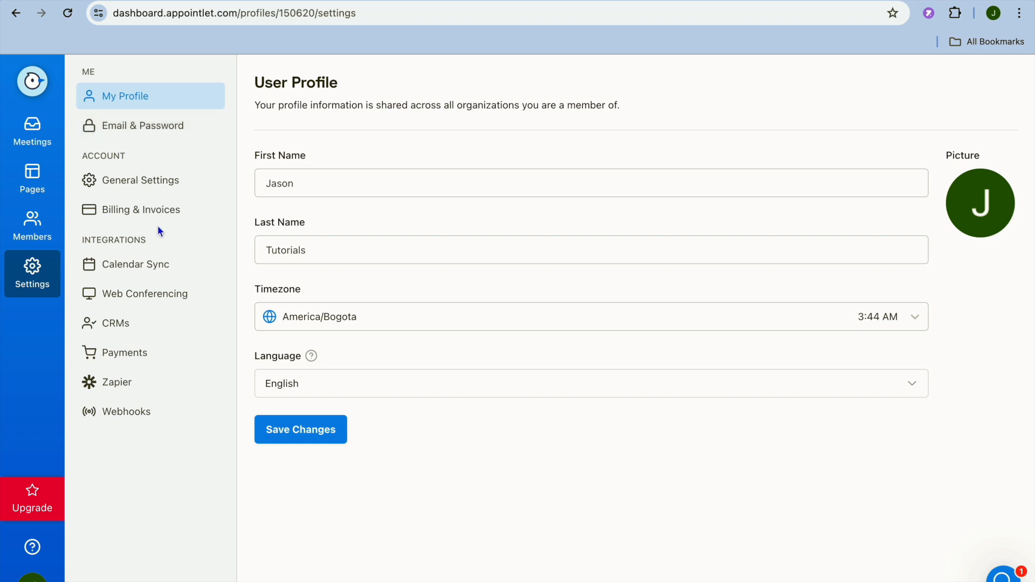
- Review workspace name and brand colours in General Settings, then open Billing & Invoices
click(141, 180)
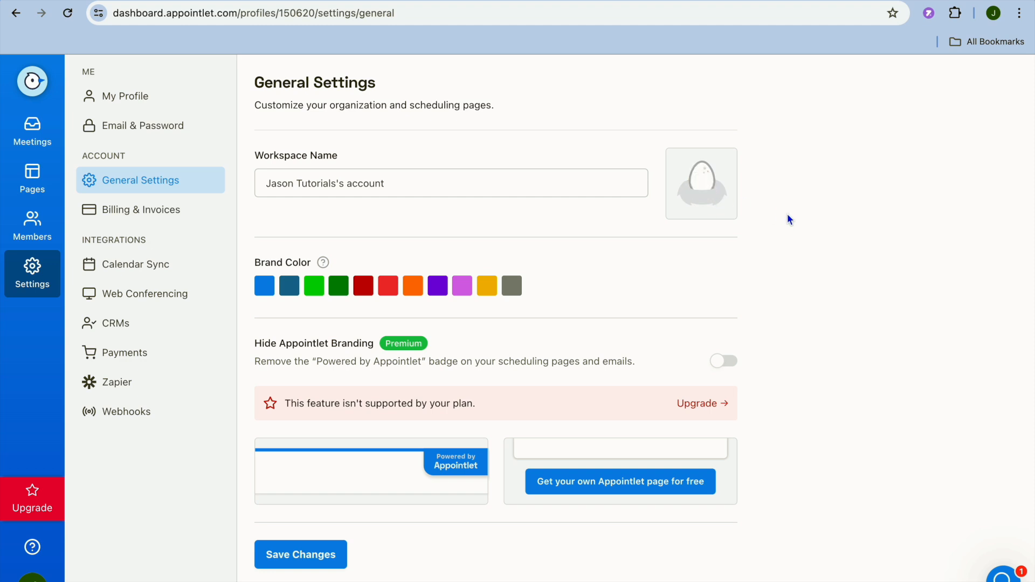
mouse_move(402, 297)
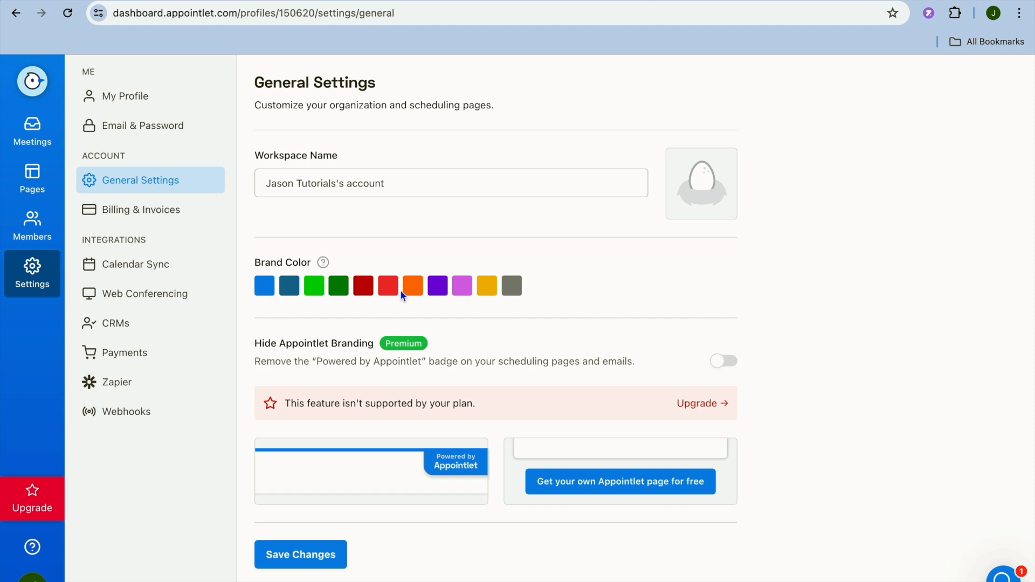
mouse_move(476, 339)
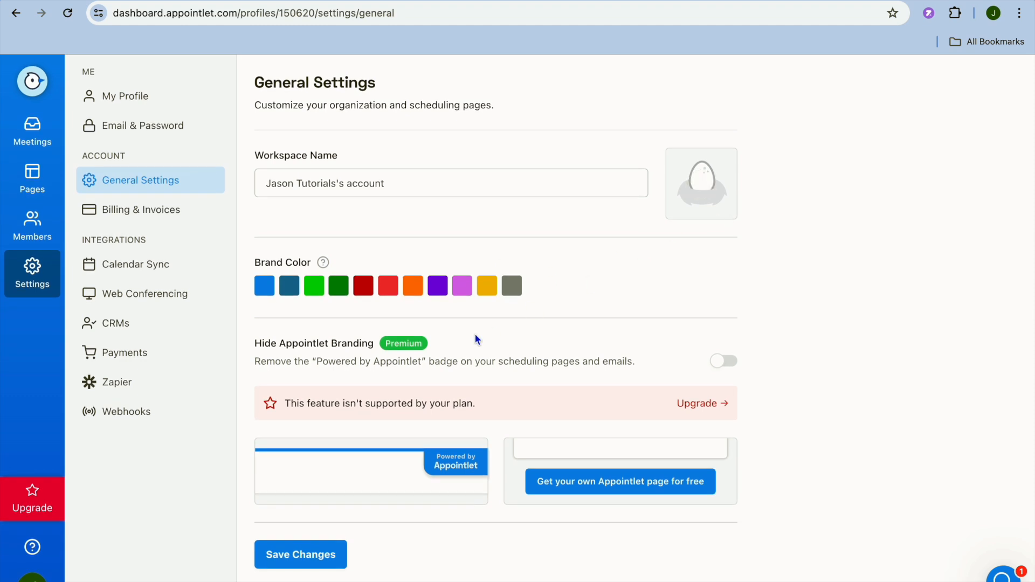
mouse_move(252, 355)
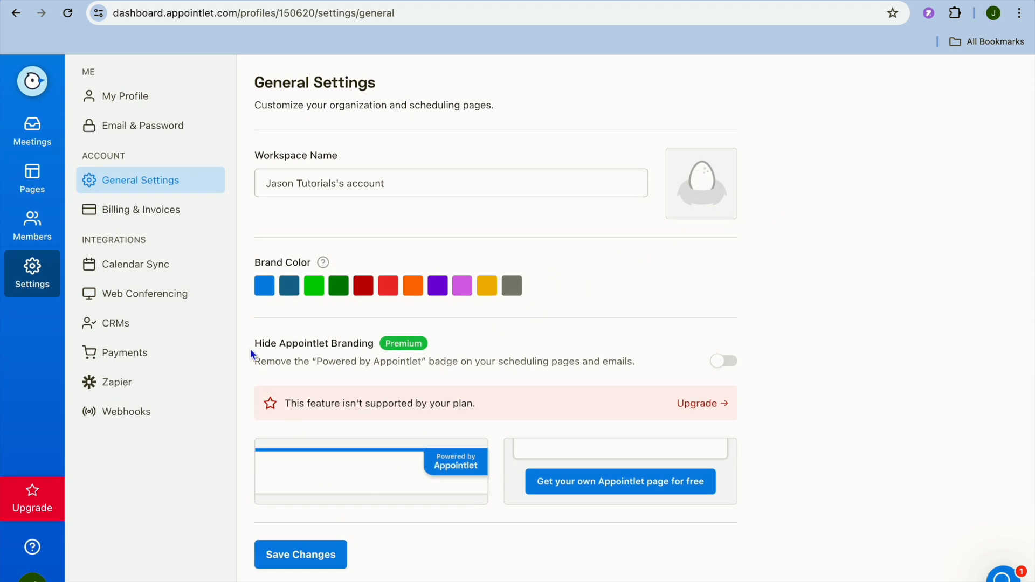
click(142, 209)
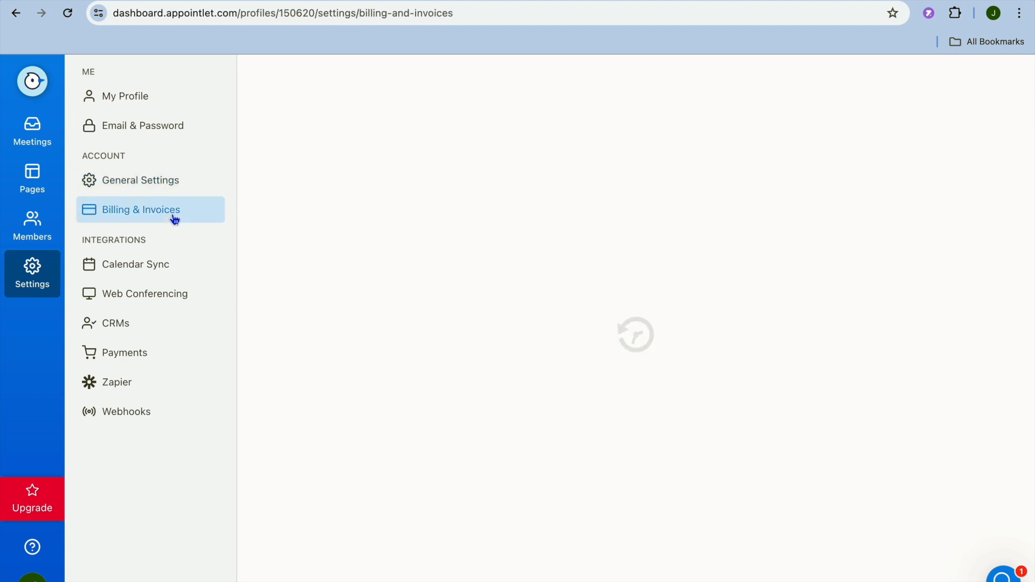
- Review billing showing the Free plan and no payment method, then open Calendar Sync
click(142, 209)
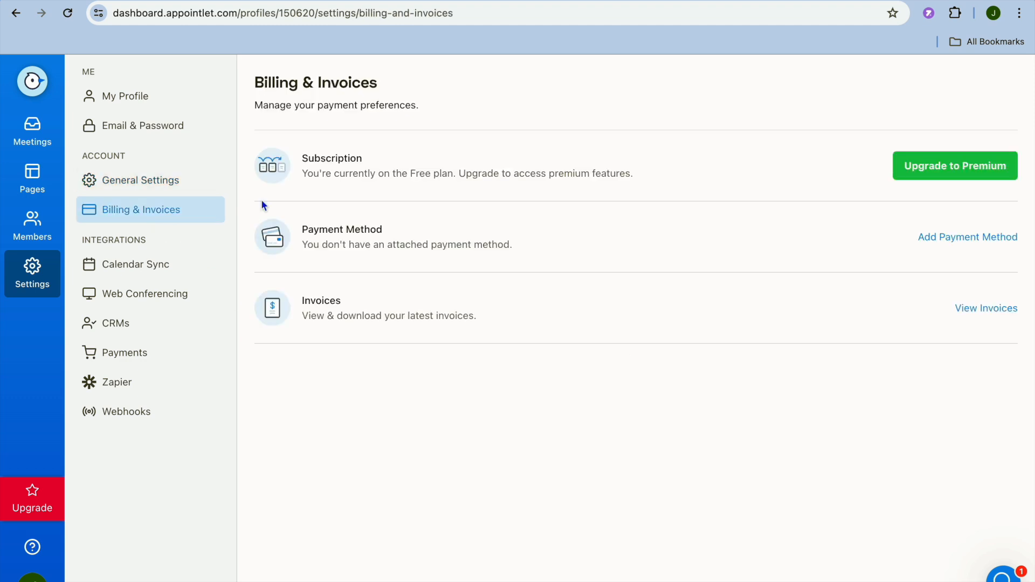
mouse_move(602, 267)
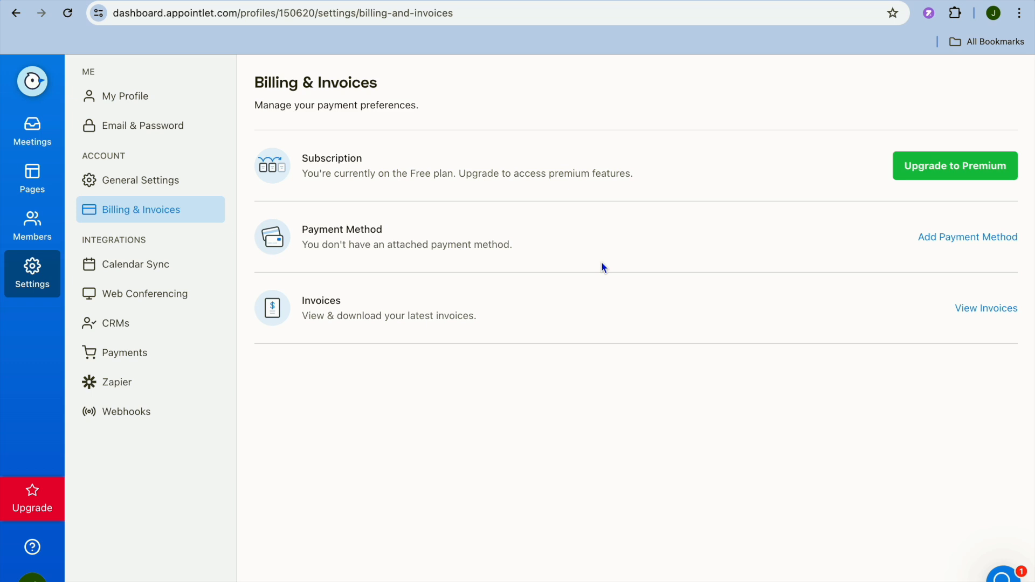
mouse_move(744, 256)
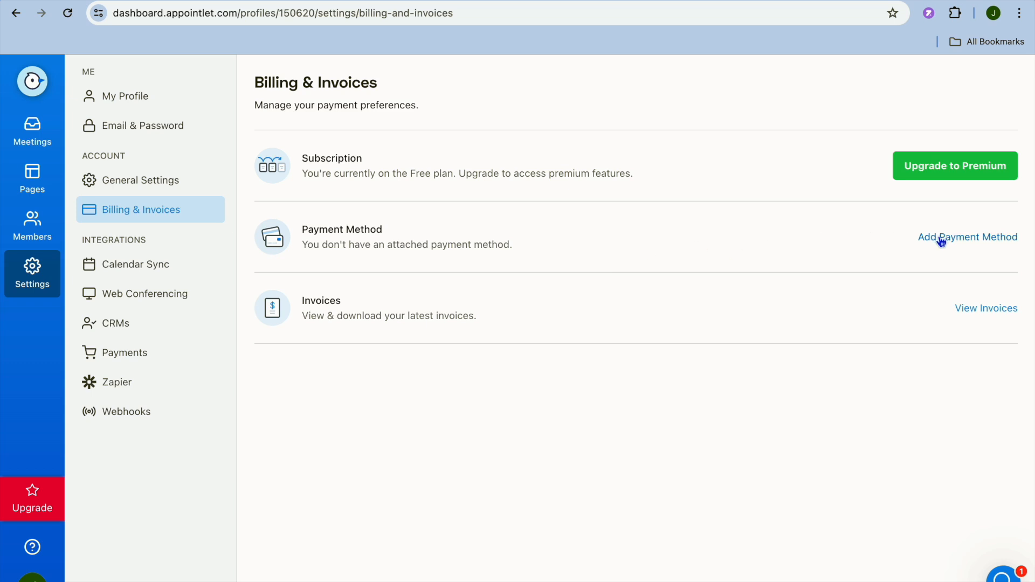
click(967, 237)
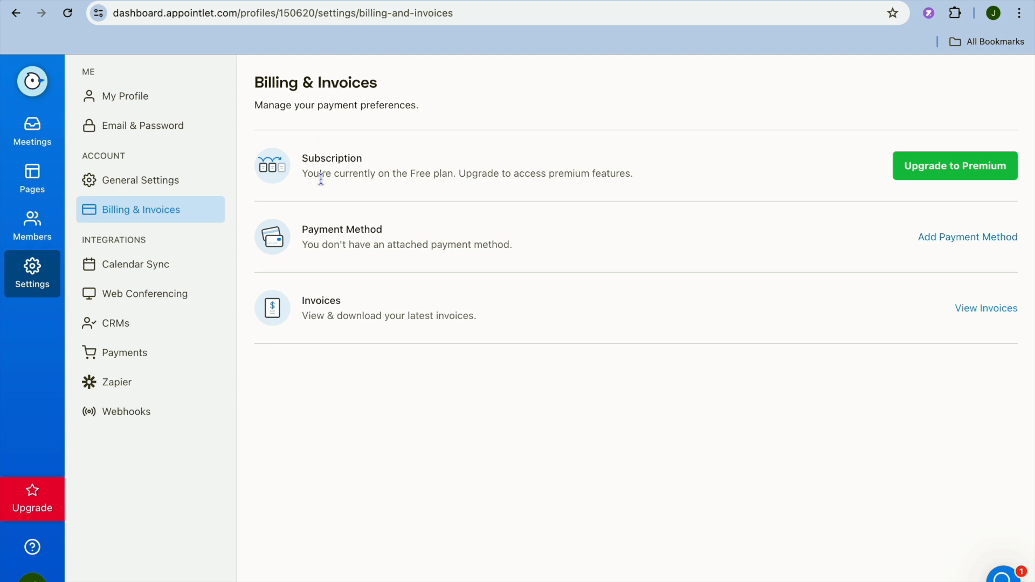
mouse_move(522, 282)
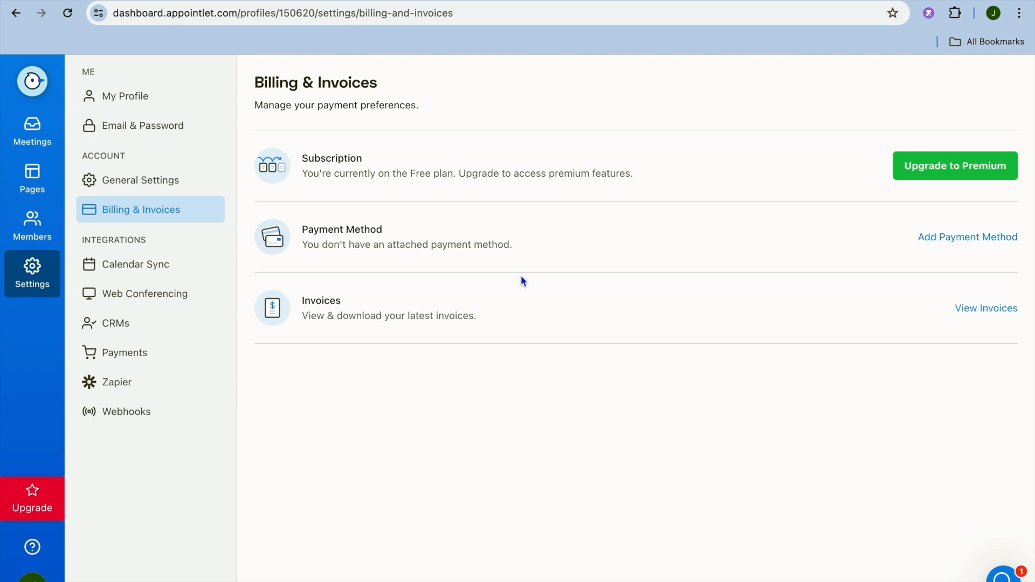
mouse_move(485, 324)
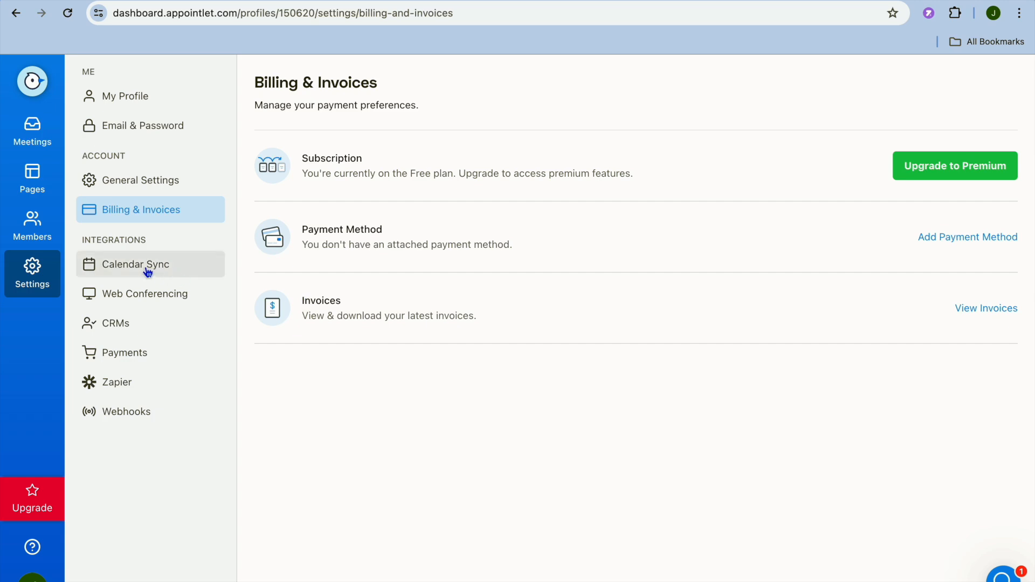
click(138, 265)
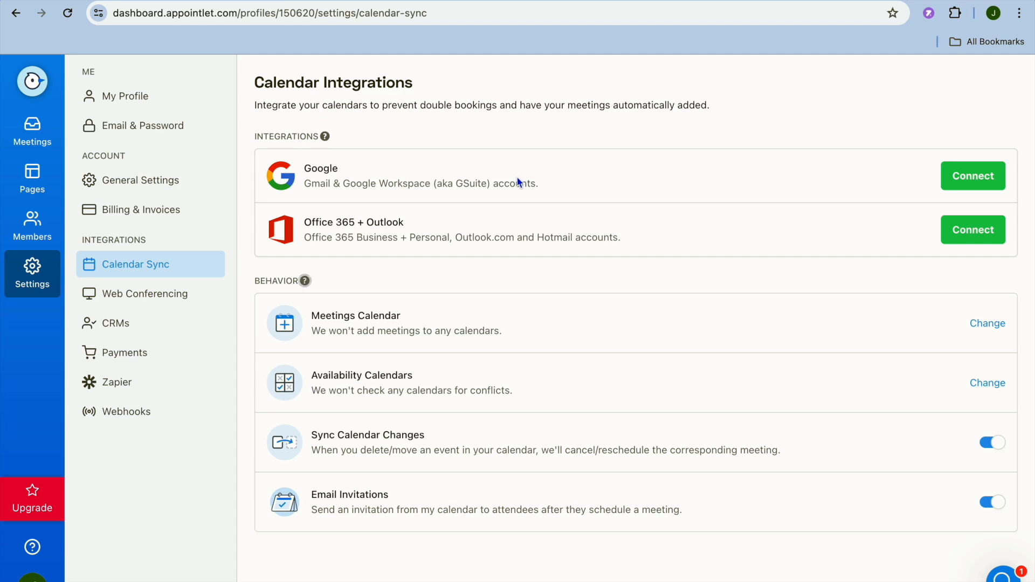
mouse_move(570, 188)
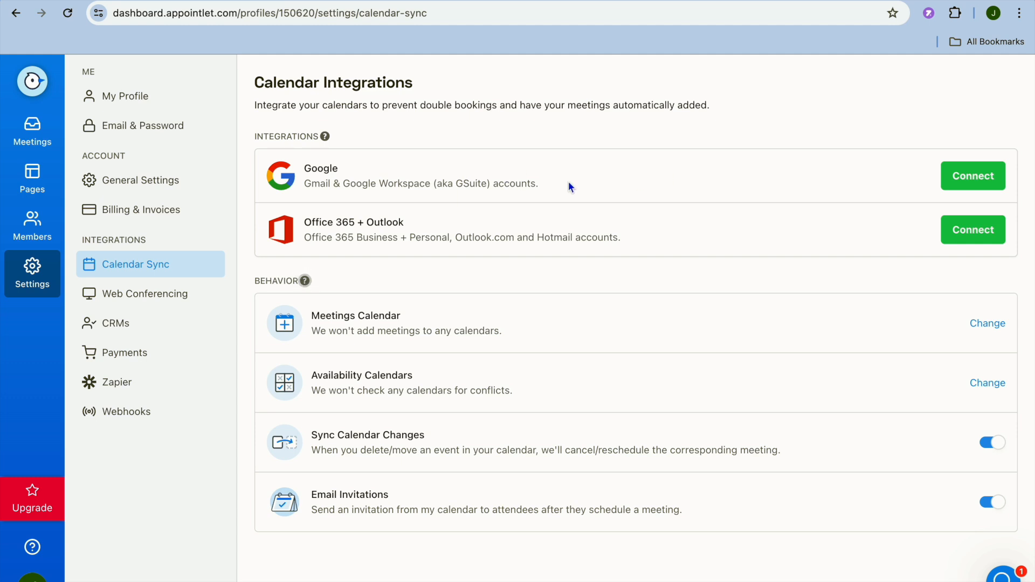
mouse_move(377, 226)
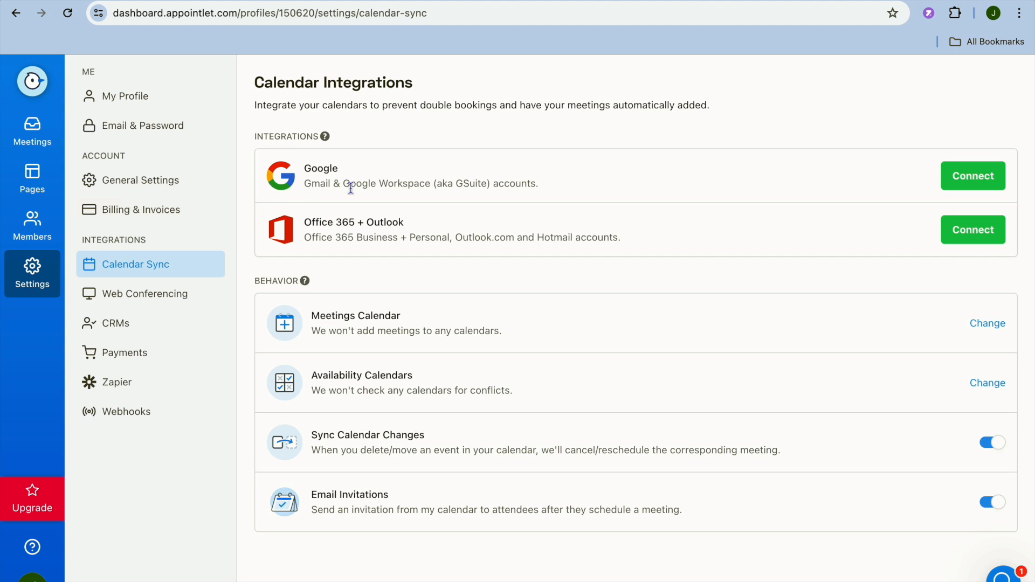
mouse_move(200, 171)
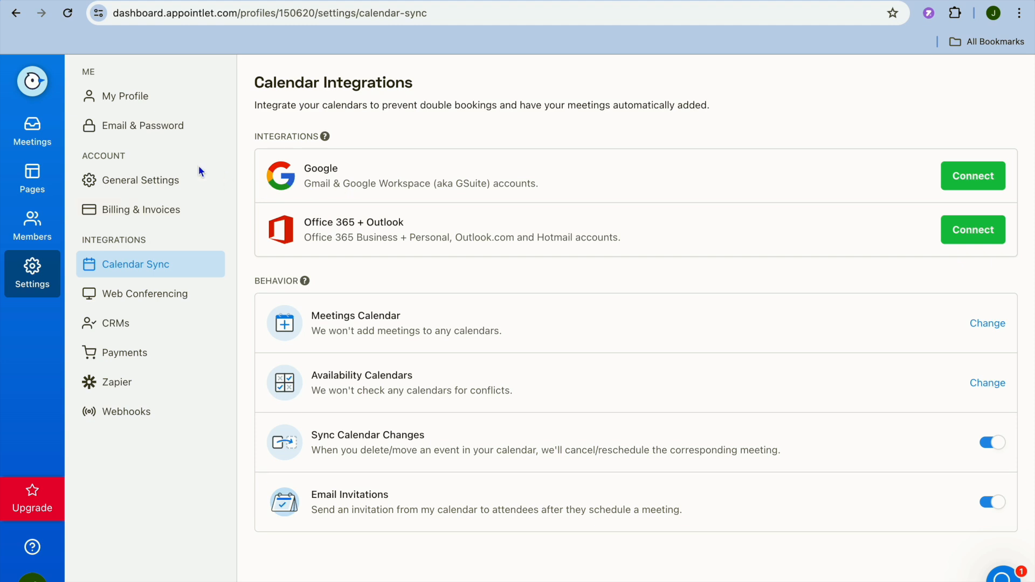
- Open the pricing page comparing Free, Premium ($8/member monthly) and Enterprise plans
click(32, 81)
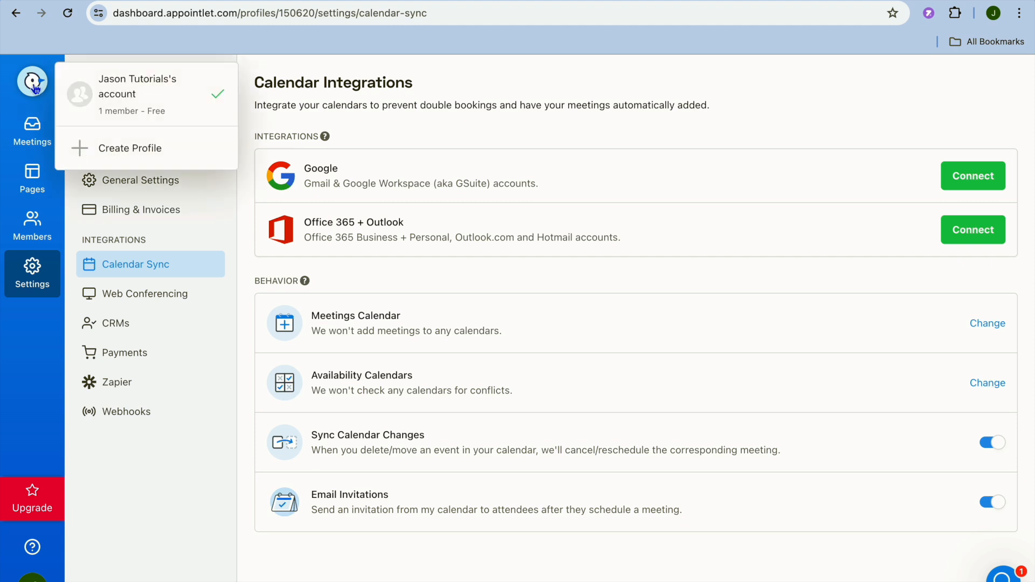
click(32, 132)
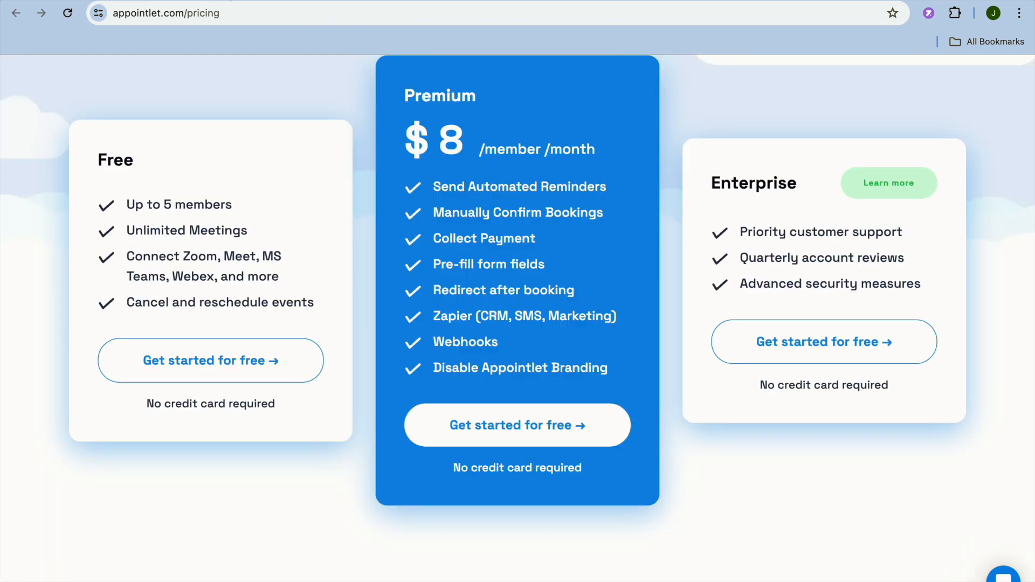
mouse_move(282, 96)
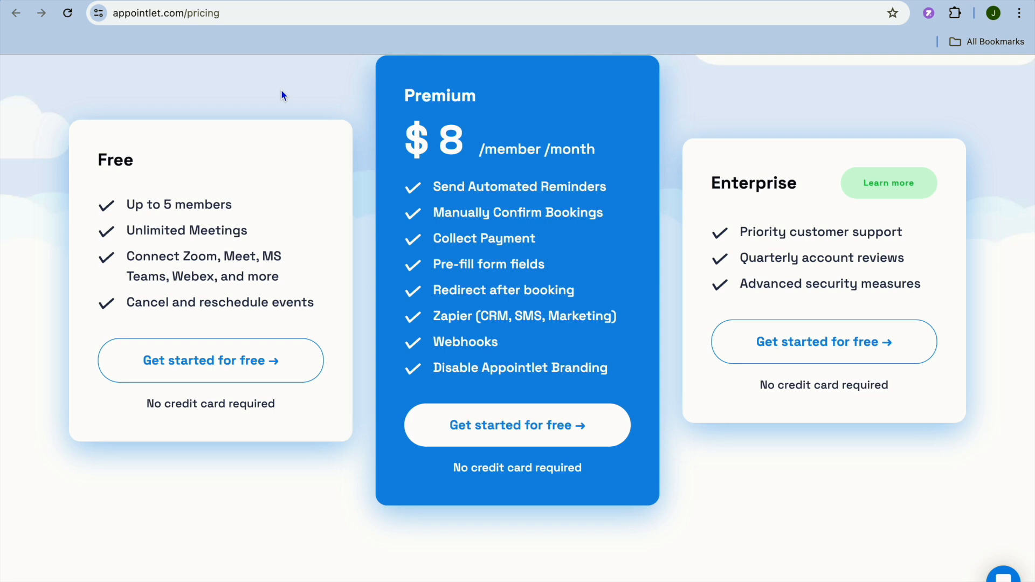
mouse_move(541, 73)
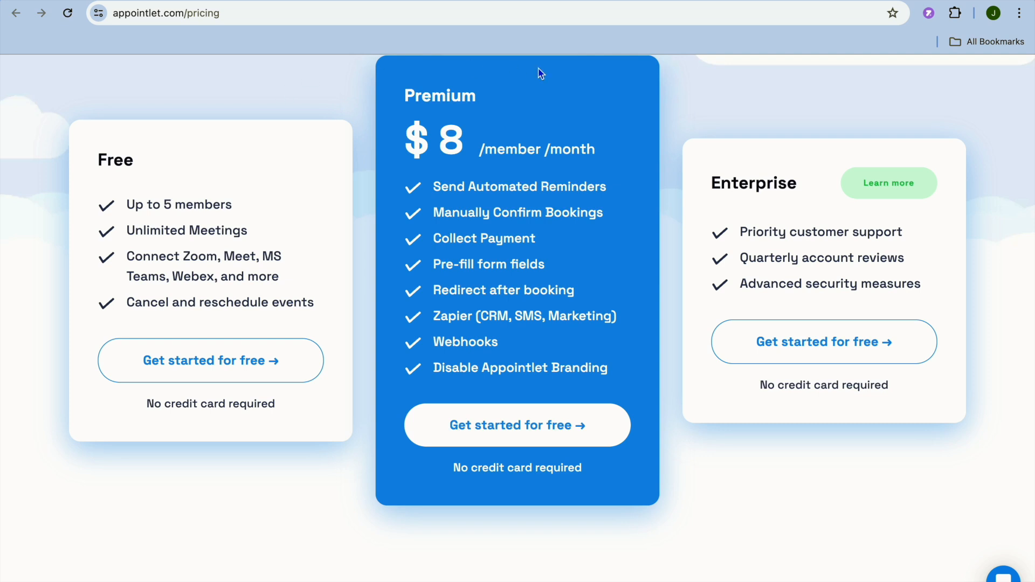